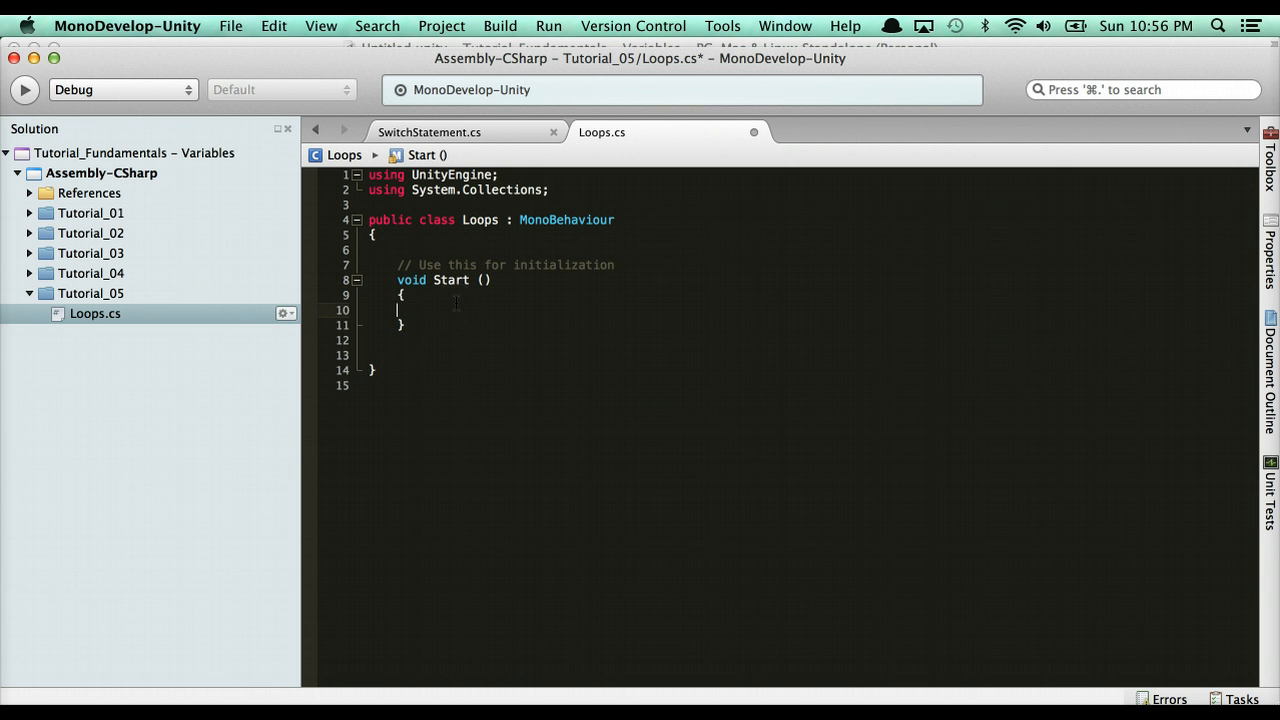
Write for(int i = 0; i < MAX_VALUE; i++) in Start with a '//code goes here' comment.
text(for(int i)
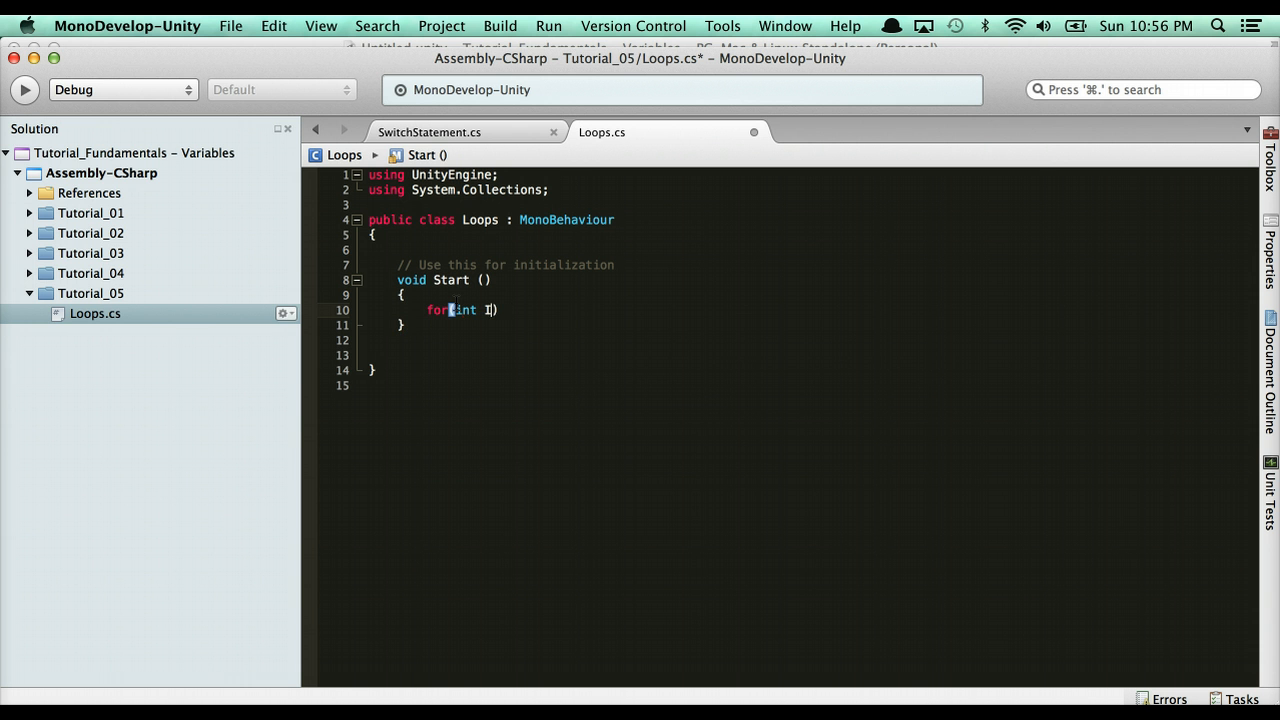
key(backspace)
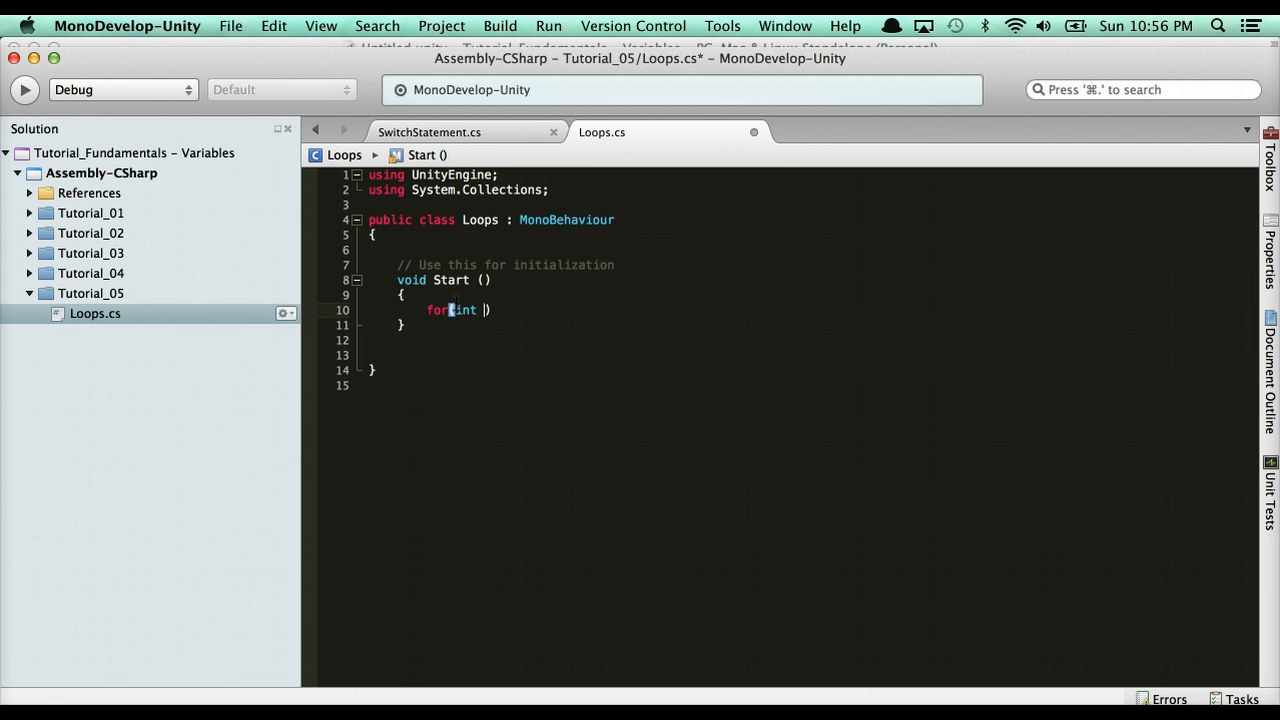
text(i = 0;)
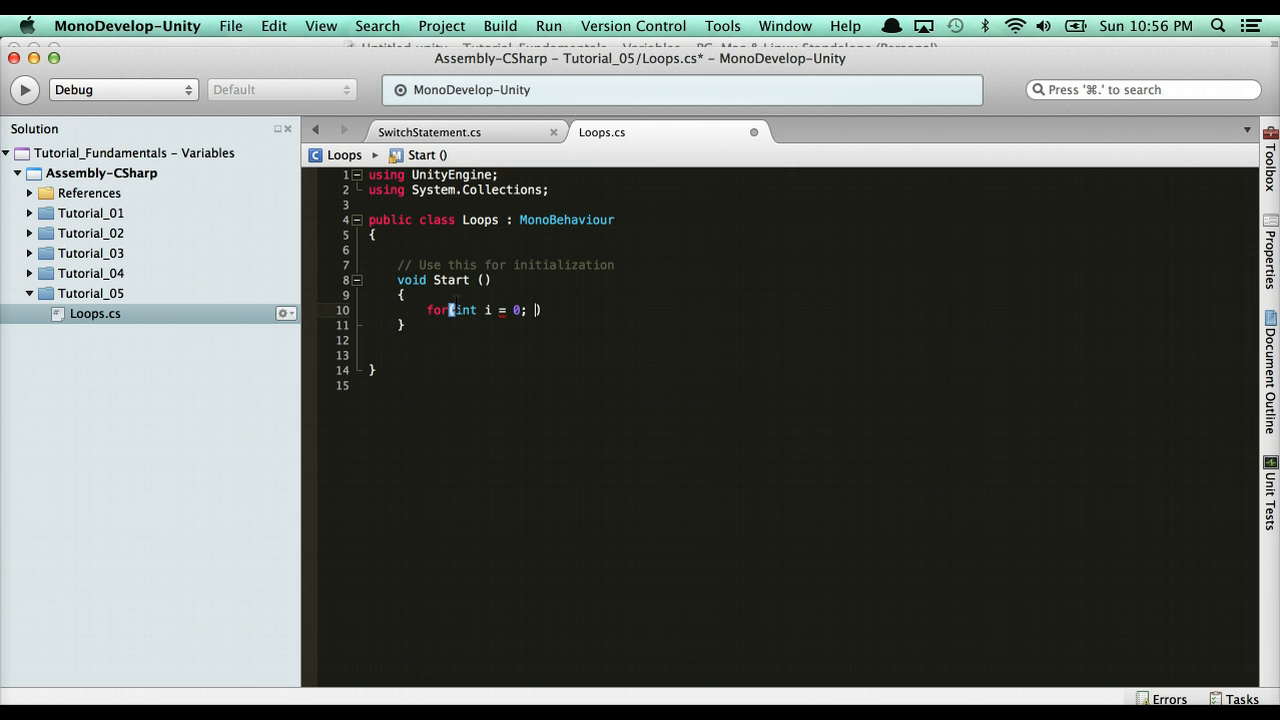
text(i <)
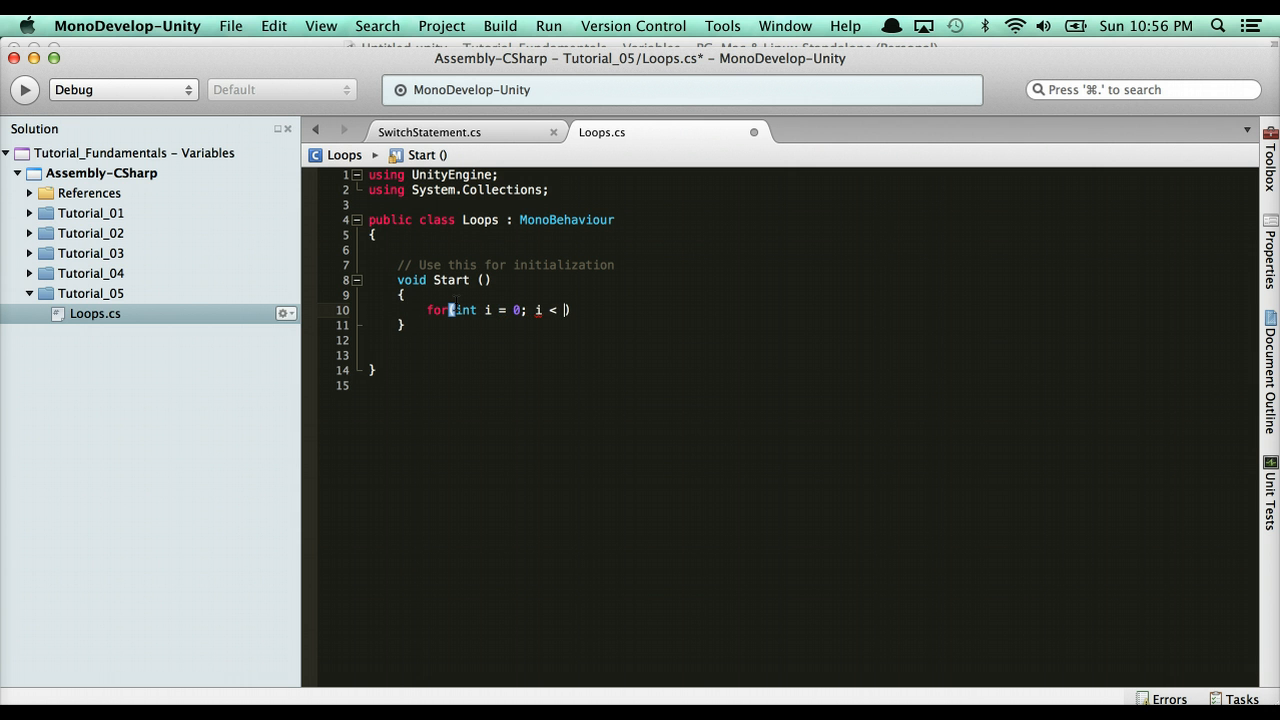
text(MAX)
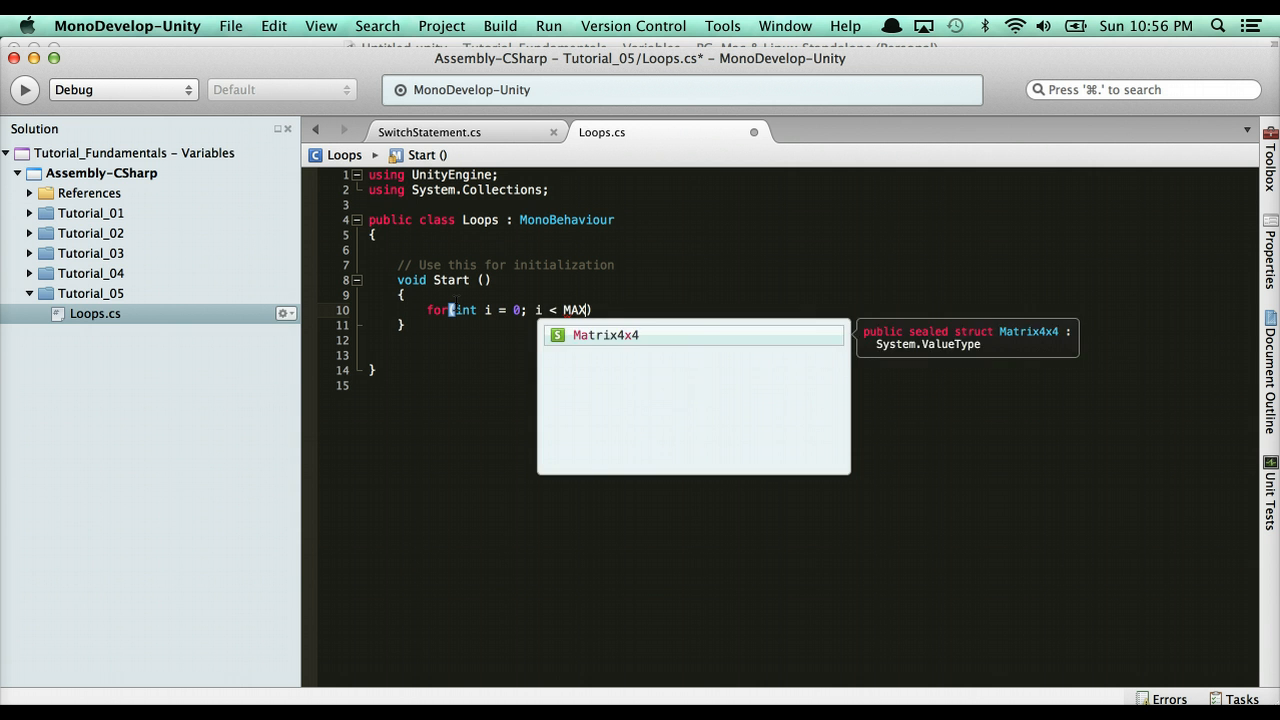
text(_VALUE; i++)
text({)
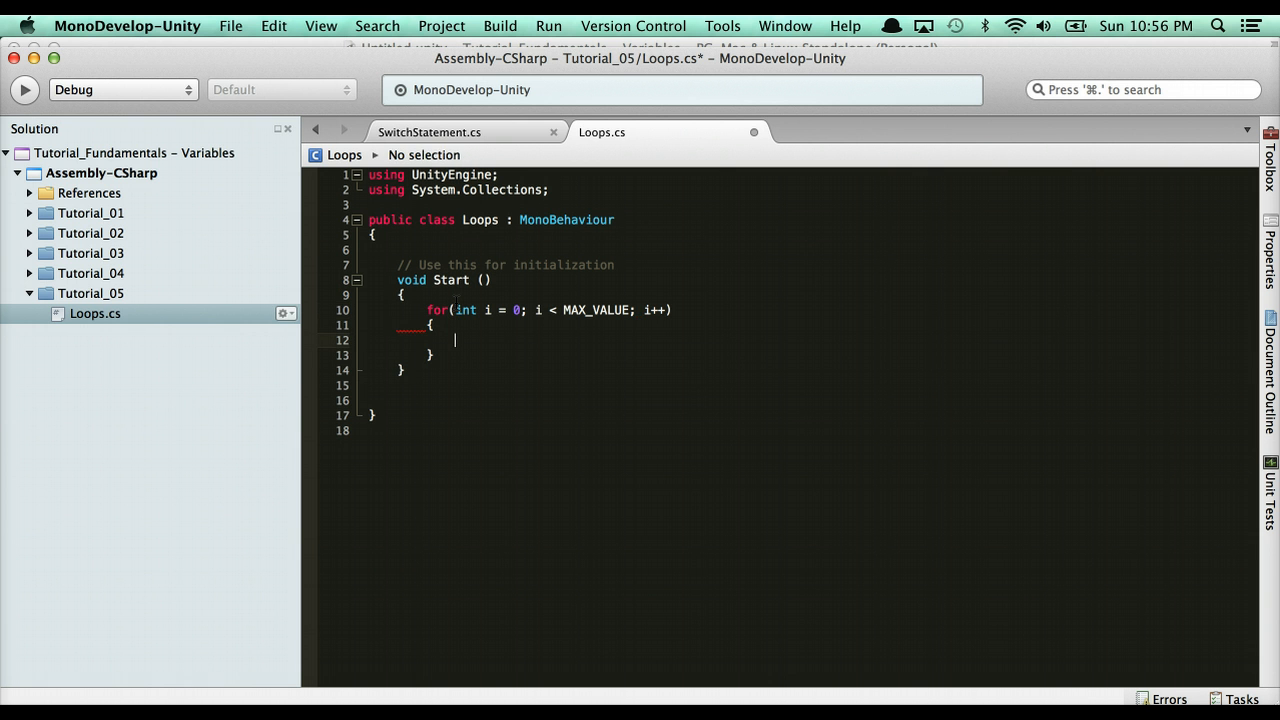
text(//code goes here)
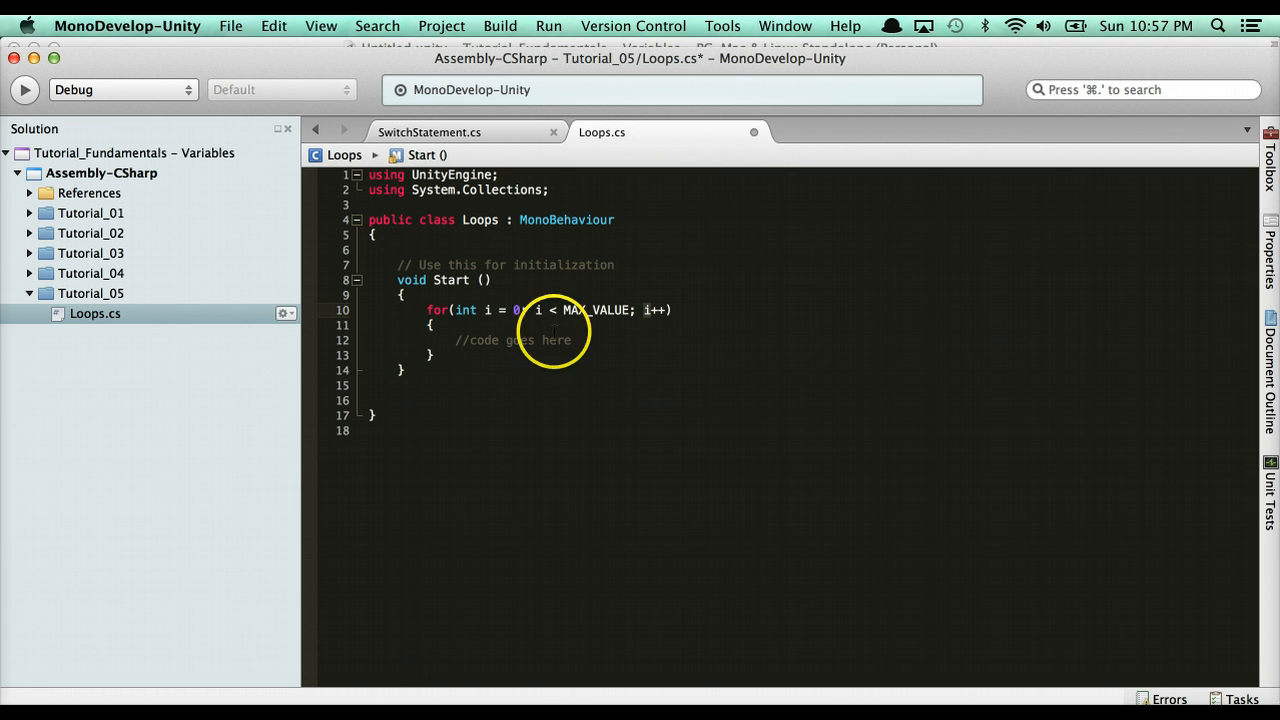
Declare public int apples = 100 and use apples as the loop's upper bound.
text(d)
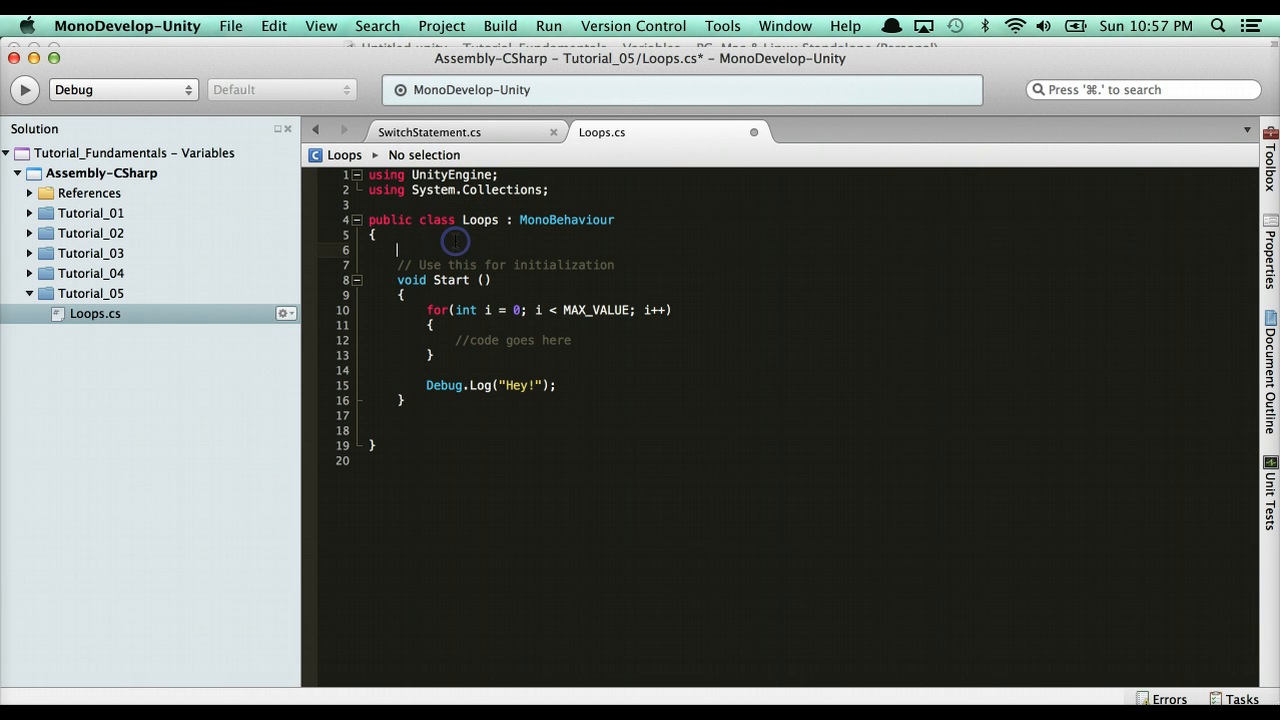
text(public)
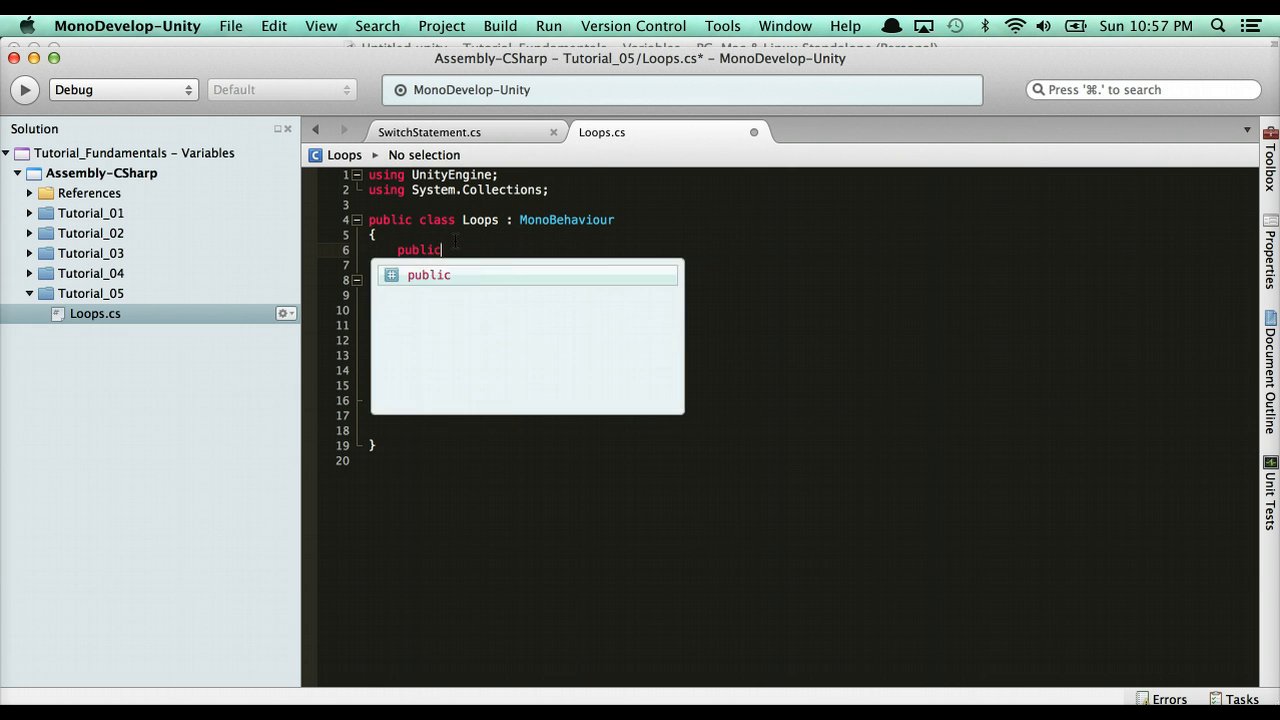
text(int apples =)
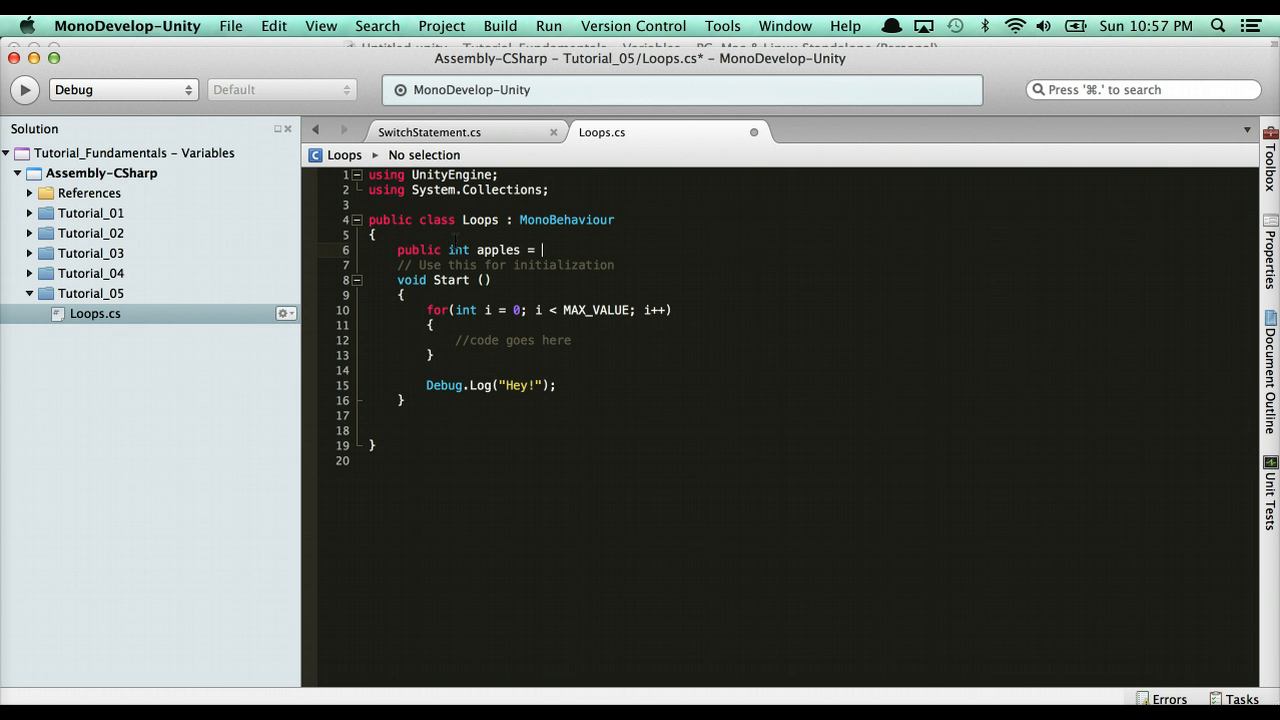
text(100;)
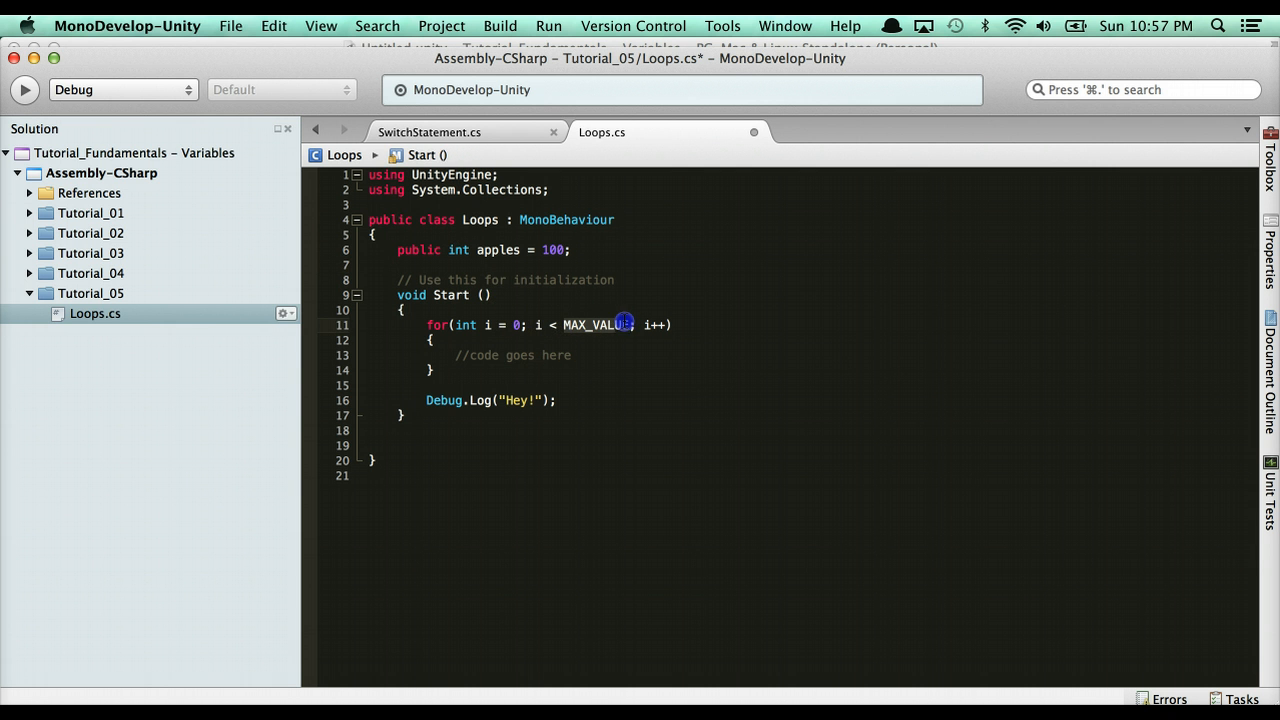
text(apples)
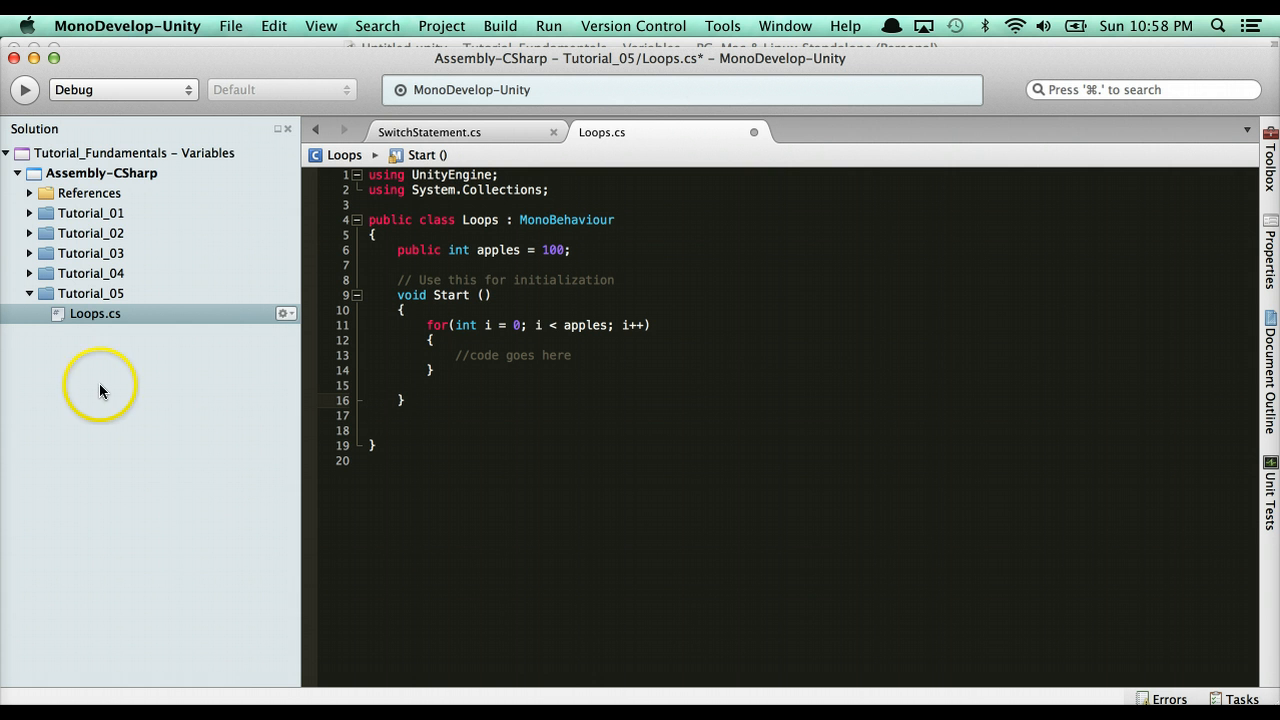
Replace the loop's placeholder comment with Debug.Log(i);.
click(369, 400)
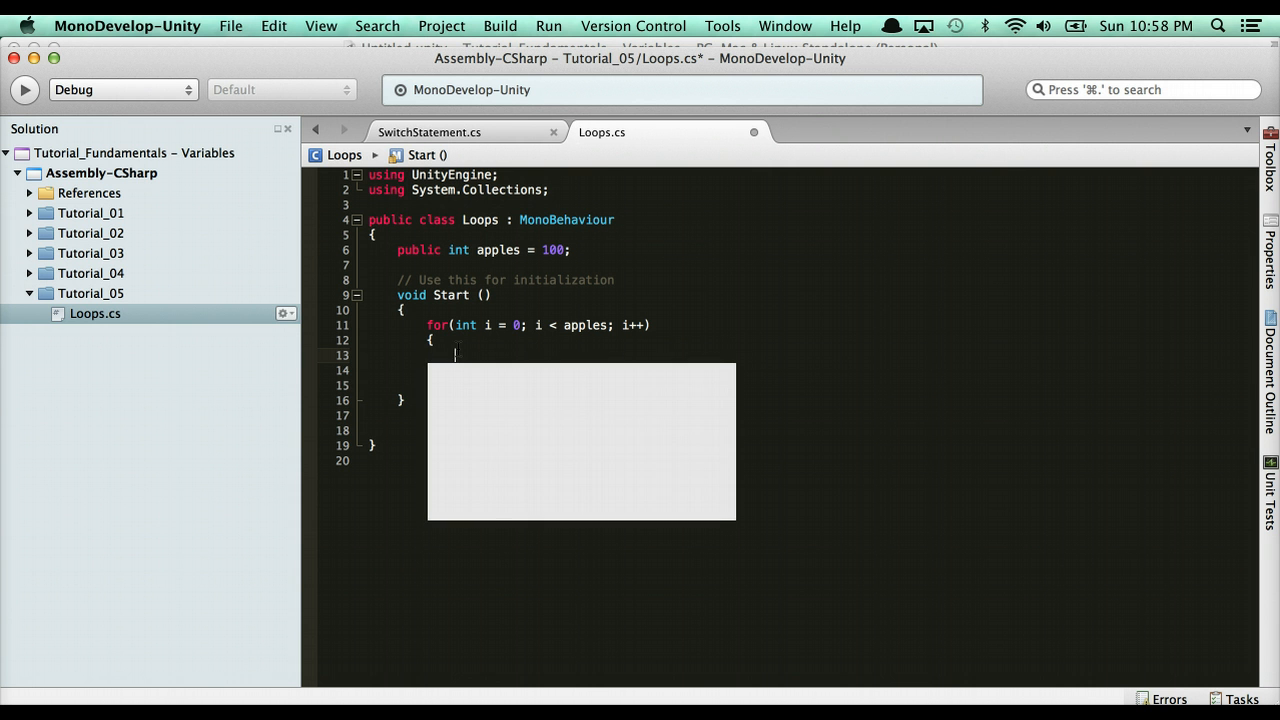
text(Debug.Log(i)
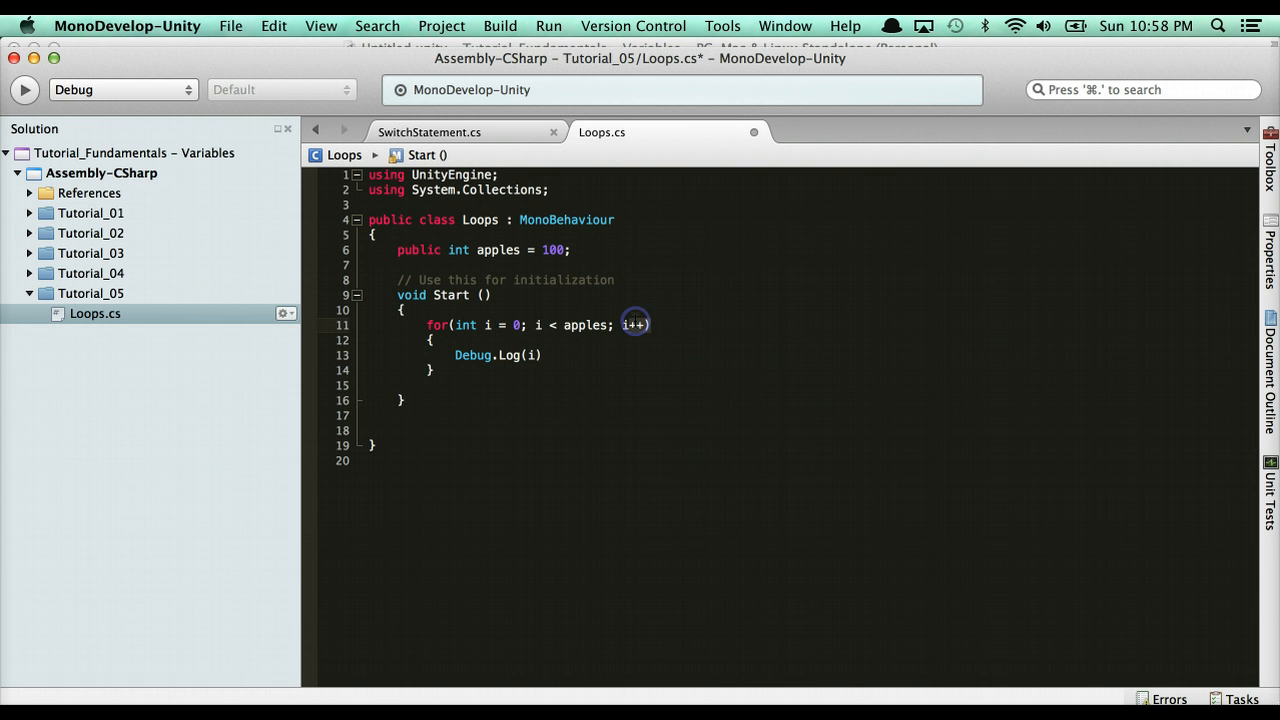
click(635, 324)
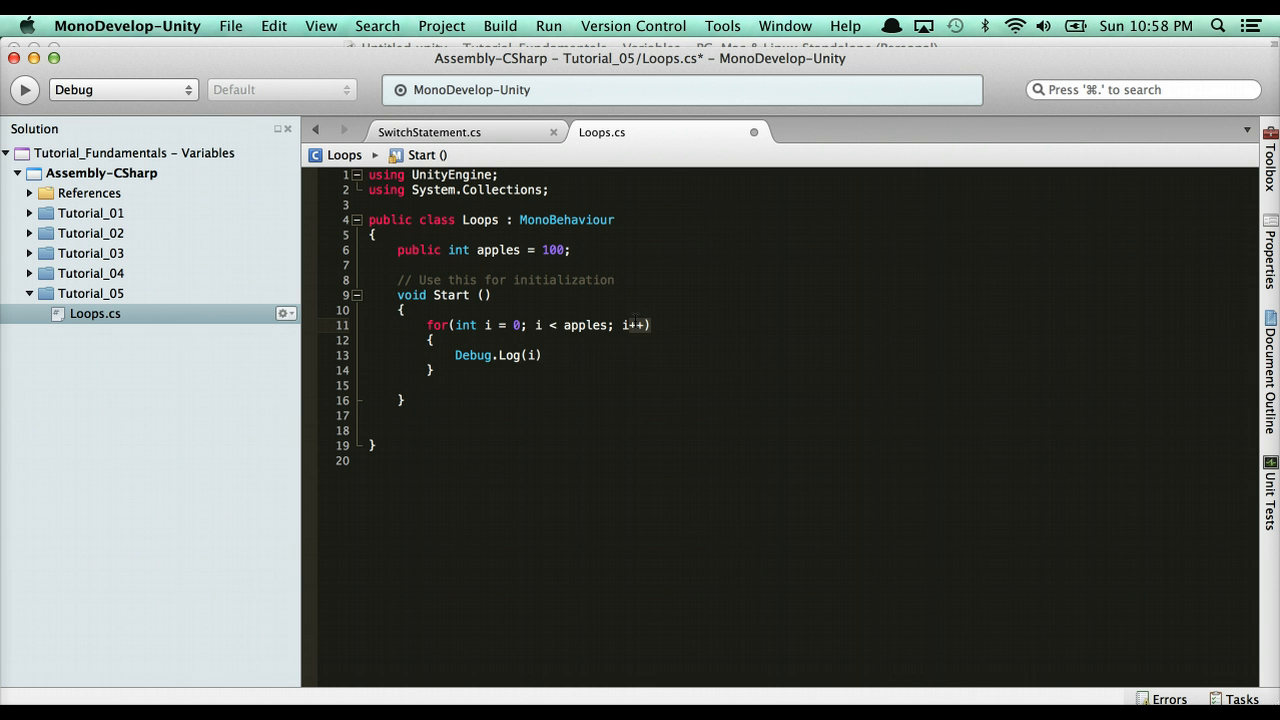
text(;)
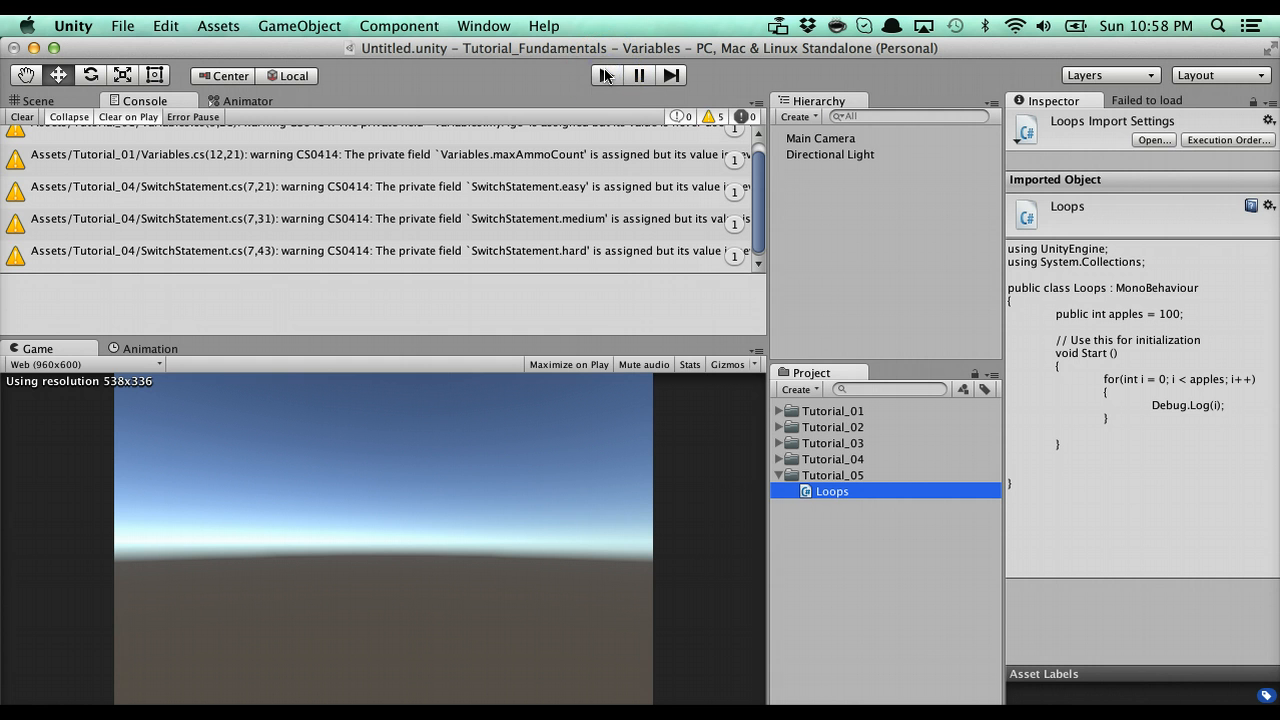
Play the scene in Unity to see the logged loop numbers.
click(605, 75)
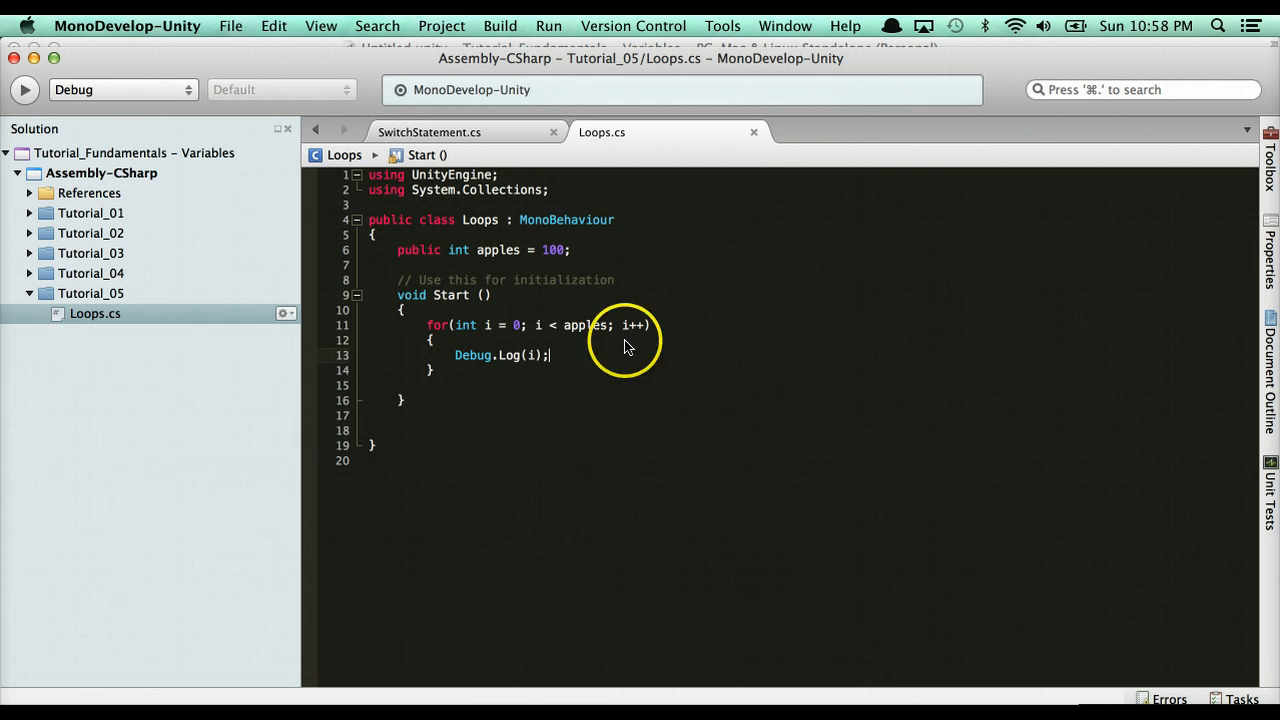
Change the loop's starting value from 0 to 1.
double_click(518, 325)
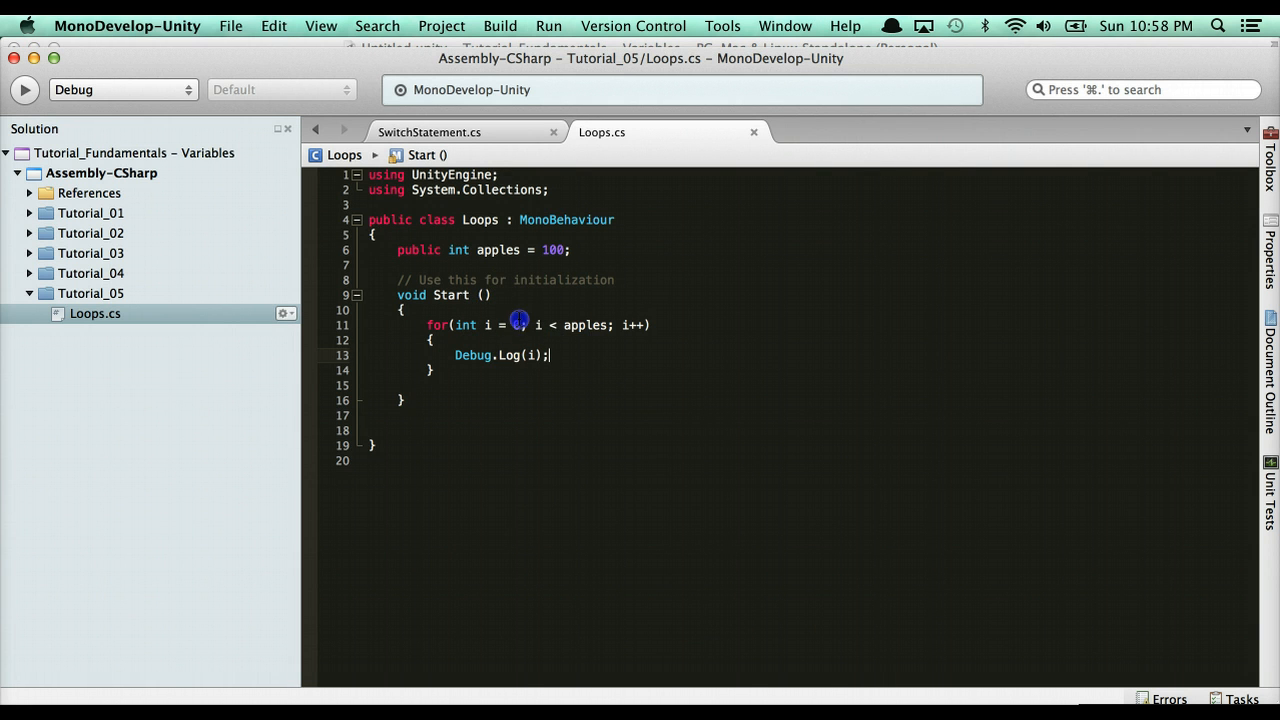
text(1)
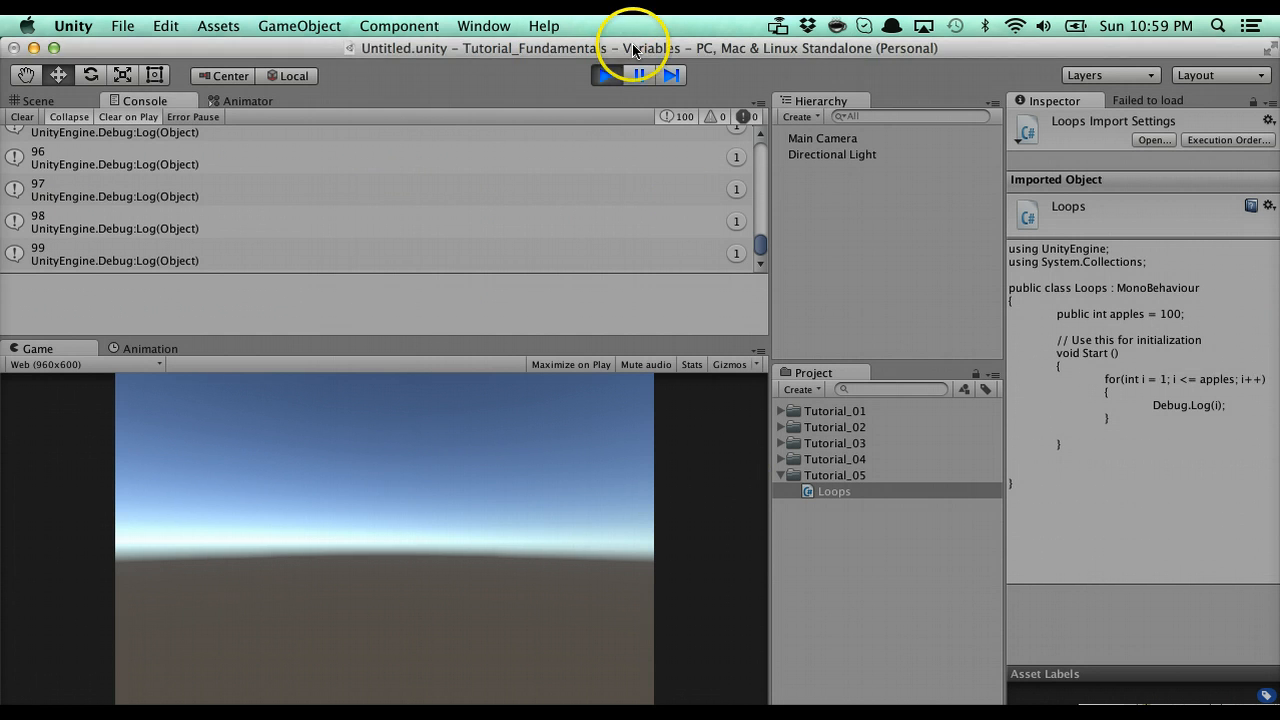
Stop the running scene with the Play button.
click(605, 75)
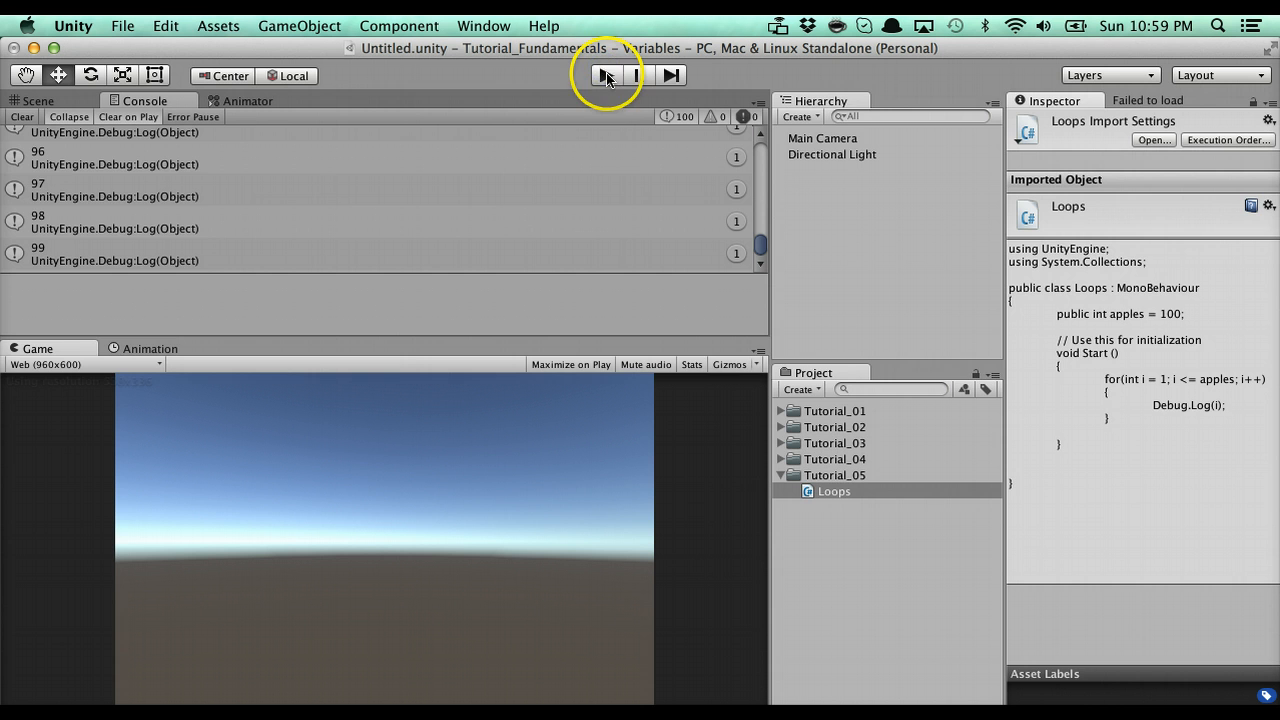
click(605, 75)
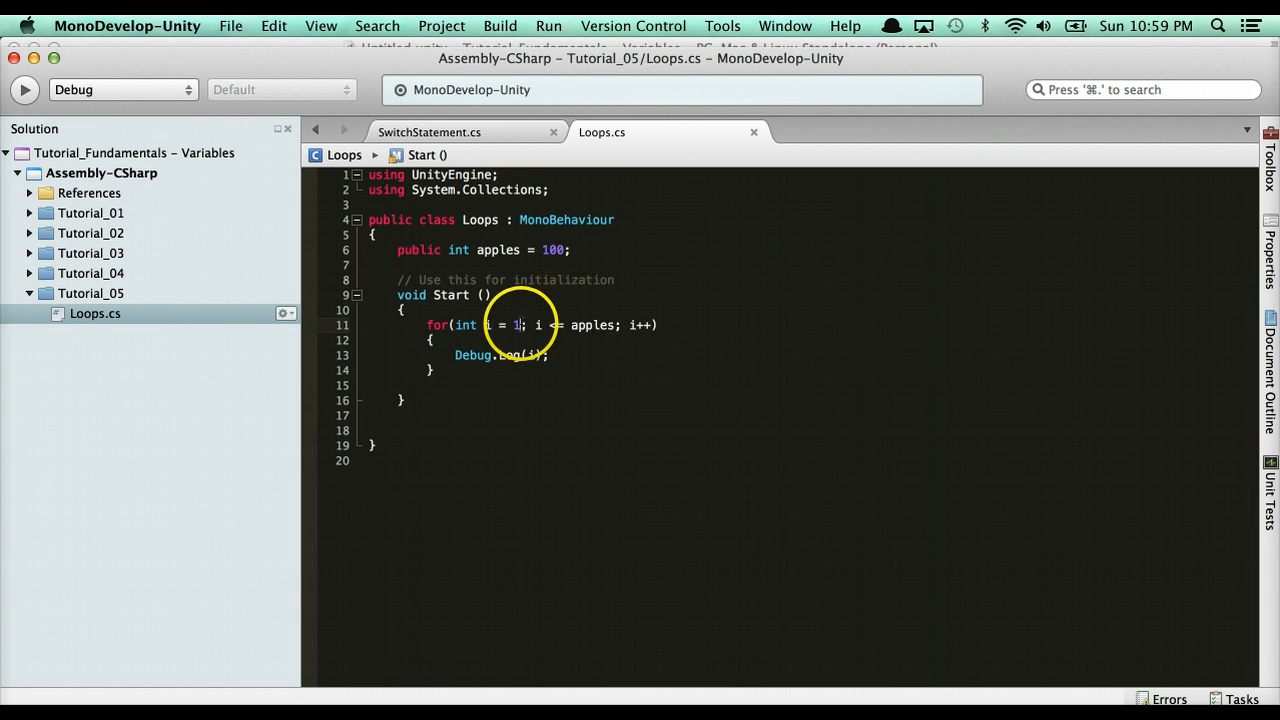
Rewrite the loop as for(int i = 100; i > 1; i--).
text(00)
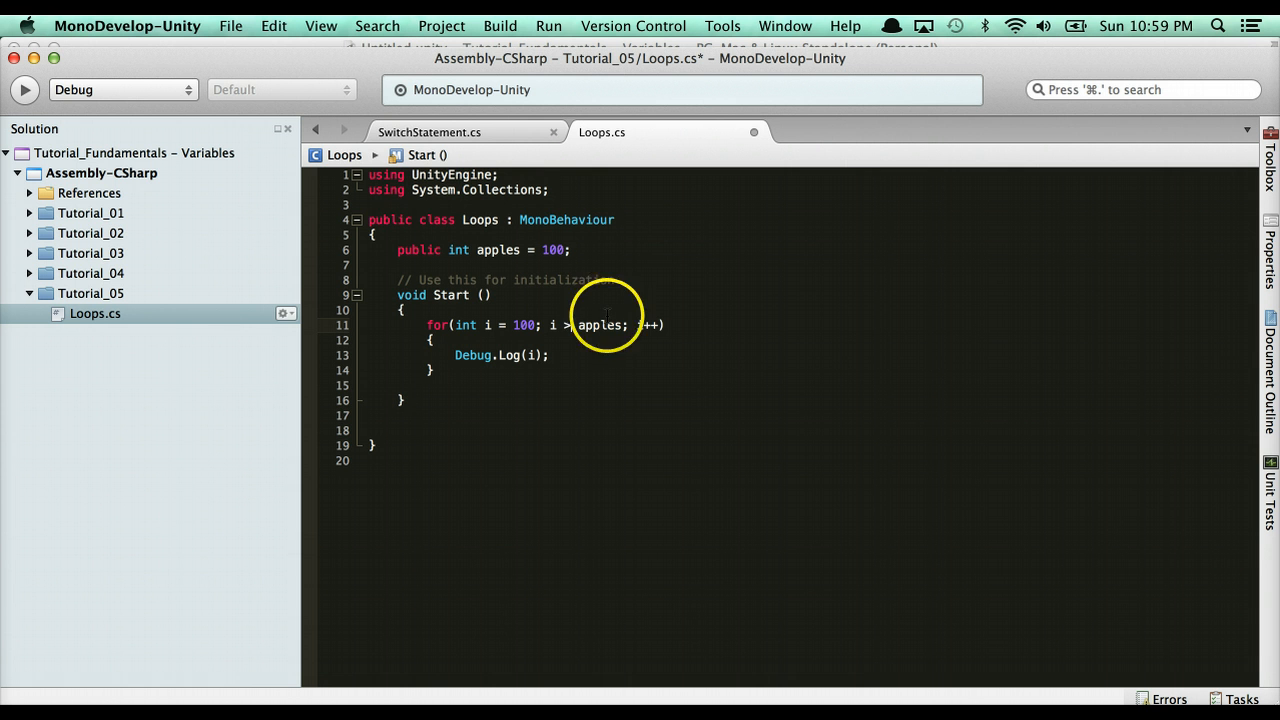
text(1)
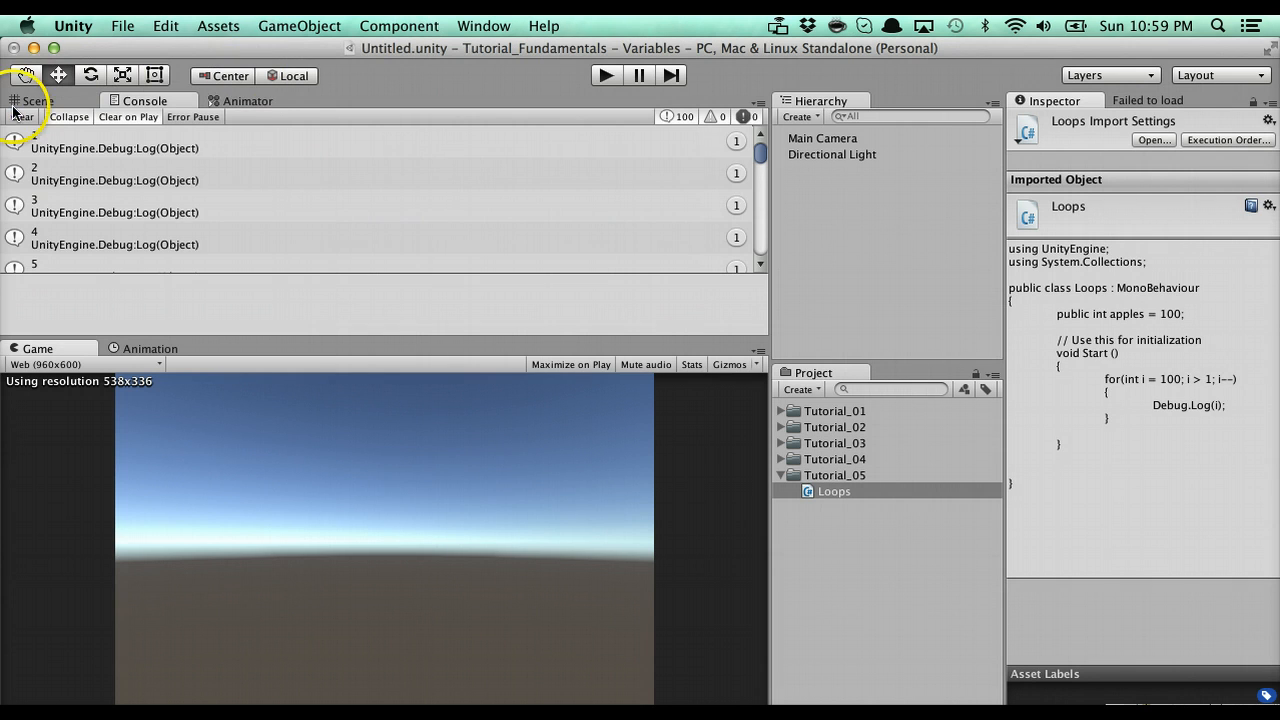
Play the scene and check the Console countdown from 100, then rerun it.
click(605, 75)
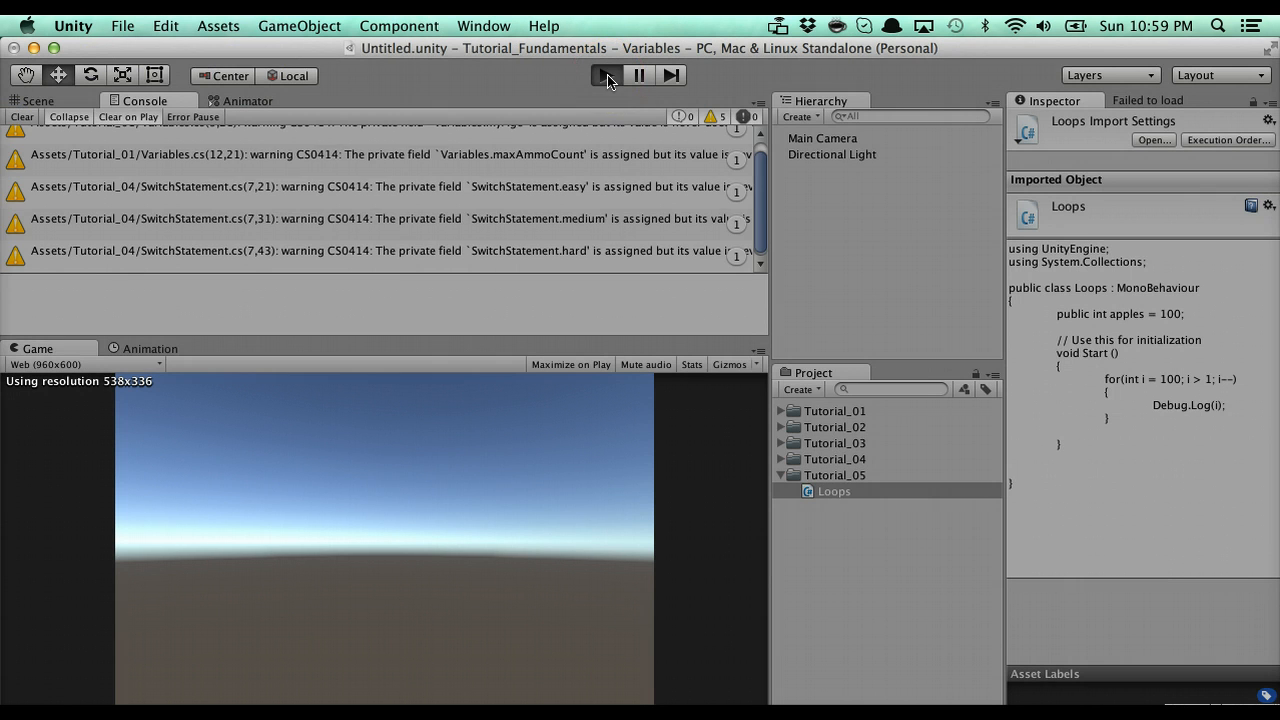
click(604, 75)
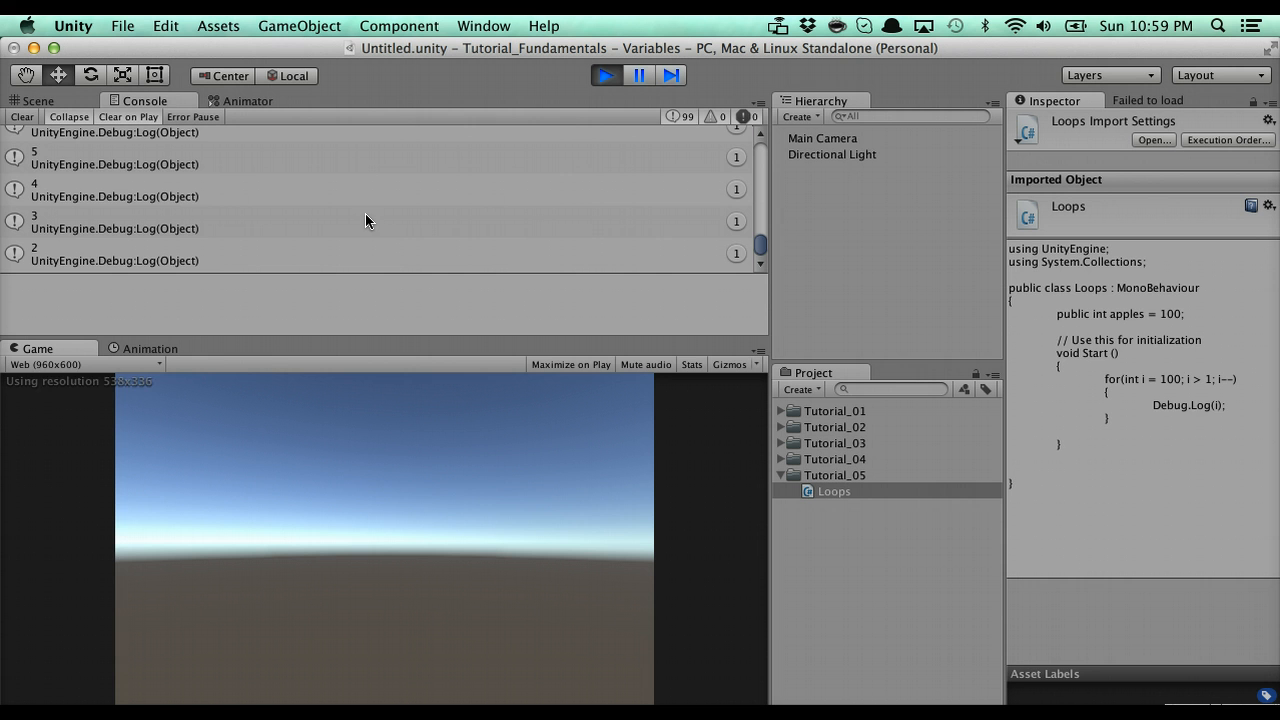
scroll(up, 3)
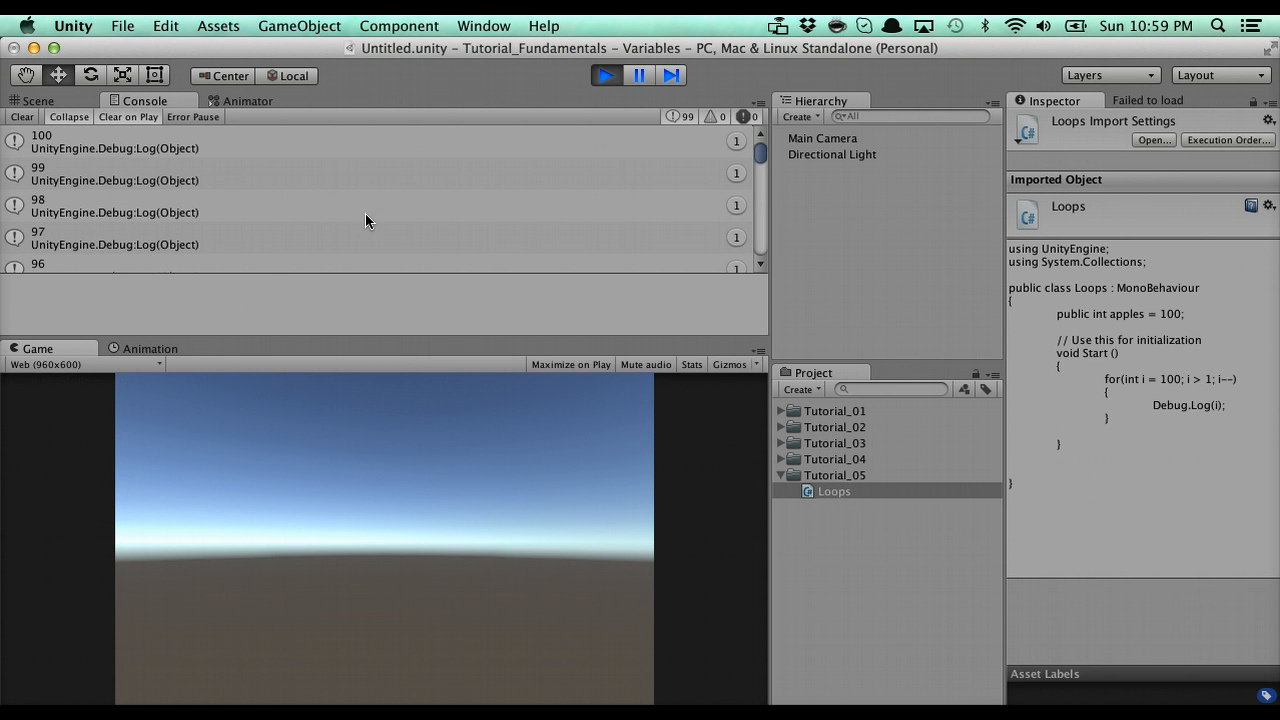
click(605, 75)
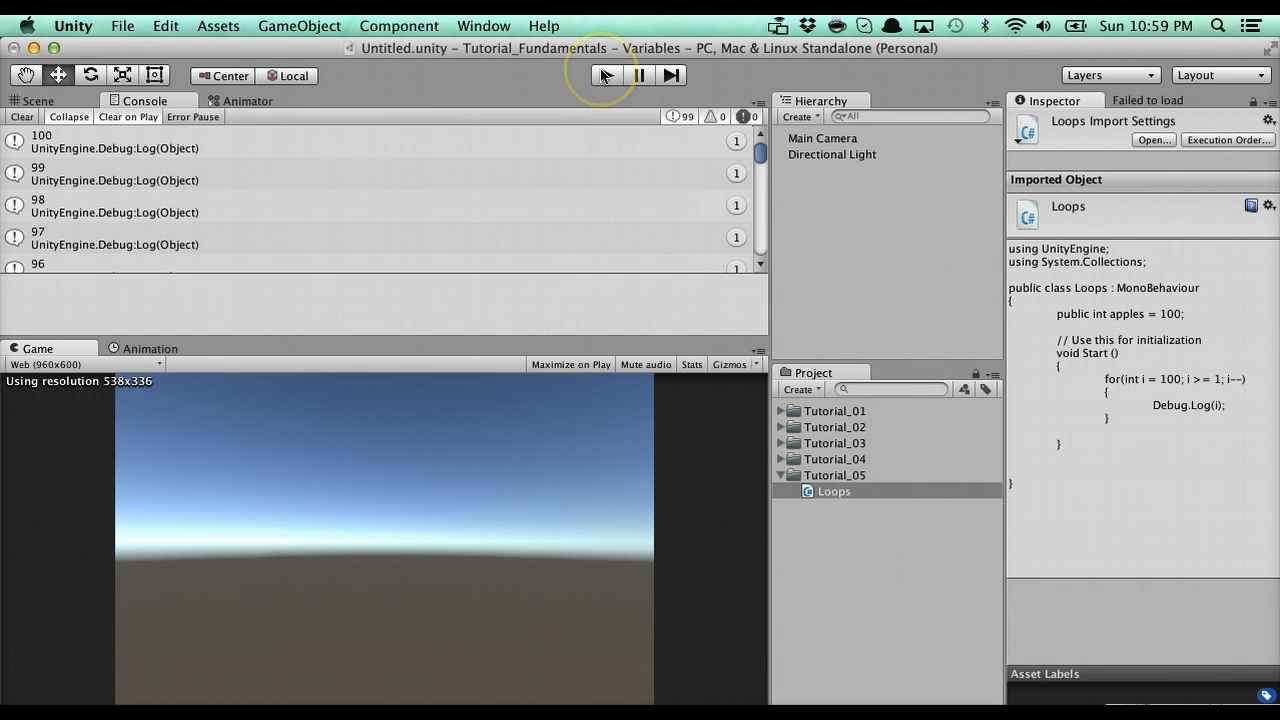
click(605, 75)
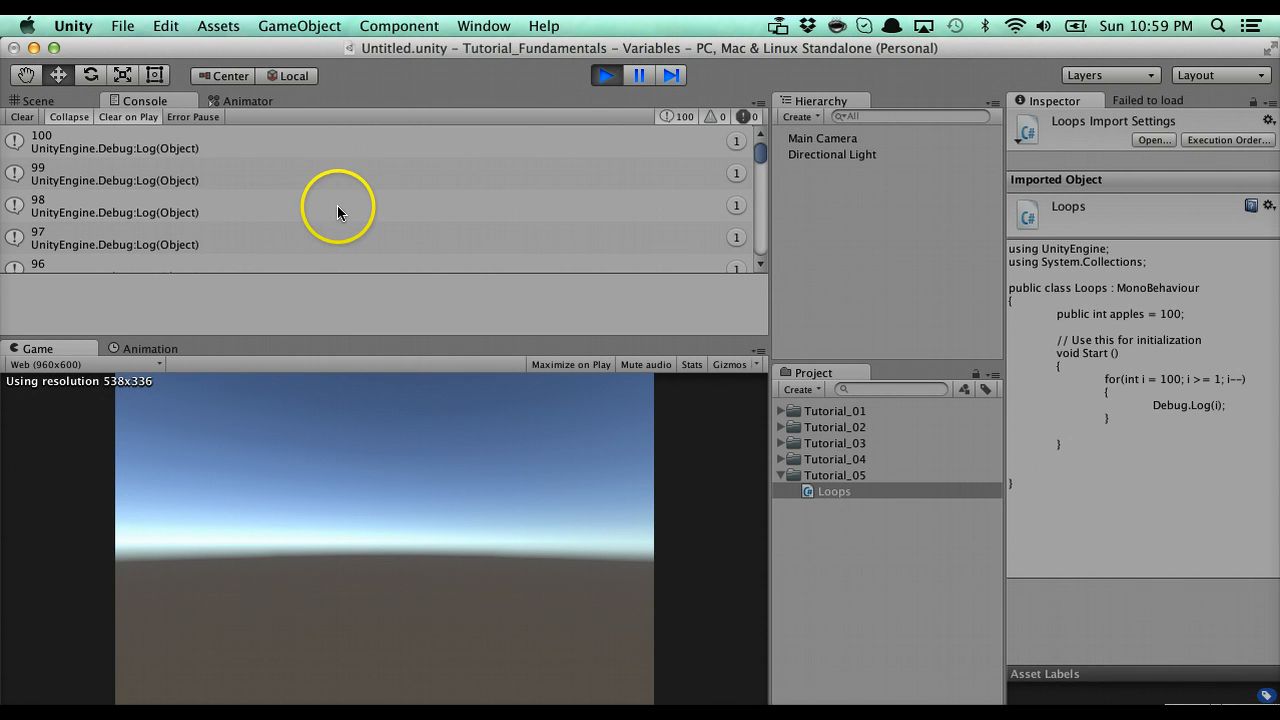
click(605, 75)
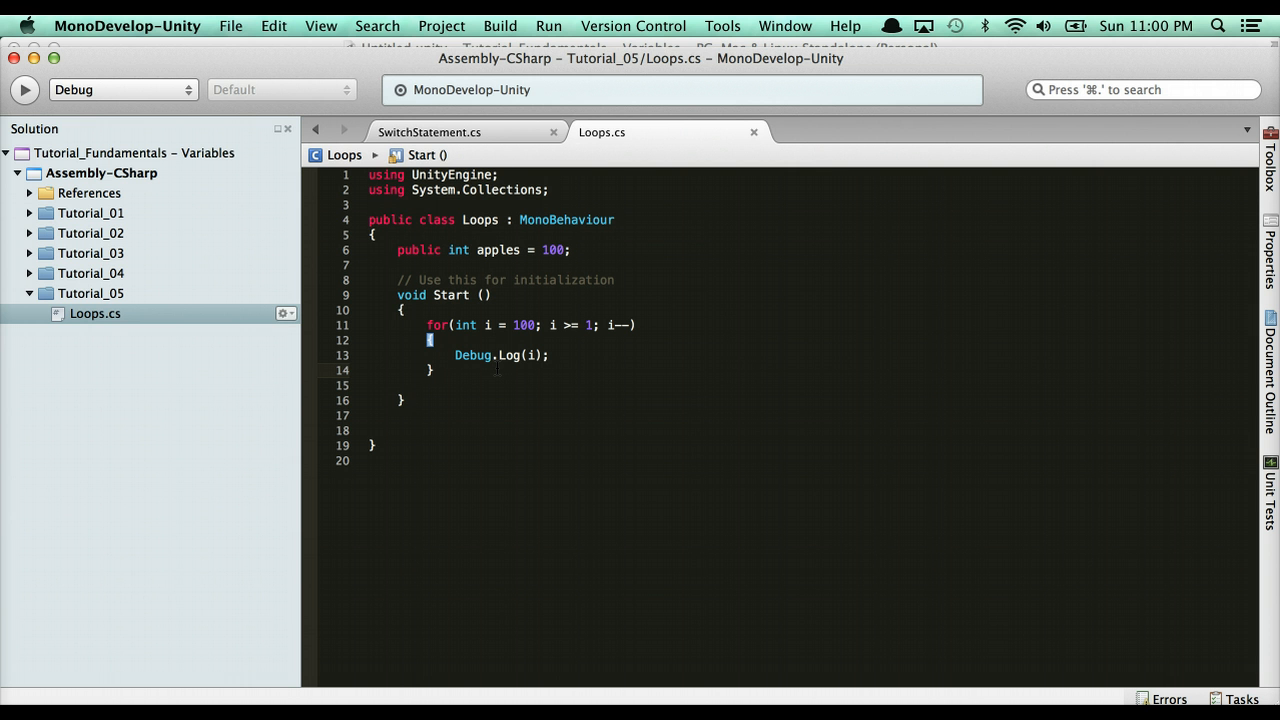
Place the cursor in the countdown for loop to comment it out.
click(432, 370)
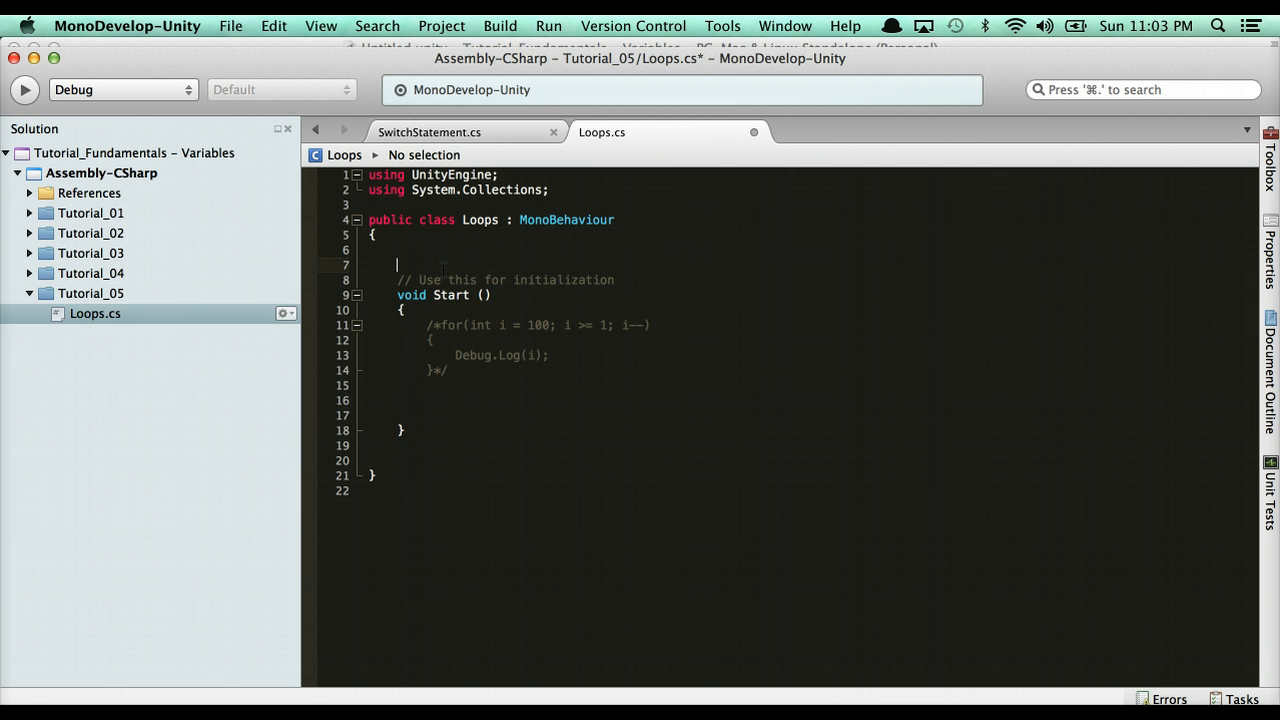
Type public int[] numbers = {5, 6, 7, 8} as a new field.
text(public int[)
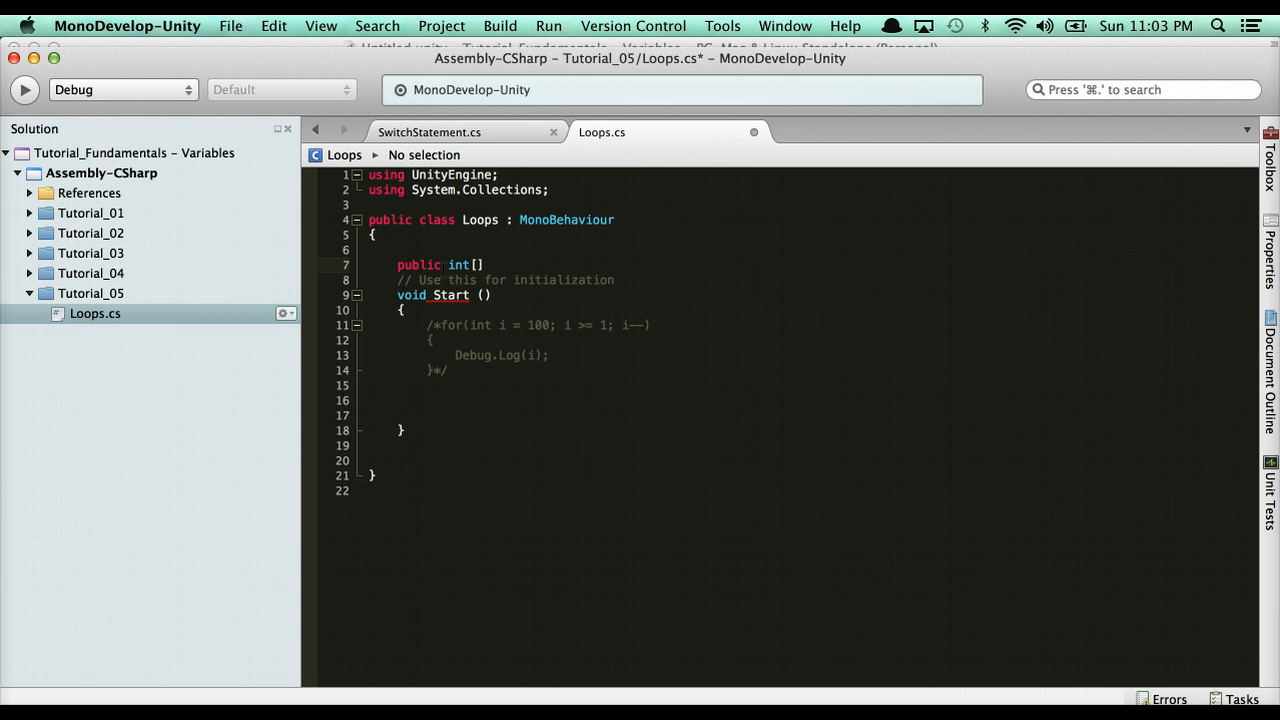
text(numbers = {};)
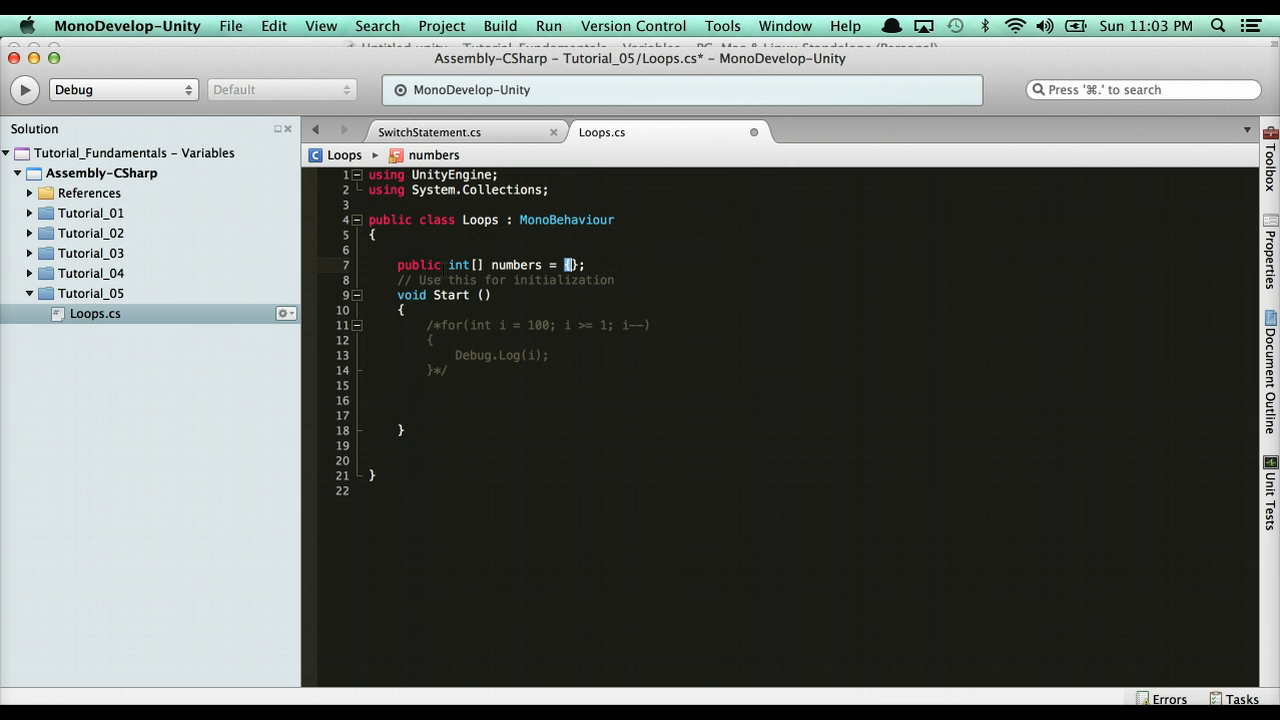
text(5, 6, 7, 8)
click(788, 400)
text(for (int i = 0; i < numbers.Length; )
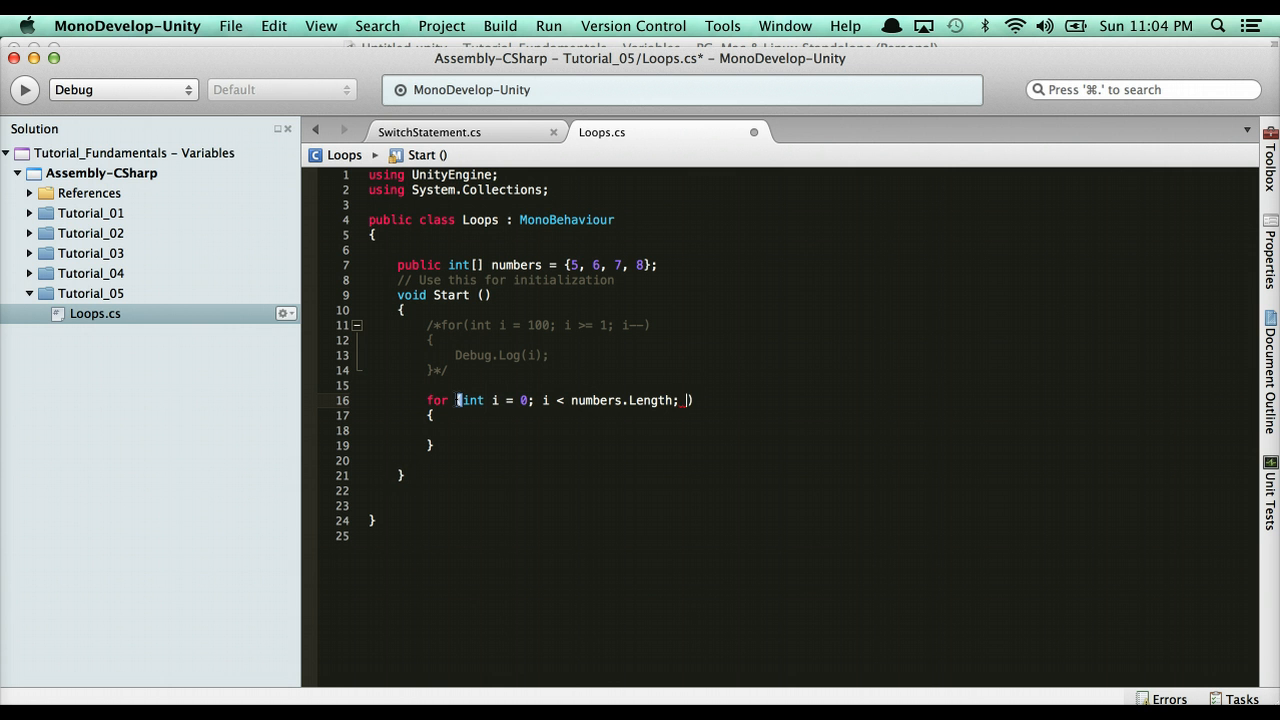
Finish the for loop with i++ and Debug.Log(numbers[i]), then start retyping it as foreach.
text(i++)
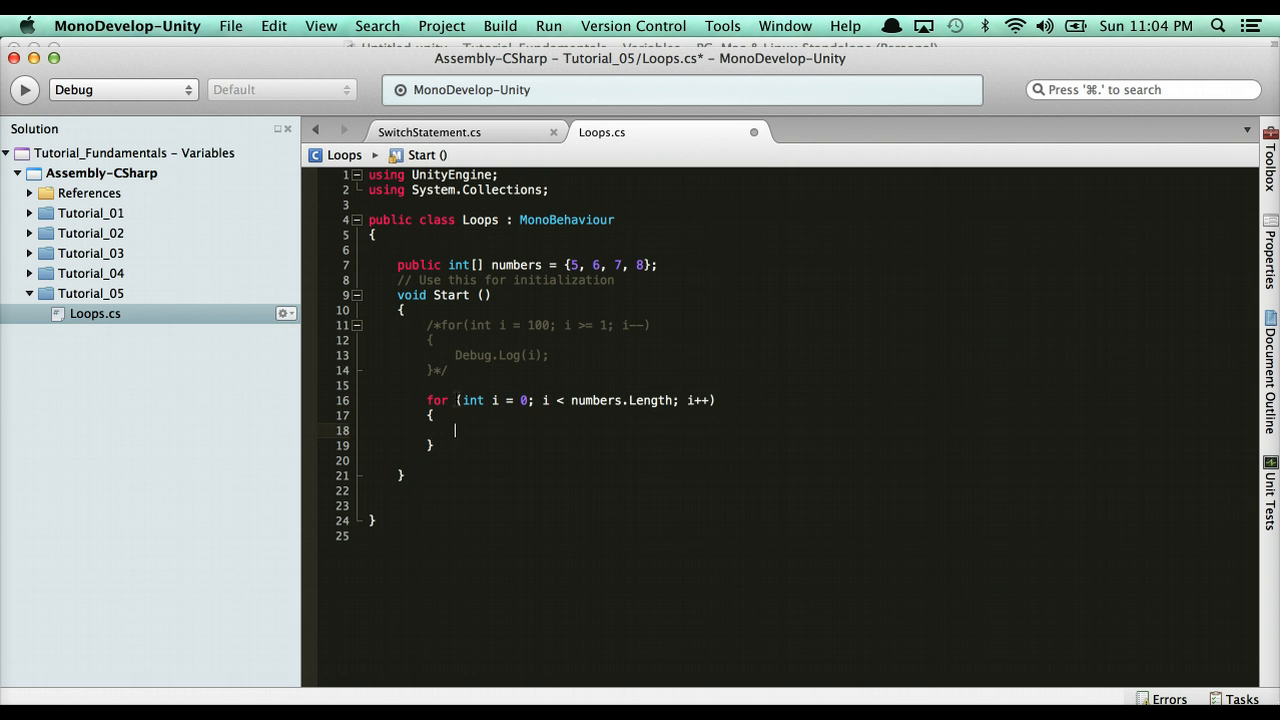
text(Debug.Log)
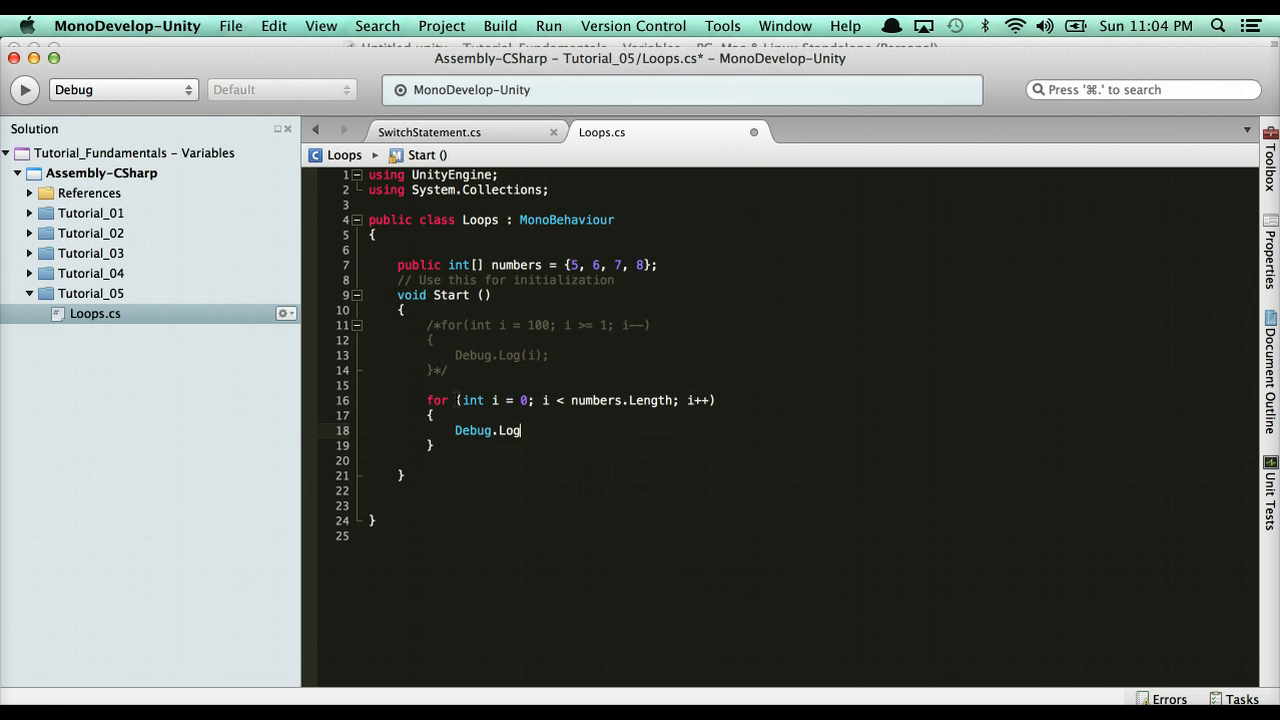
text(()
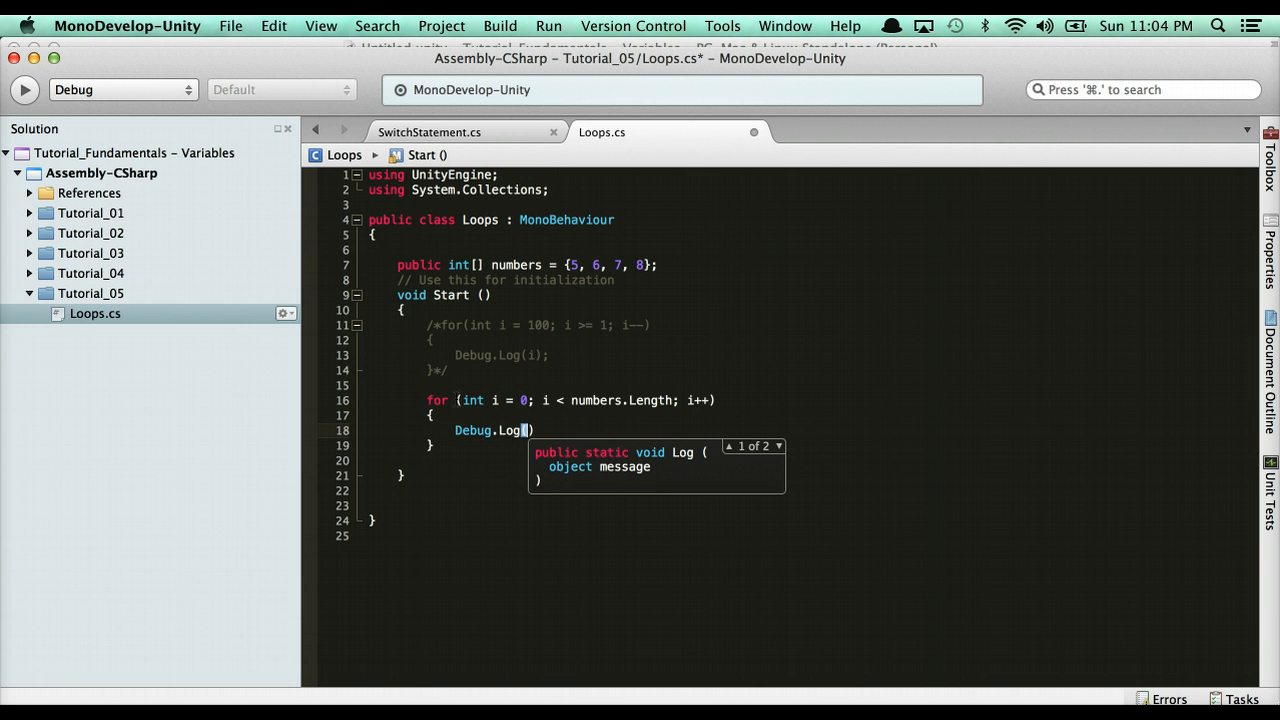
text(numbers[i)
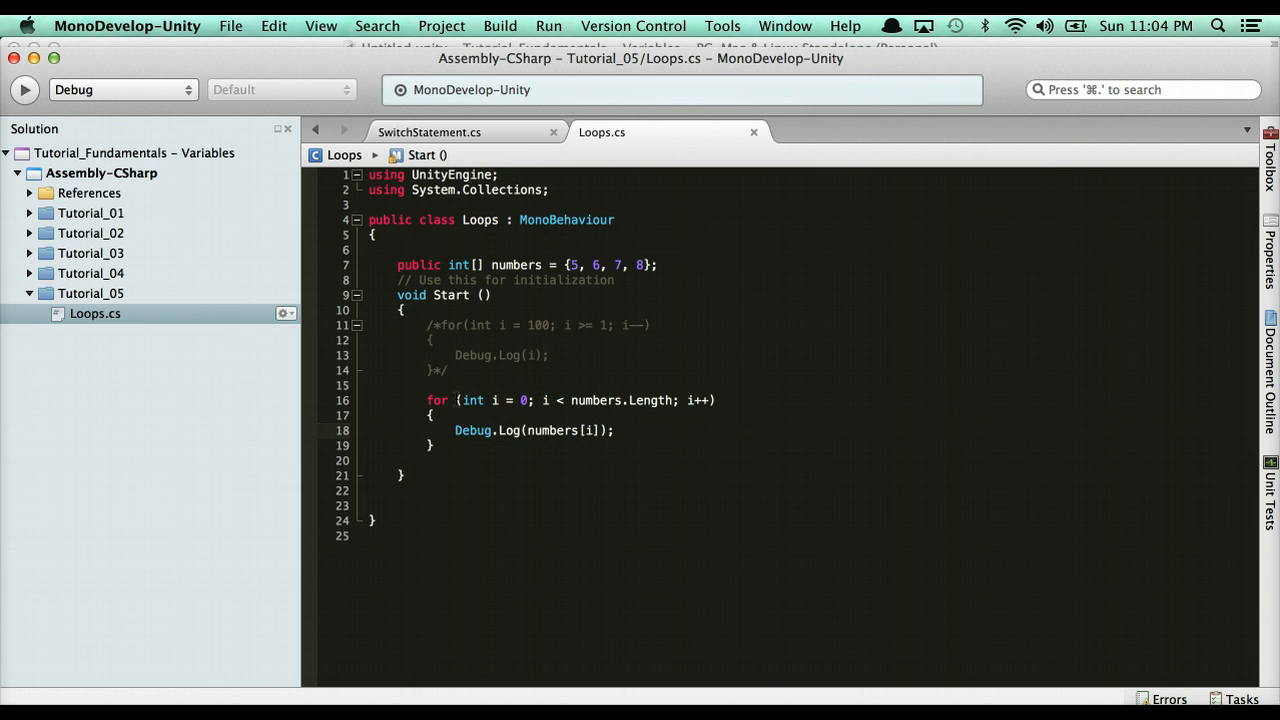
click(432, 445)
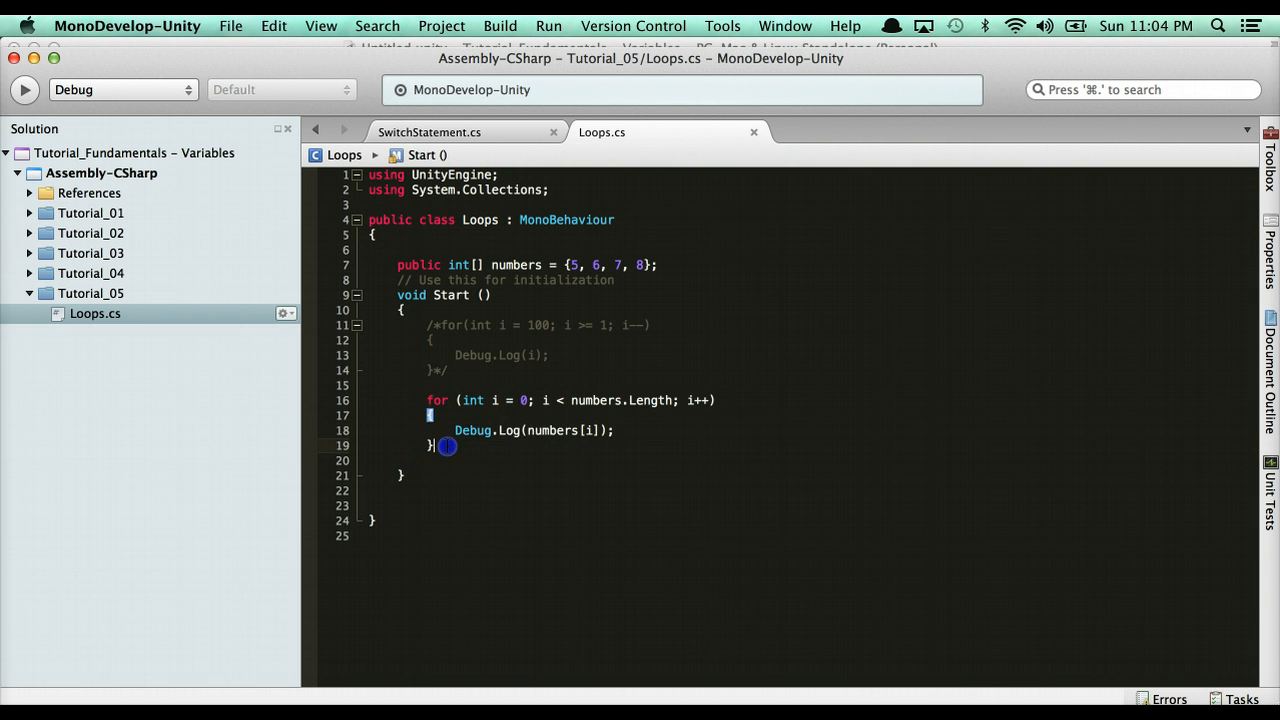
text(foreach(var)
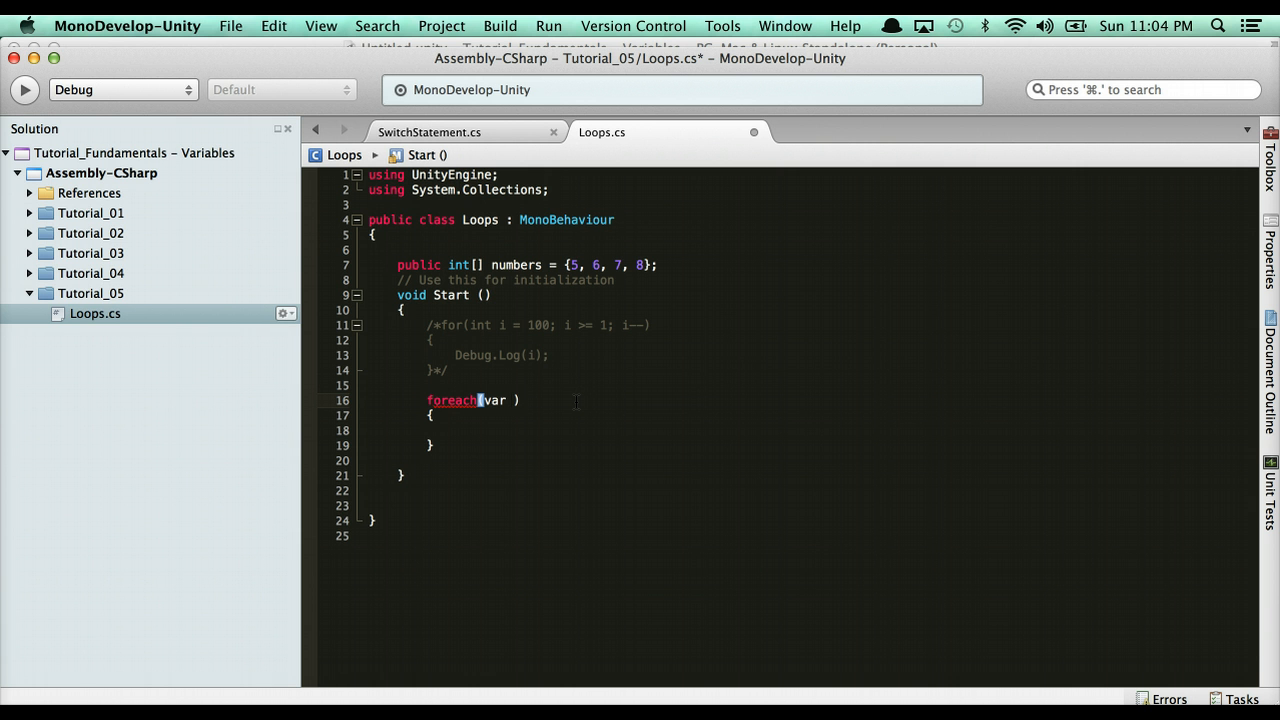
Write foreach (var number in numbers) with Debug.Log(number); as its body.
text(number in numbers)
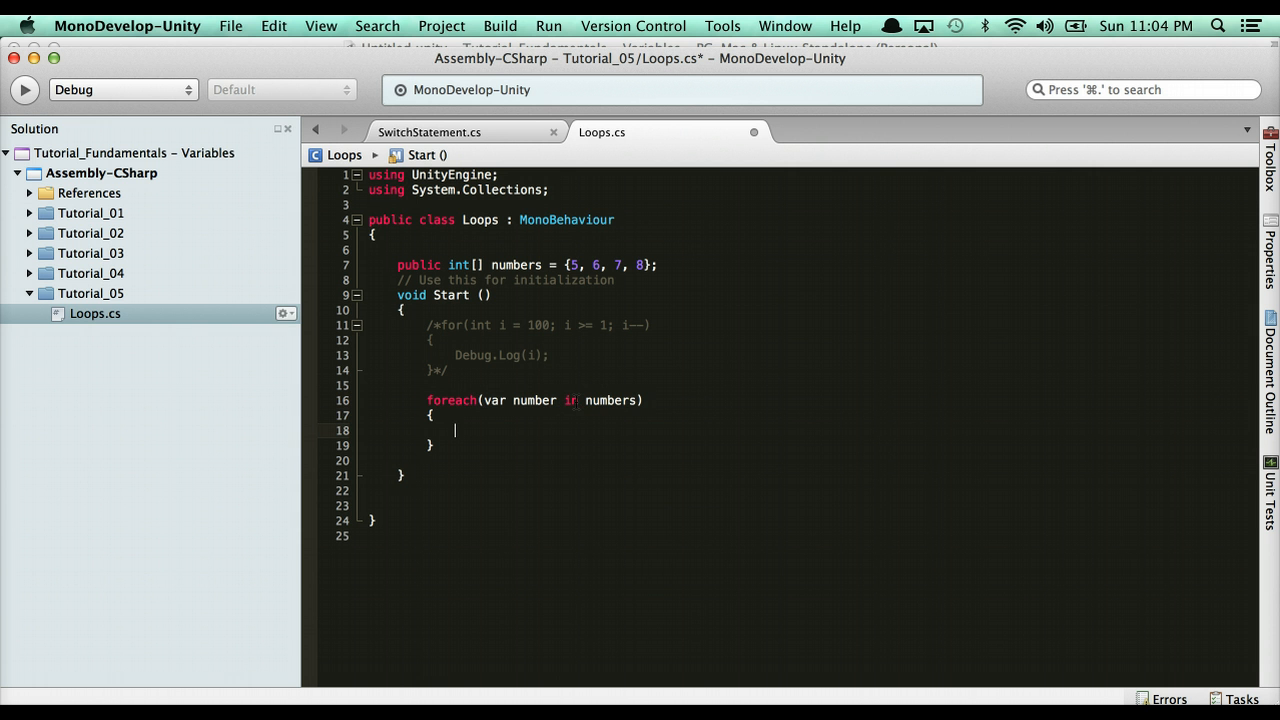
text(Debug.Log)
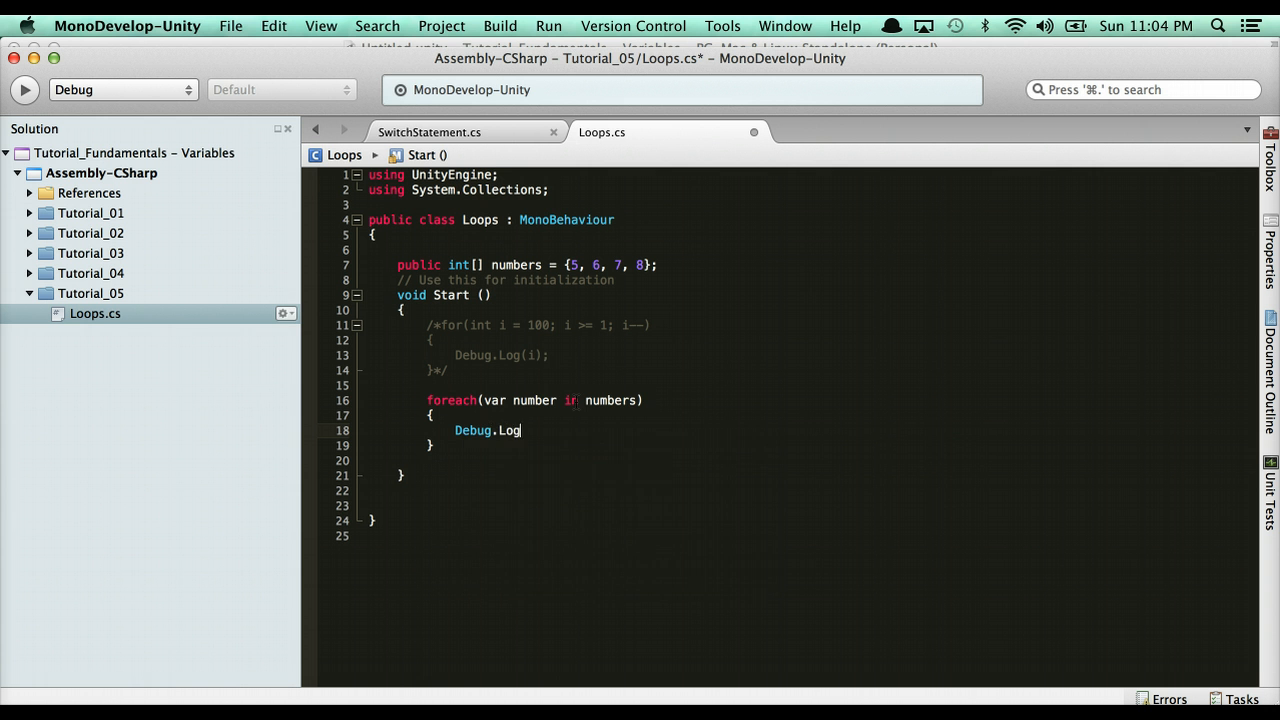
text((number);)
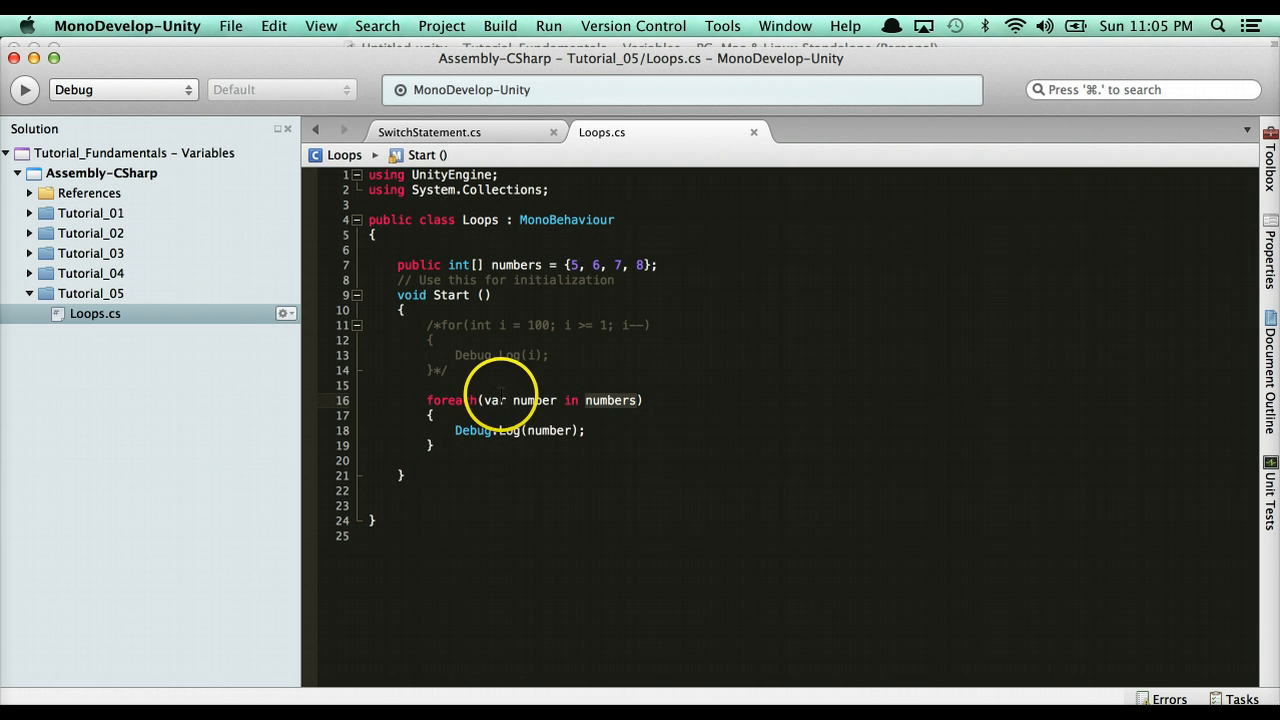
text(In)
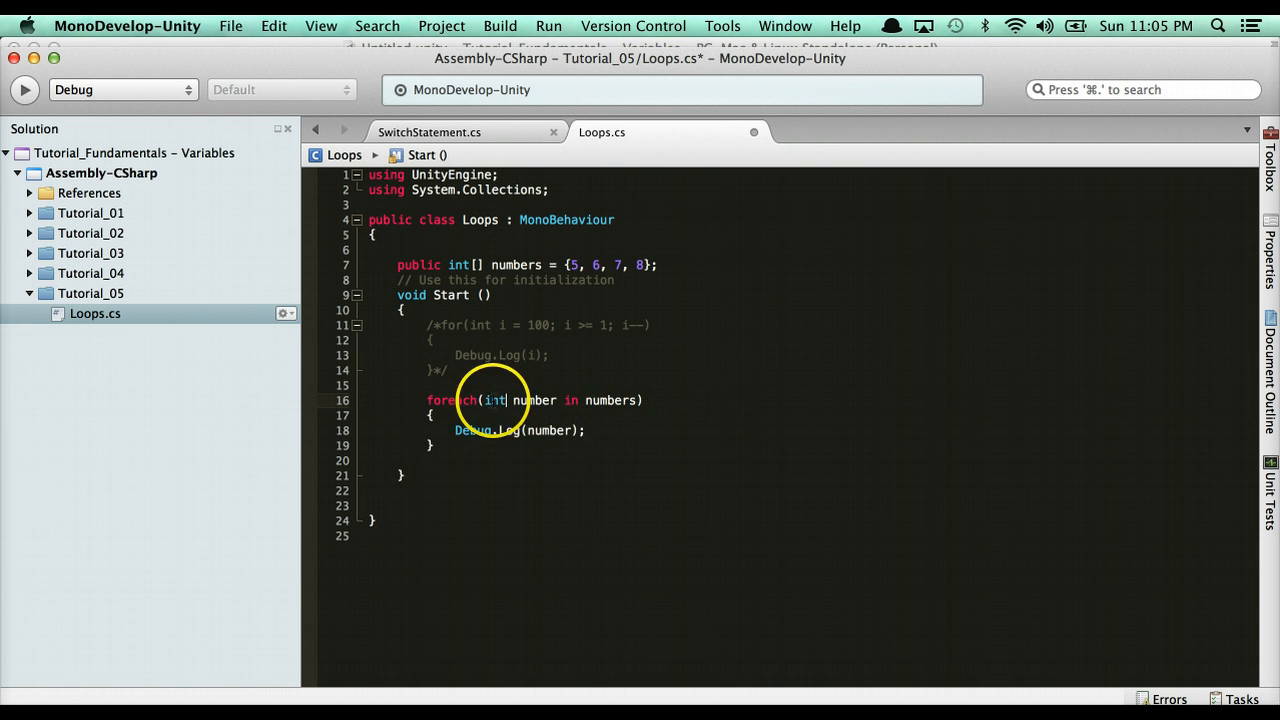
text(var)
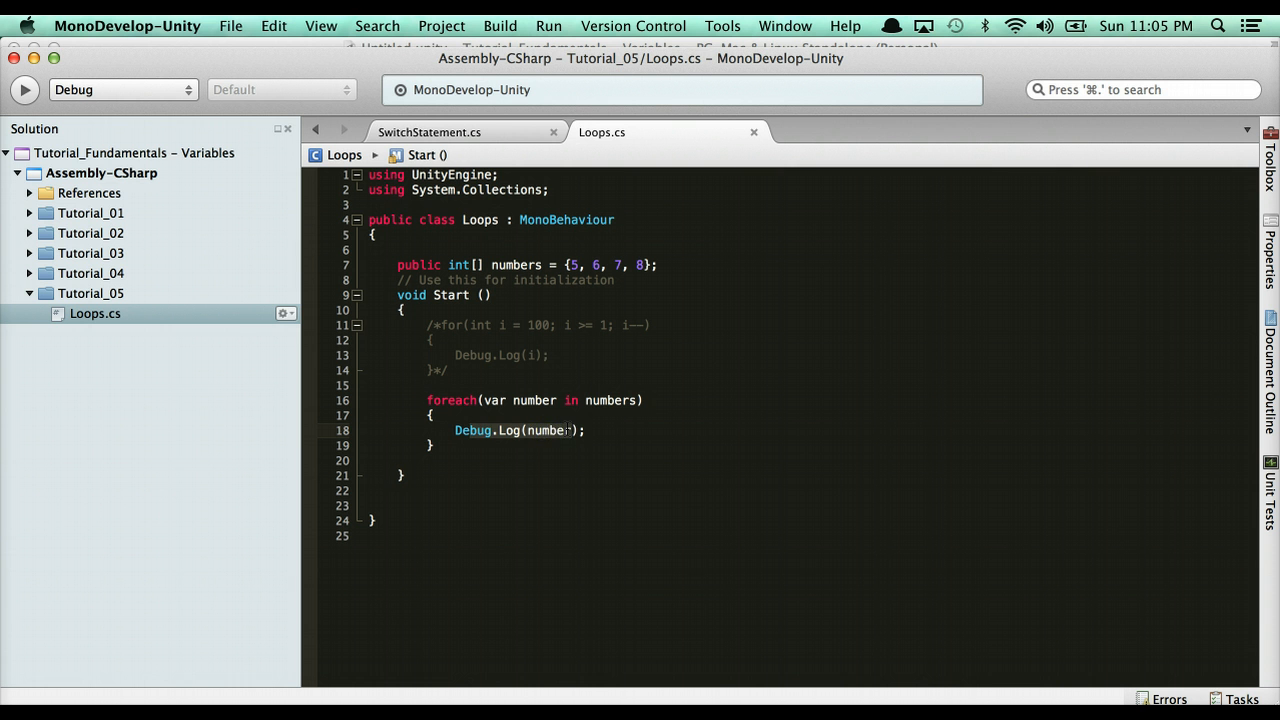
Play the scene in Unity, confirm the console logs 5, 6, 7 and 8, then stop.
click(605, 75)
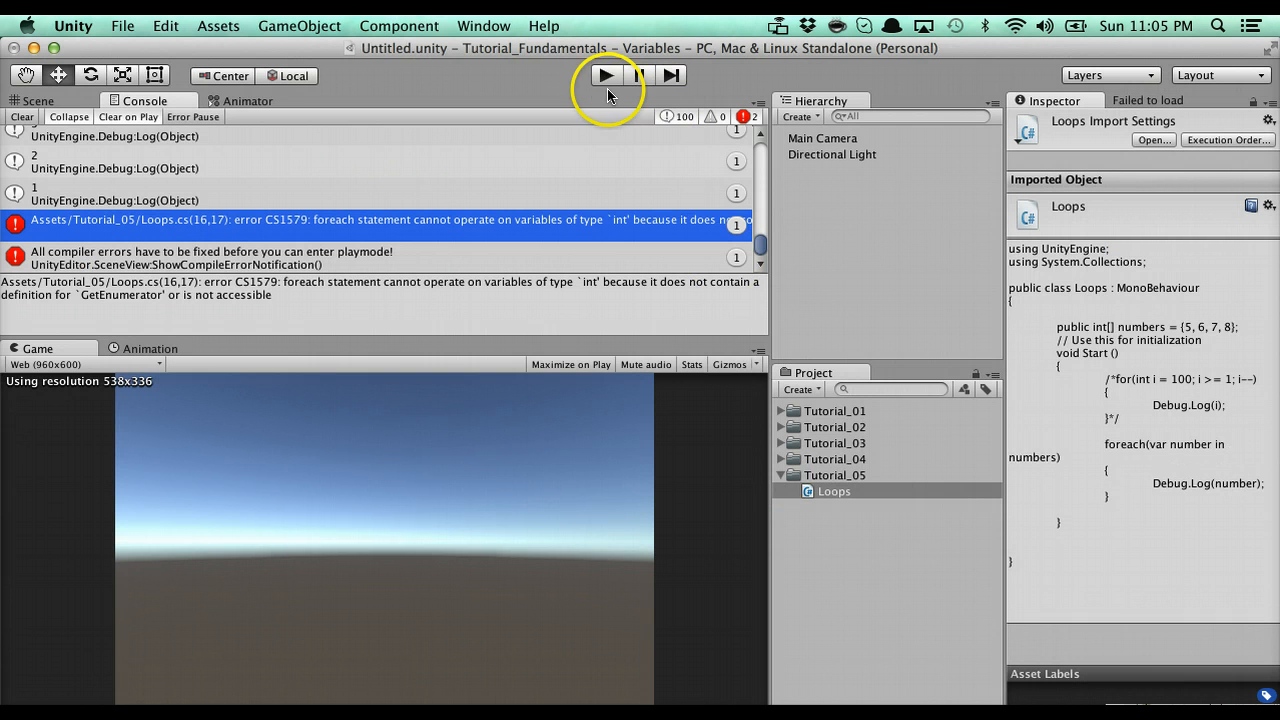
click(605, 75)
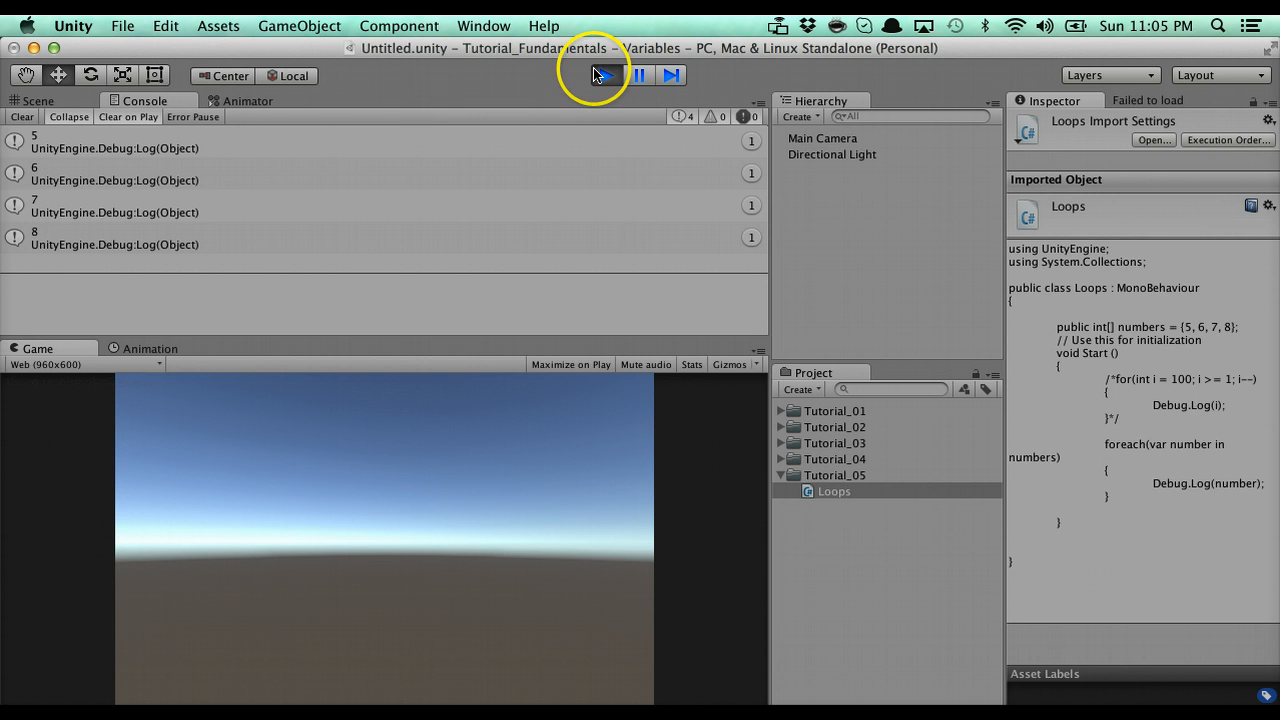
click(605, 75)
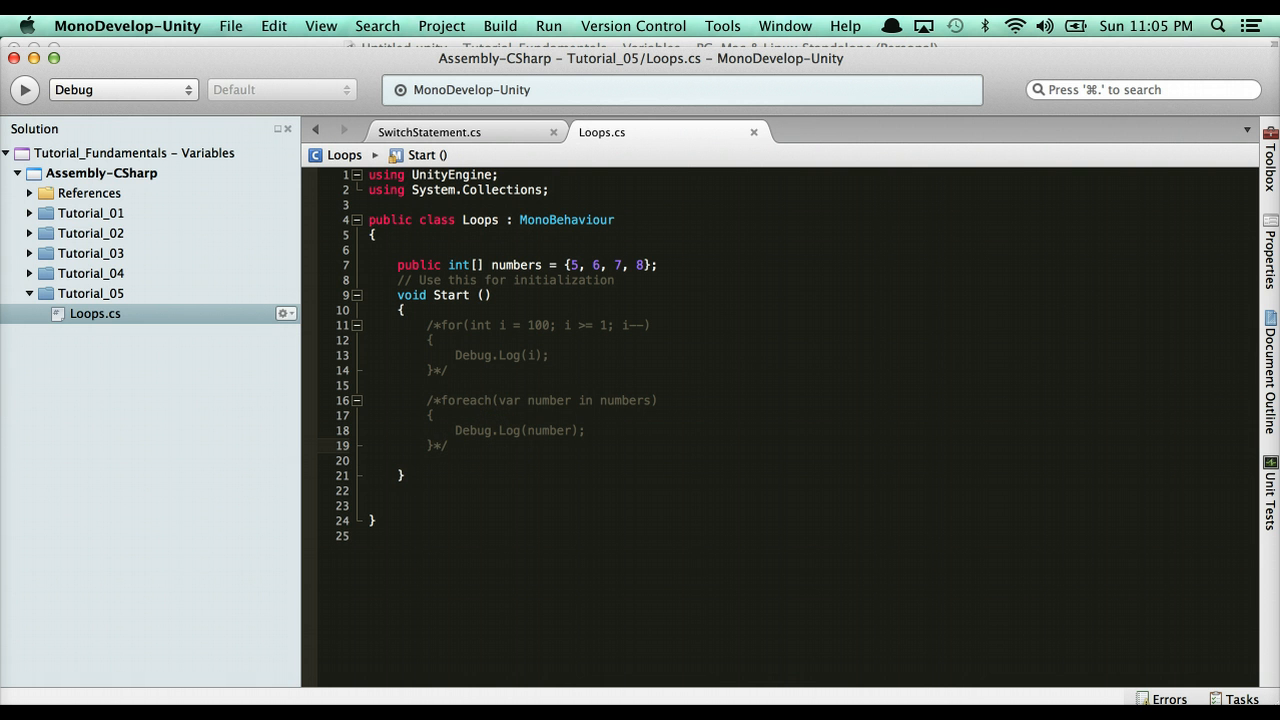
Add an empty while (true) loop, then place the cursor below the numbers array.
text(wh)
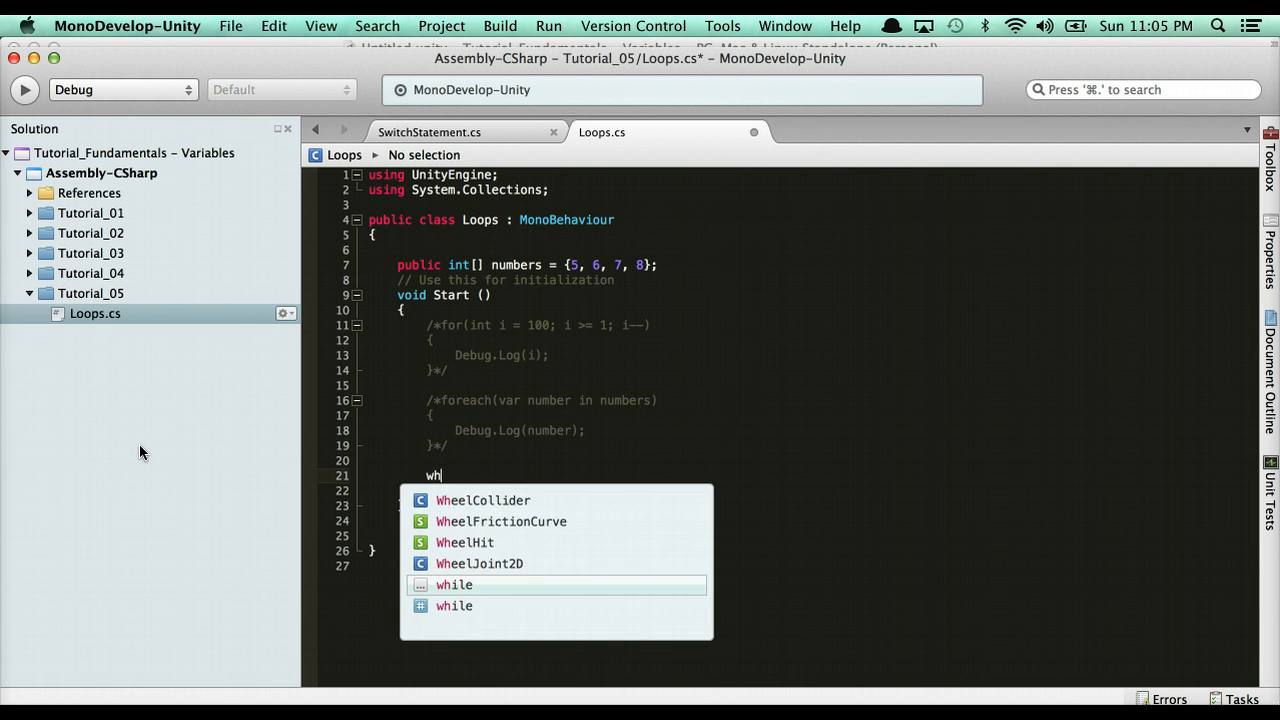
text(ile()
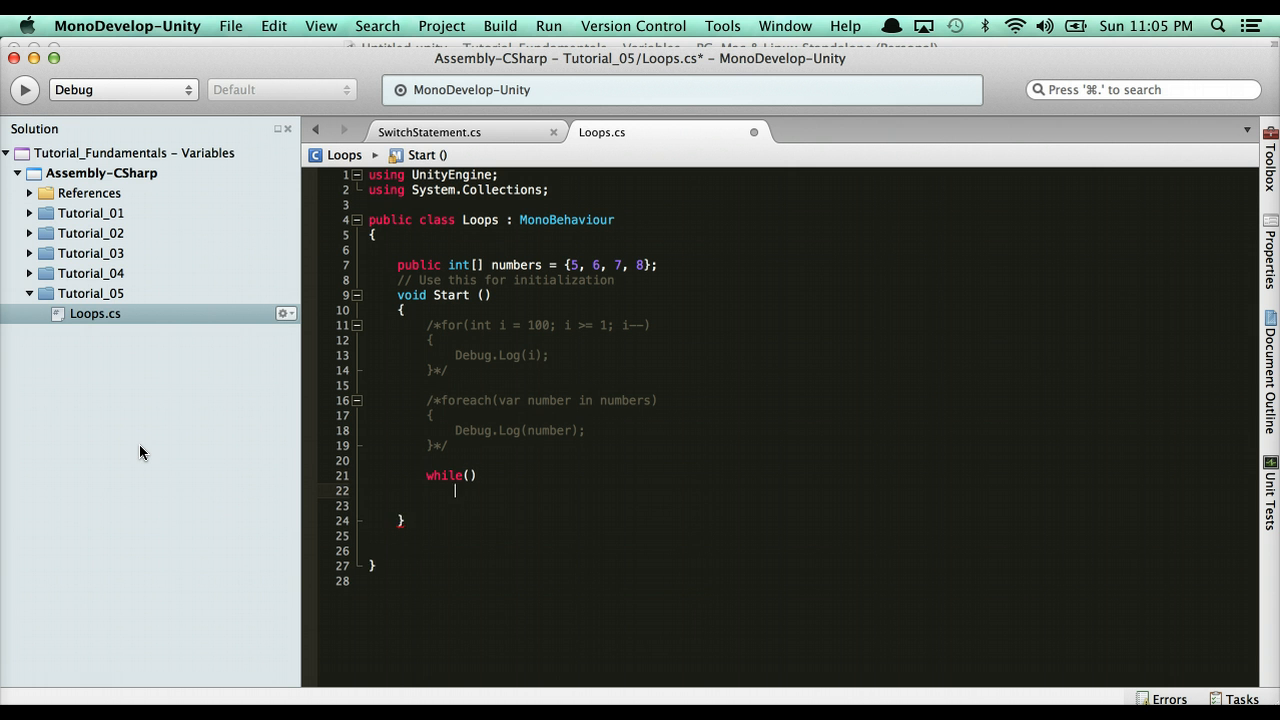
text({)
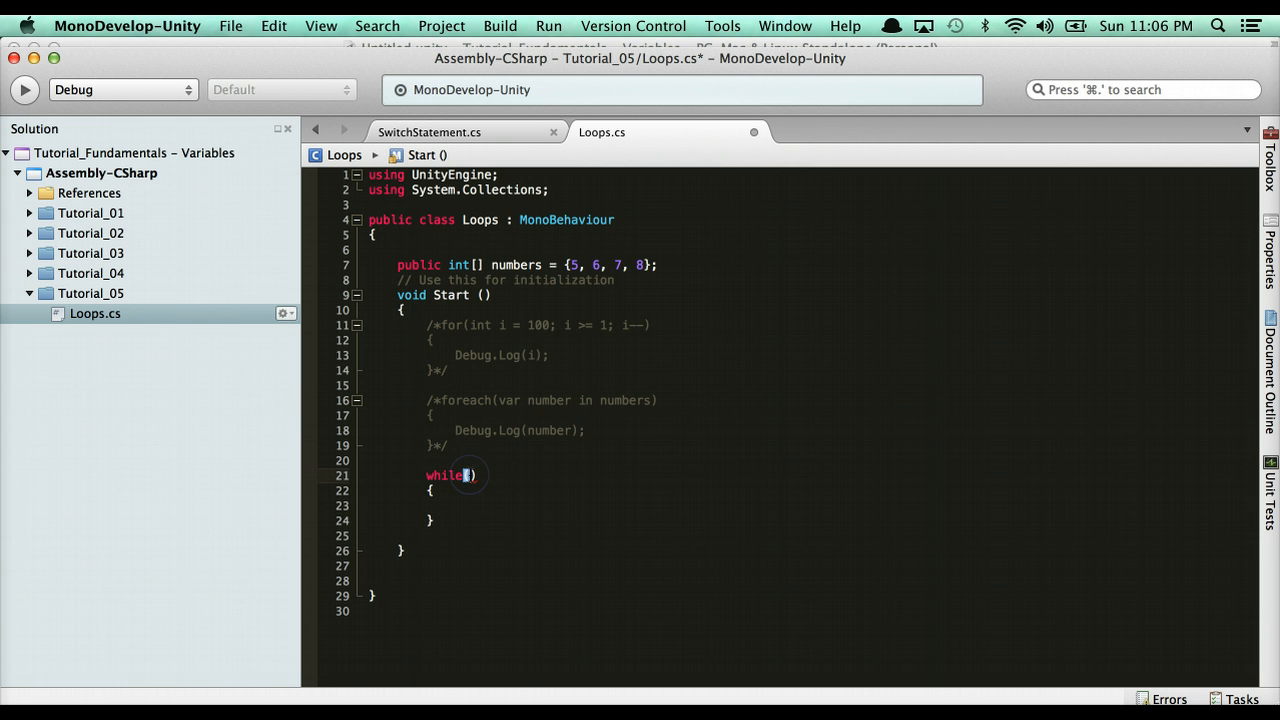
text(true)
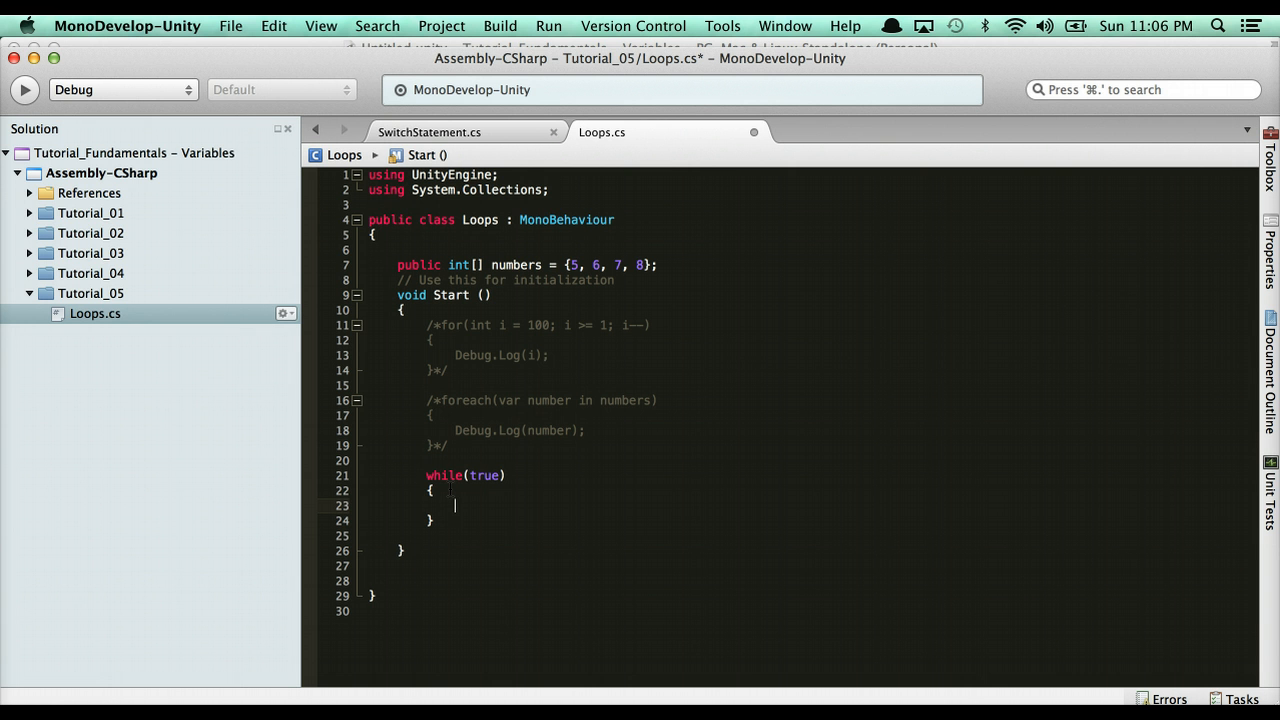
click(463, 490)
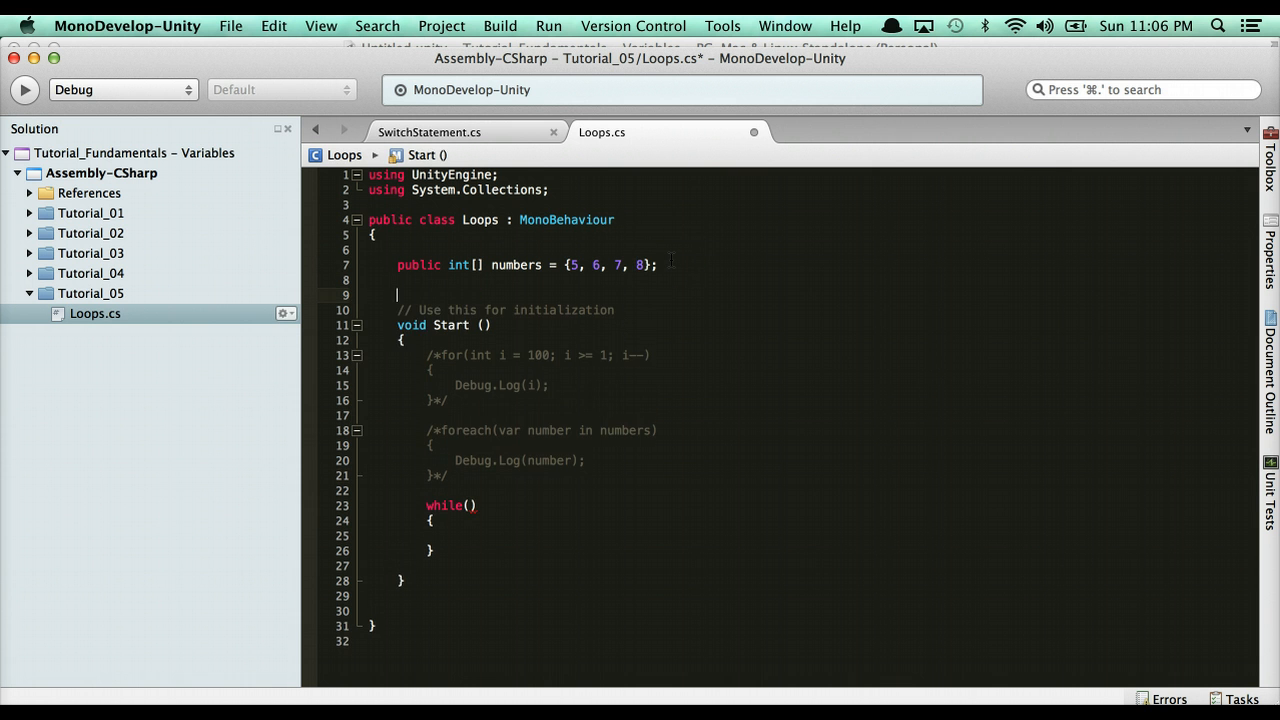
Declare public int apples = 100 and set the while condition to apples > 1.
text(public int app)
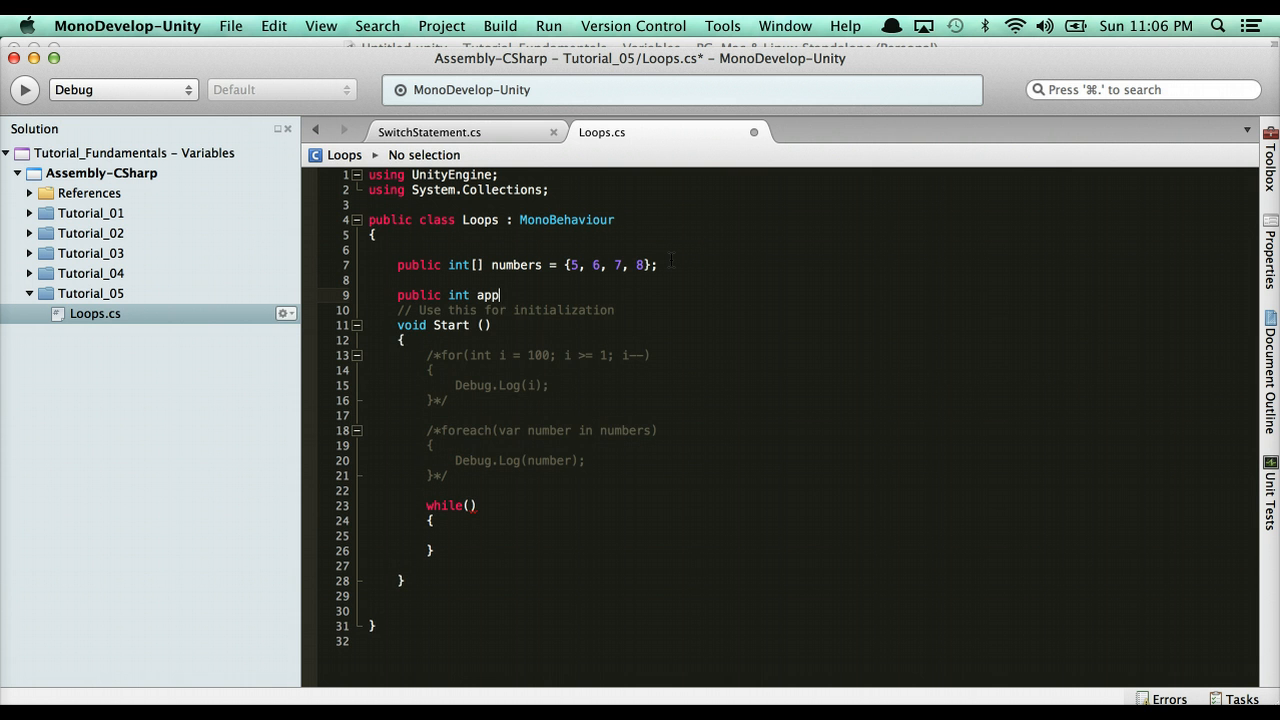
text(les = 100;)
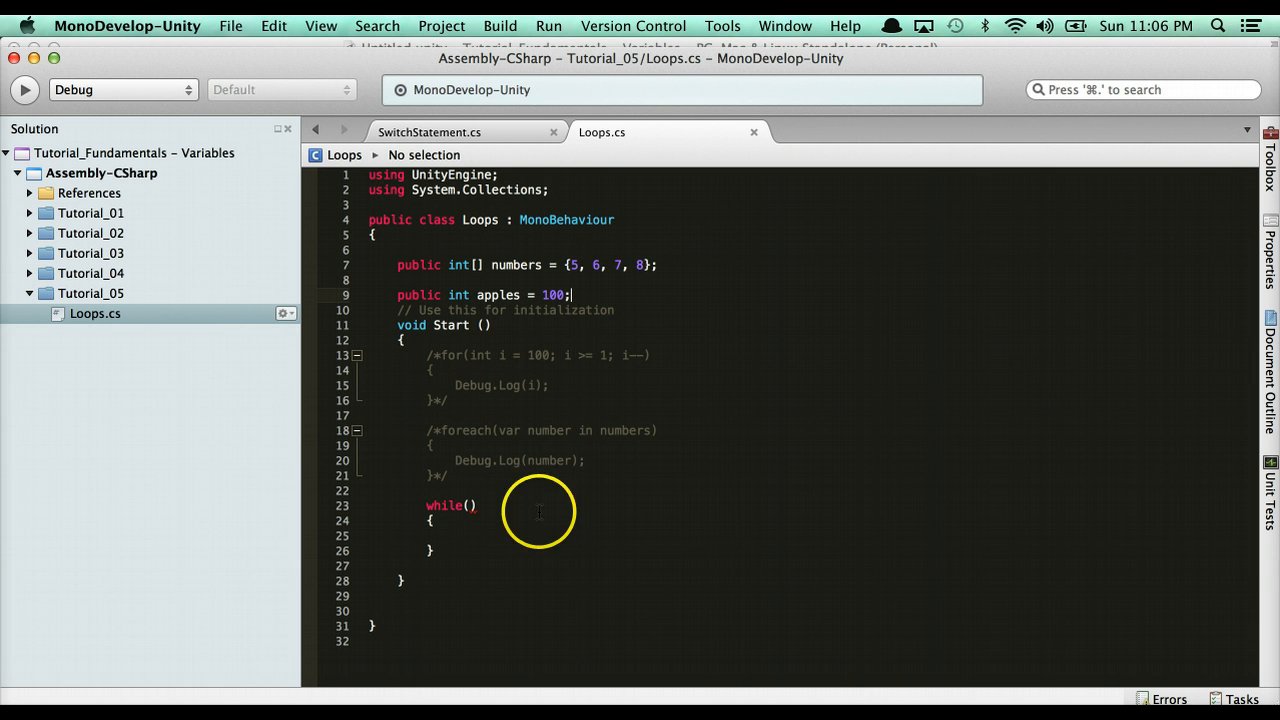
click(470, 505)
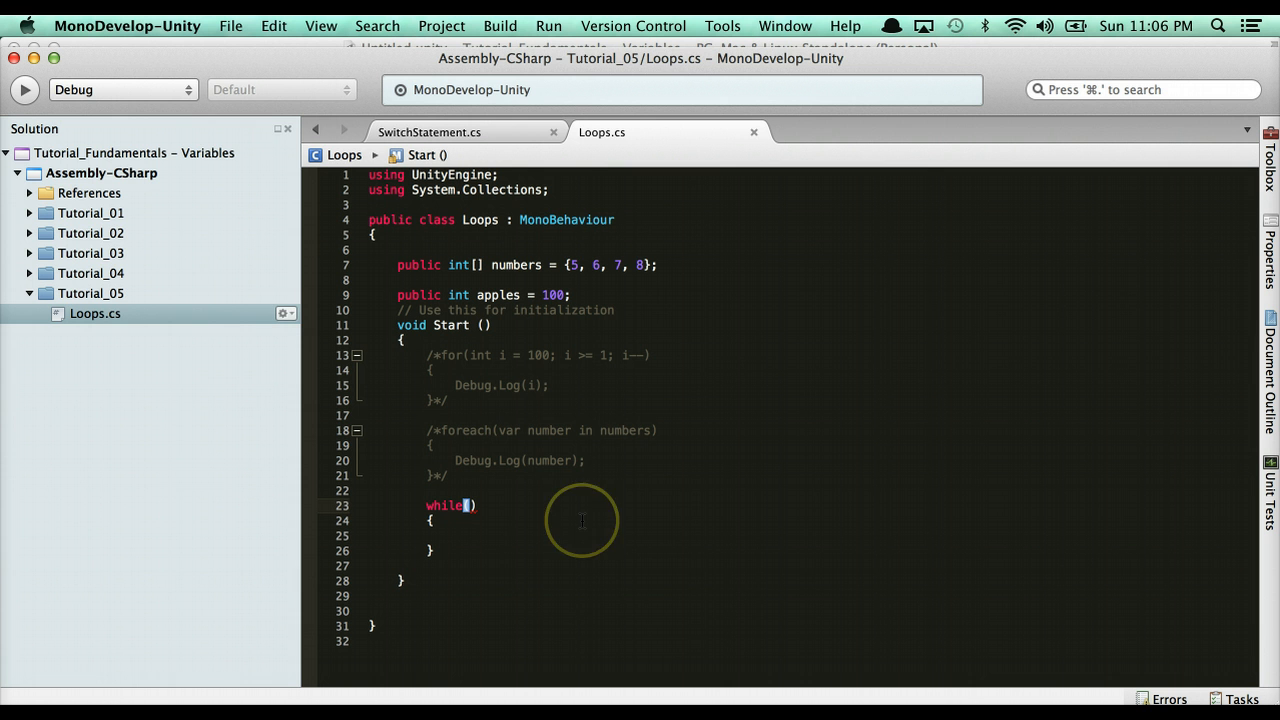
text(apples)
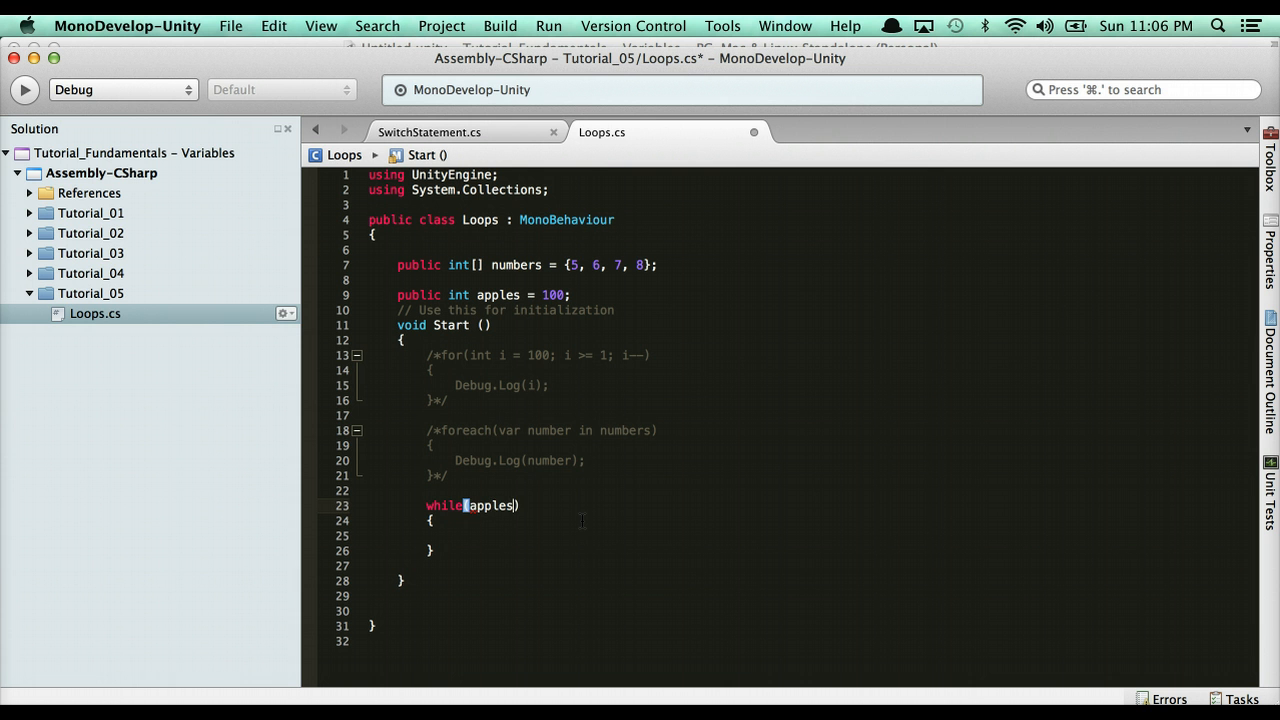
text(>)
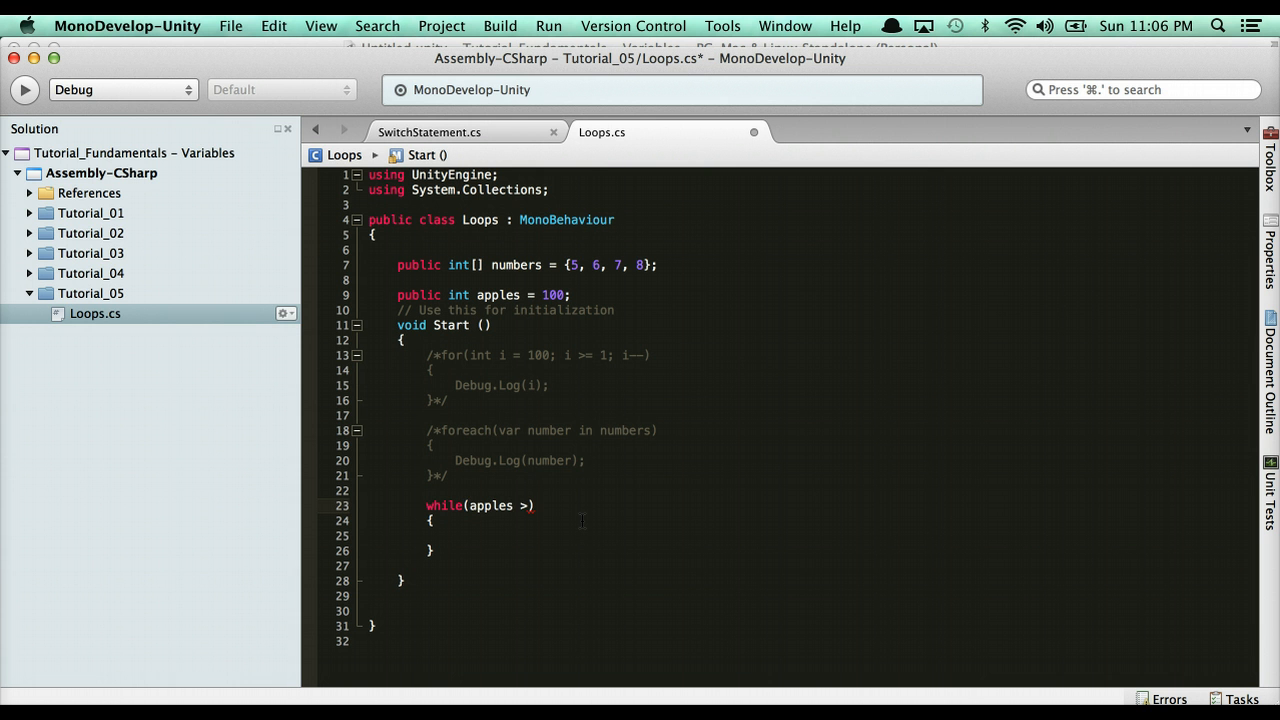
text(1)
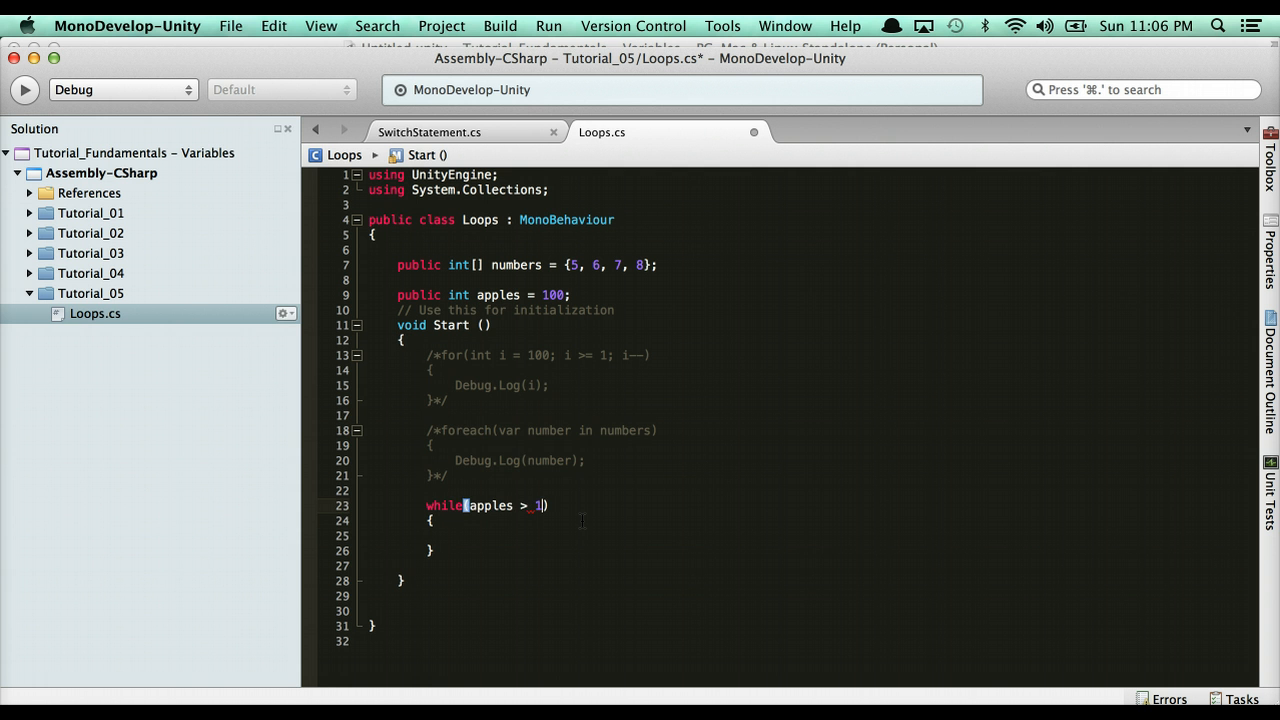
Log and decrement apples in the loop, then log 'The while loop finished! Yay for no crash!'.
text(Debug.l)
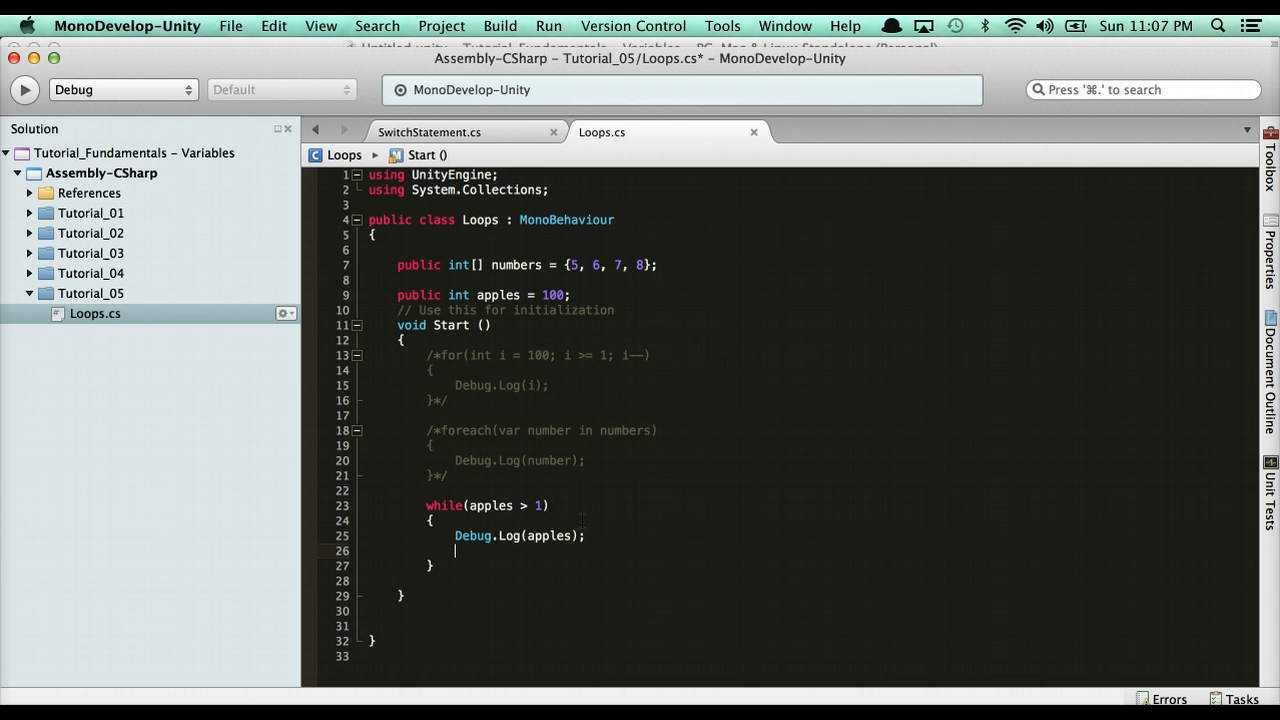
text(apples-)
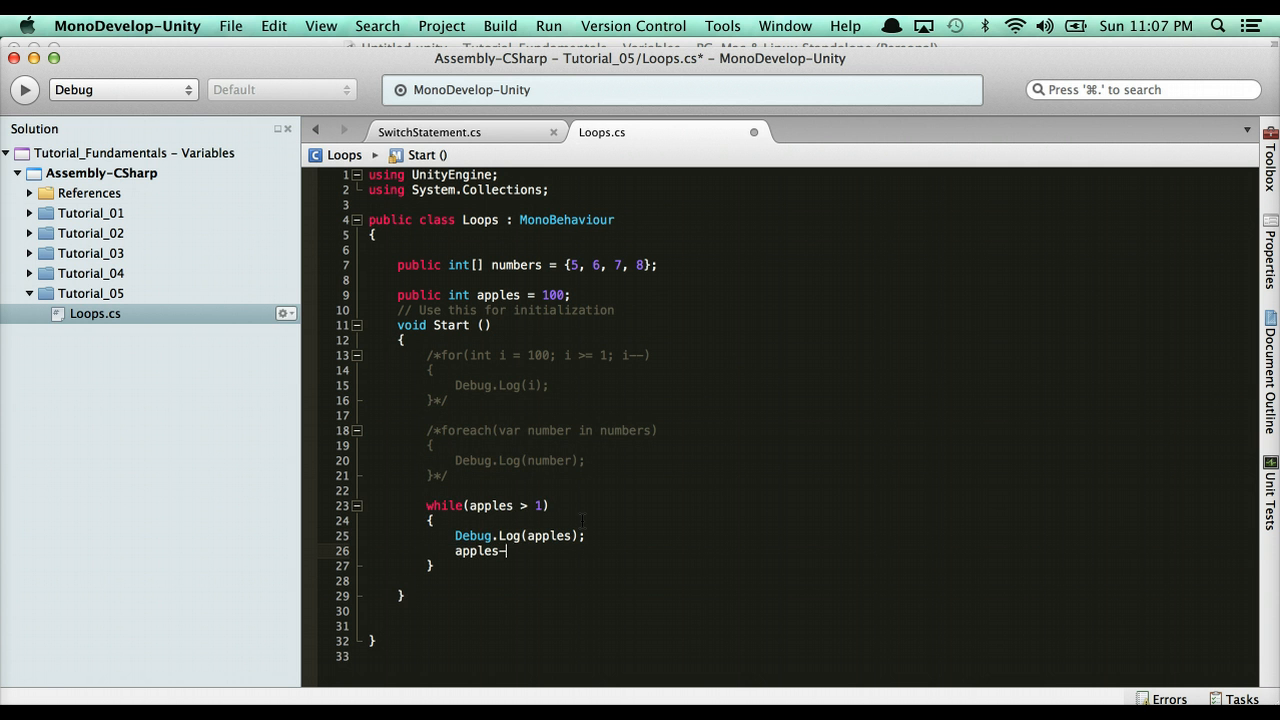
text(-;)
text(Debug.Log(")
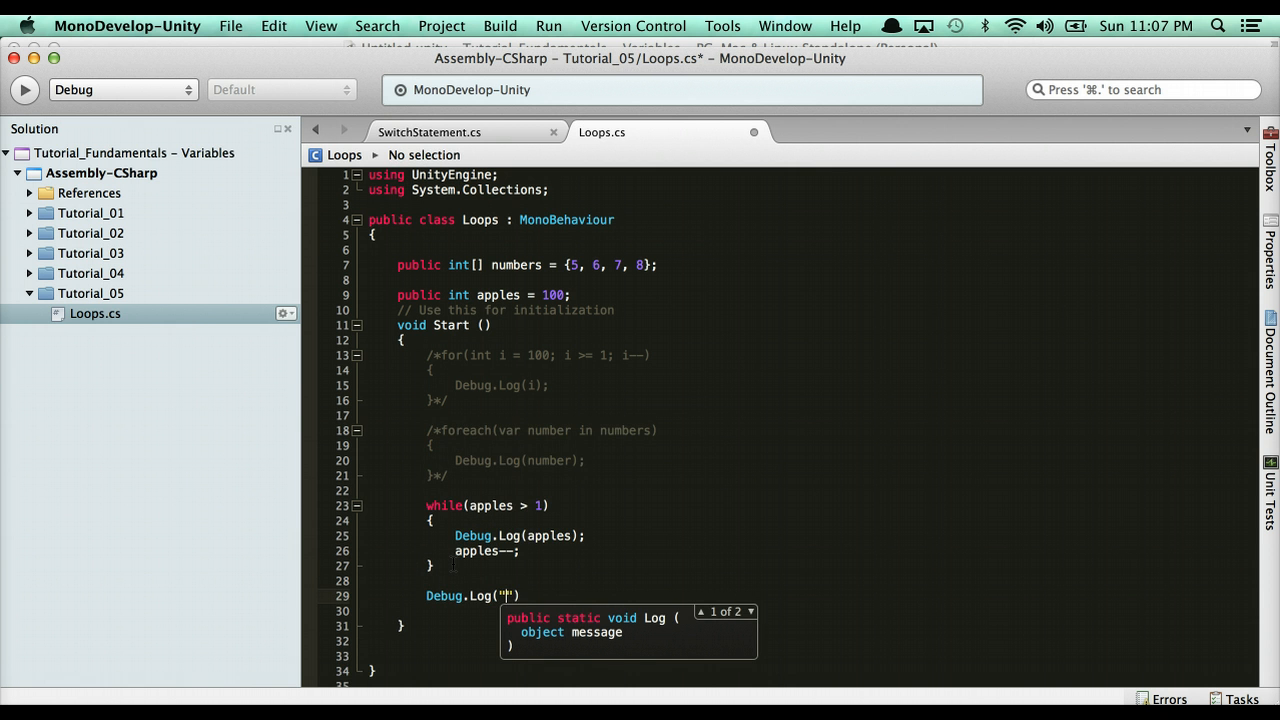
text(The while loop f)
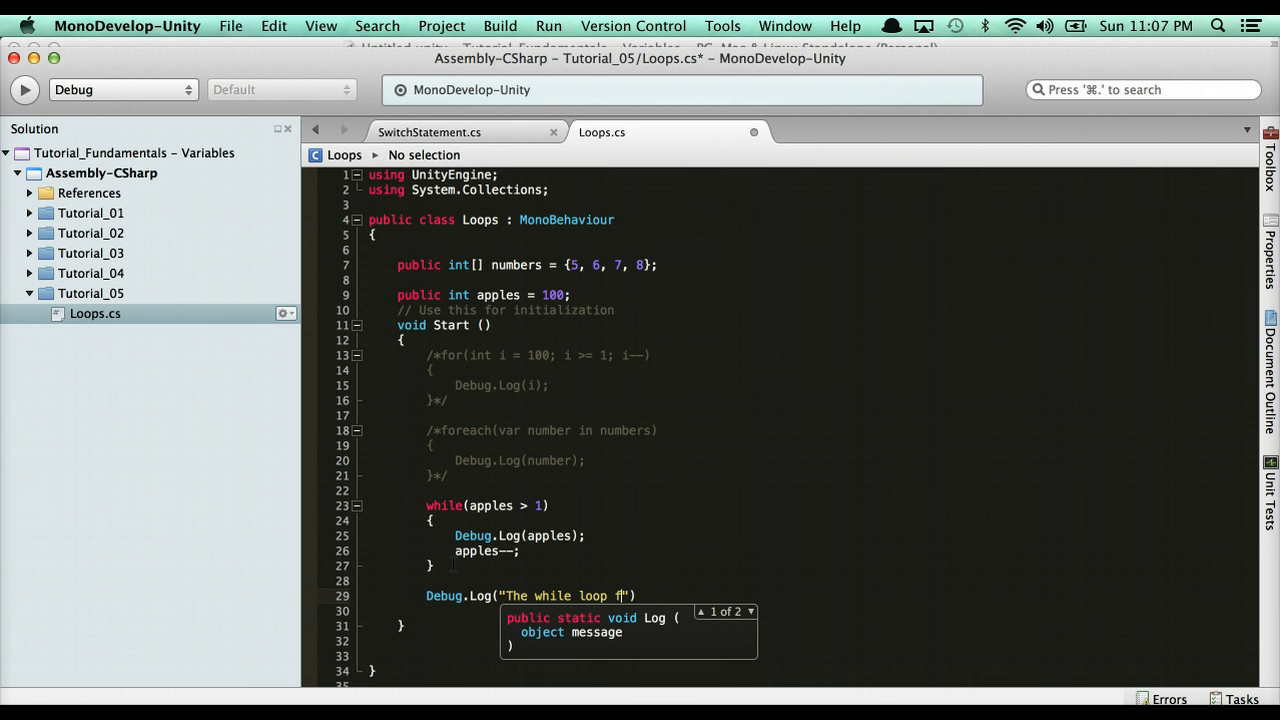
text(inished! Yay for no crash!)
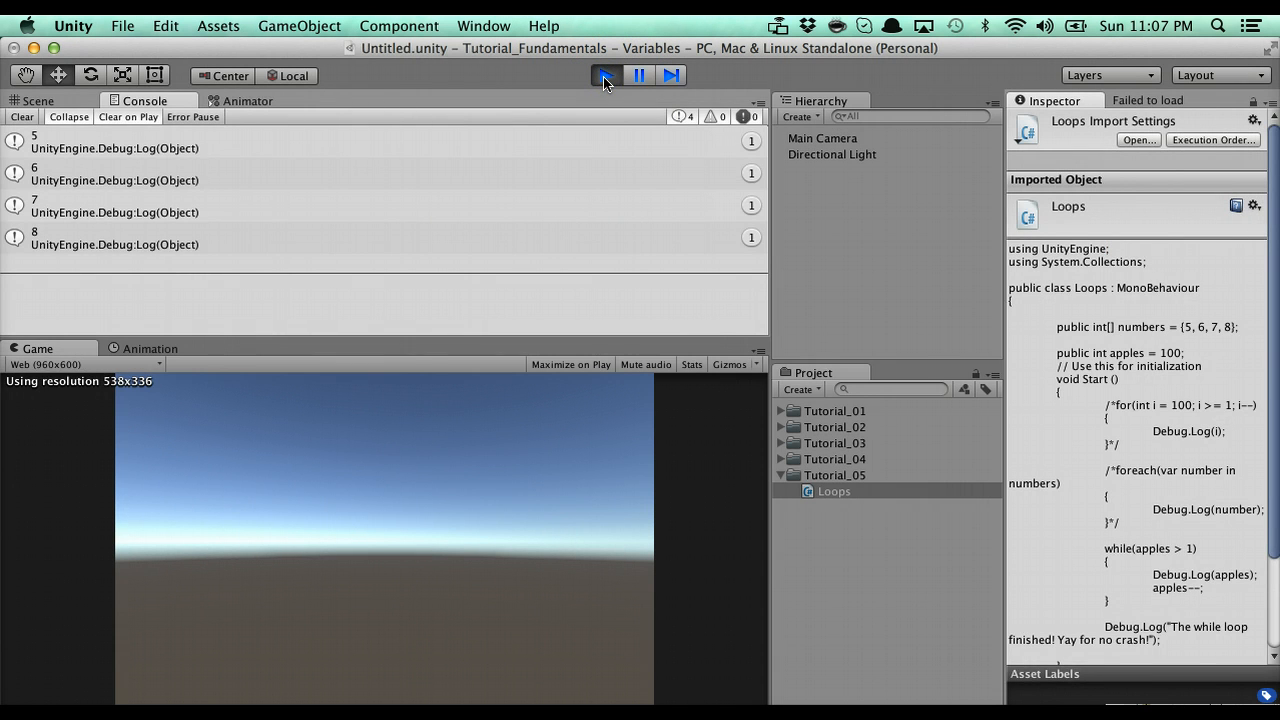
click(604, 75)
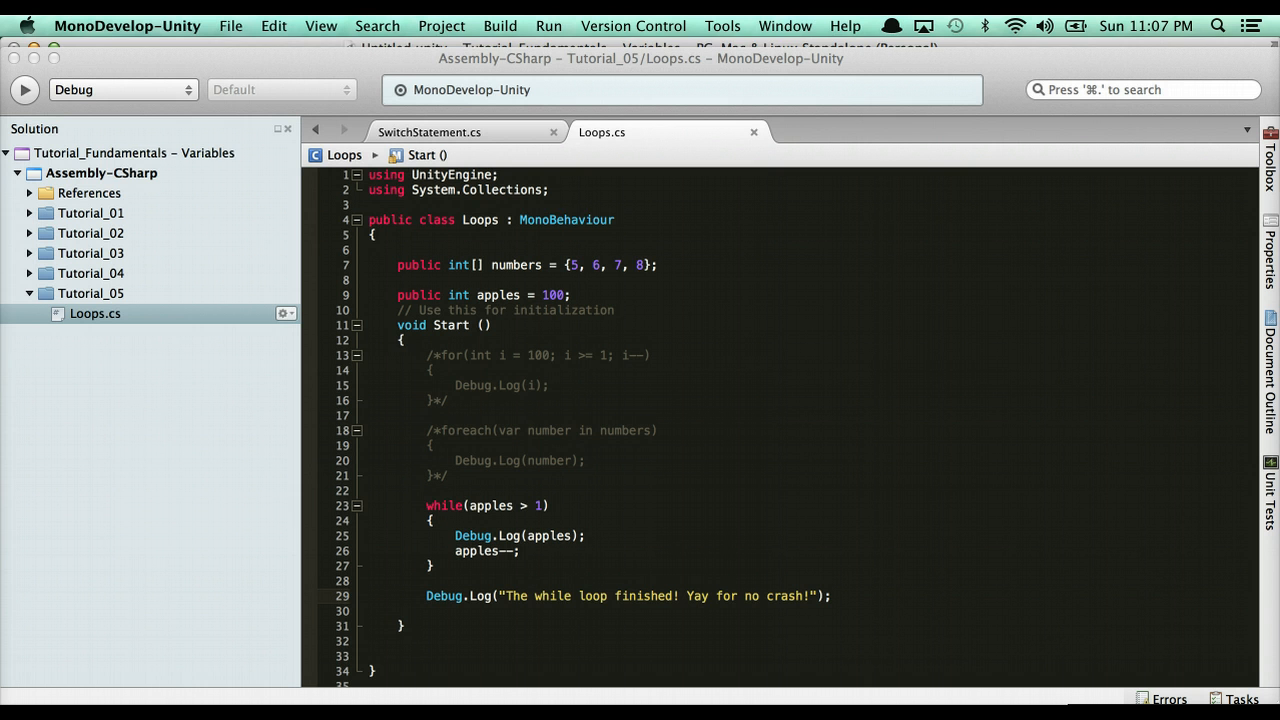
Remove the equals sign from the while comparison and place the cursor at the loop.
double_click(530, 505)
text(=)
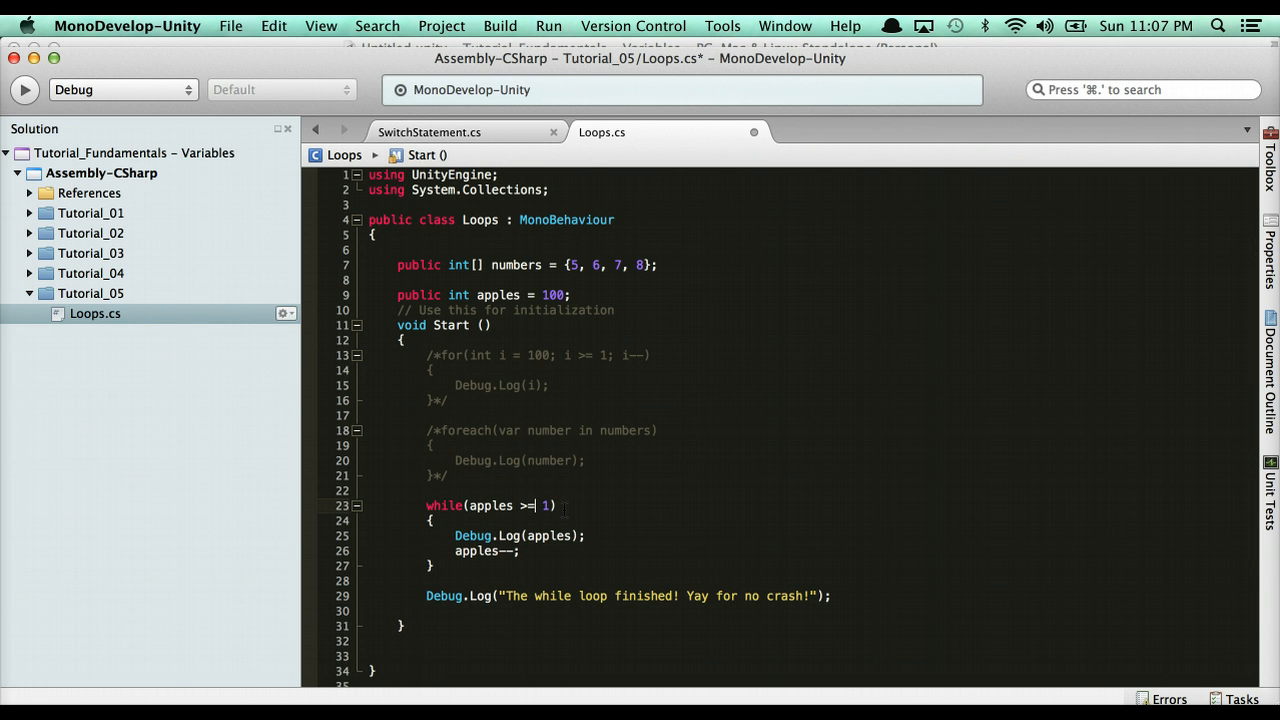
key(Backspace)
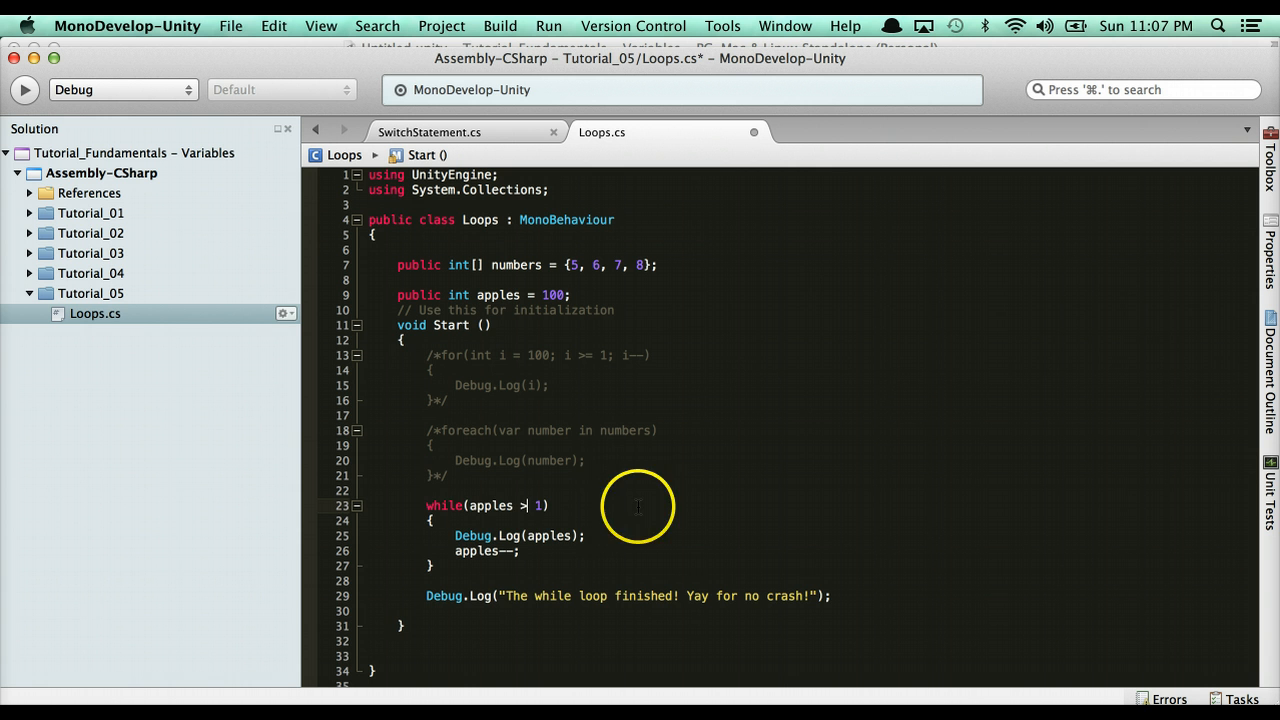
click(416, 500)
text(/*)
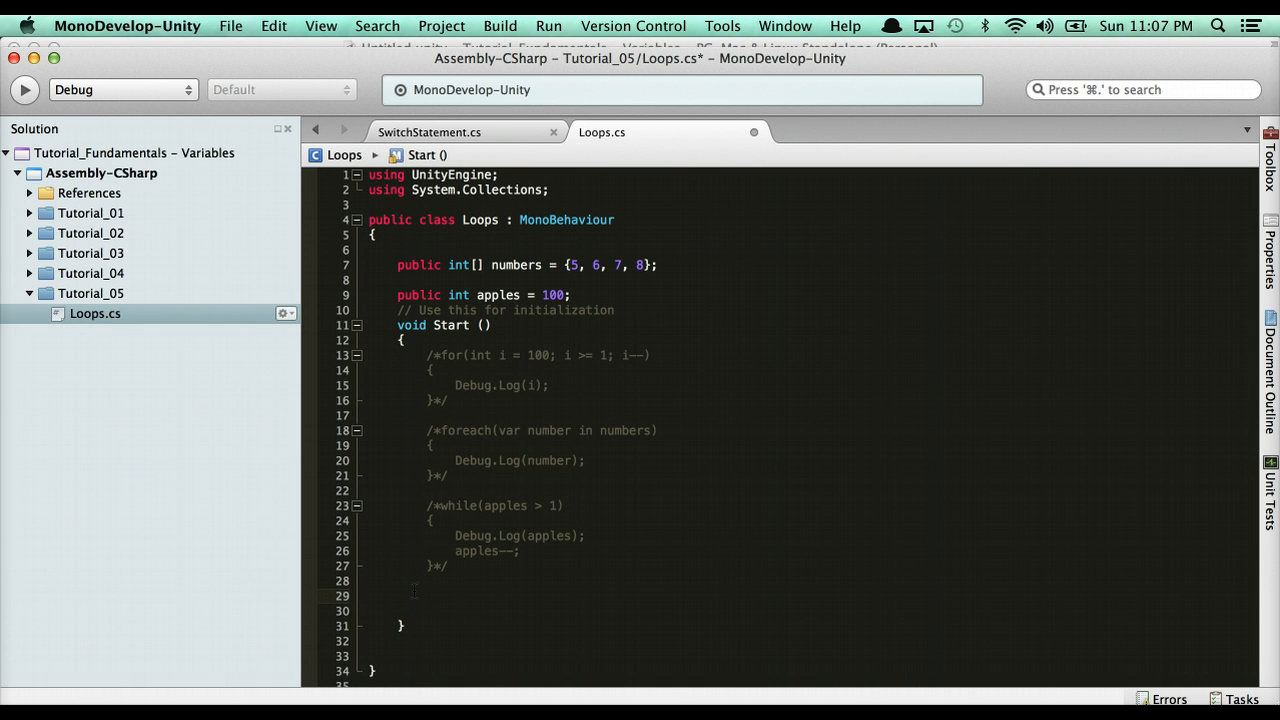
Type the do block skeleton with braces and place the cursor inside it.
text(do)
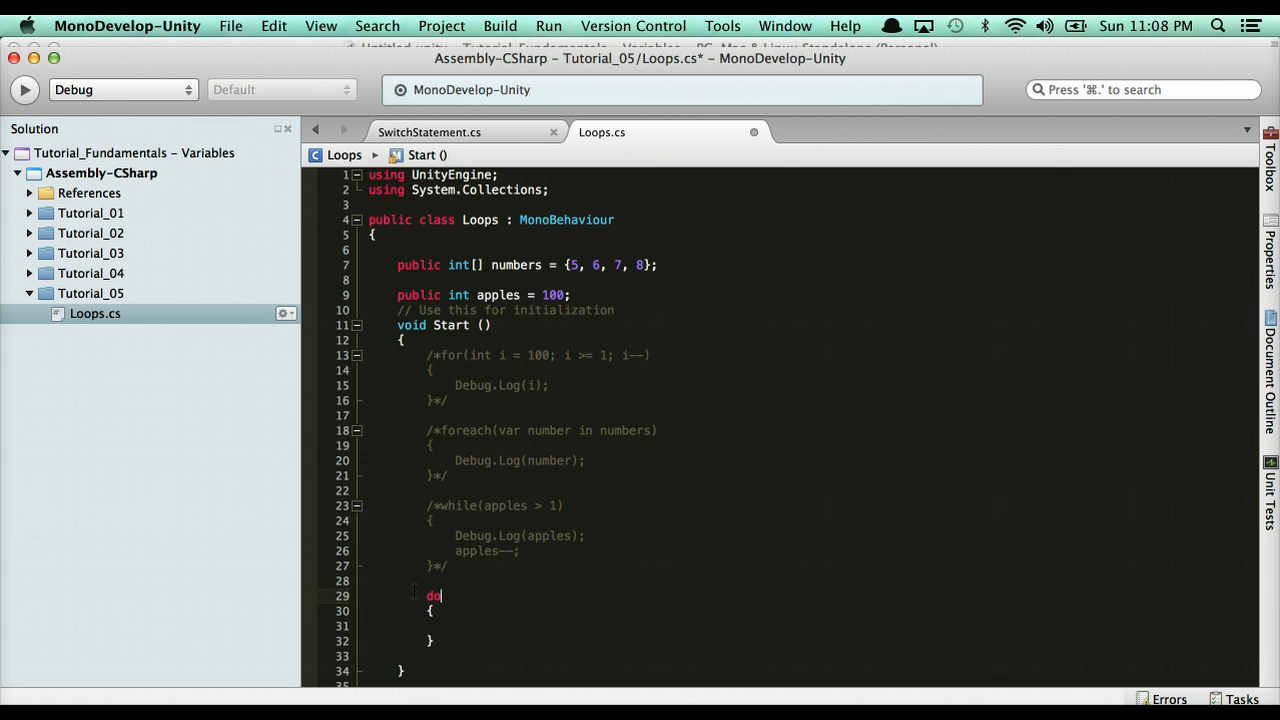
text({)
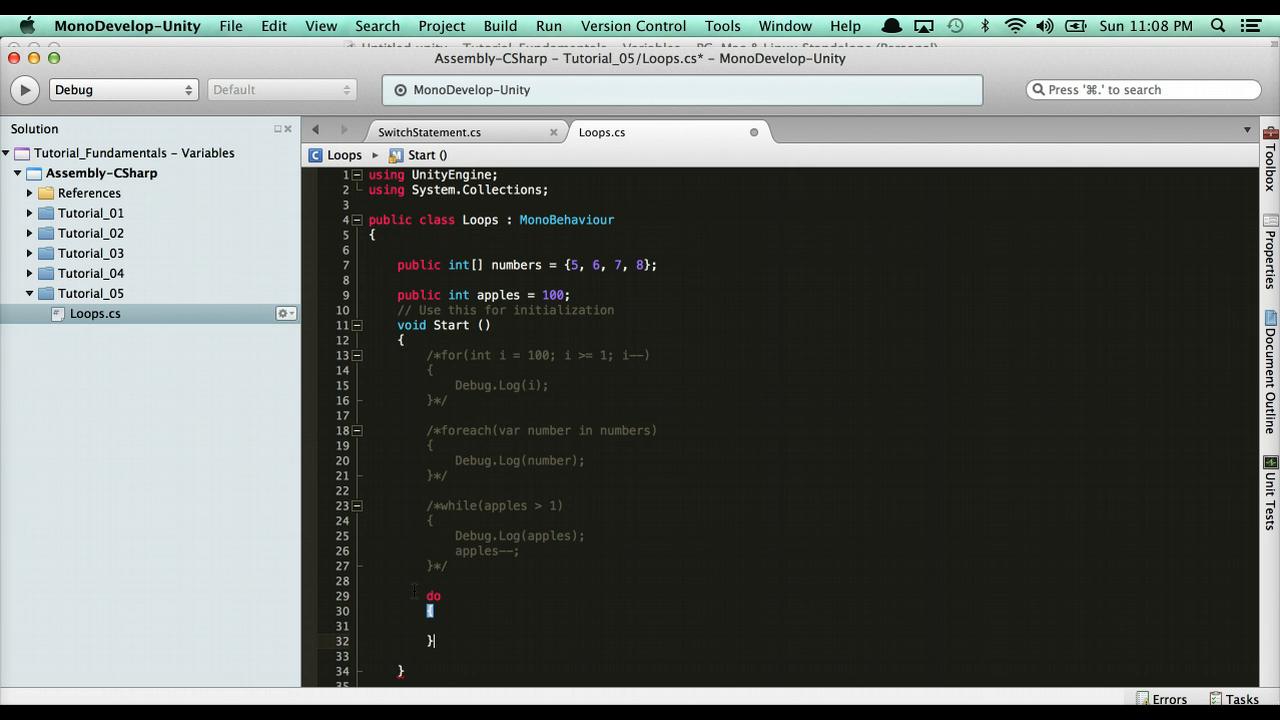
text(();)
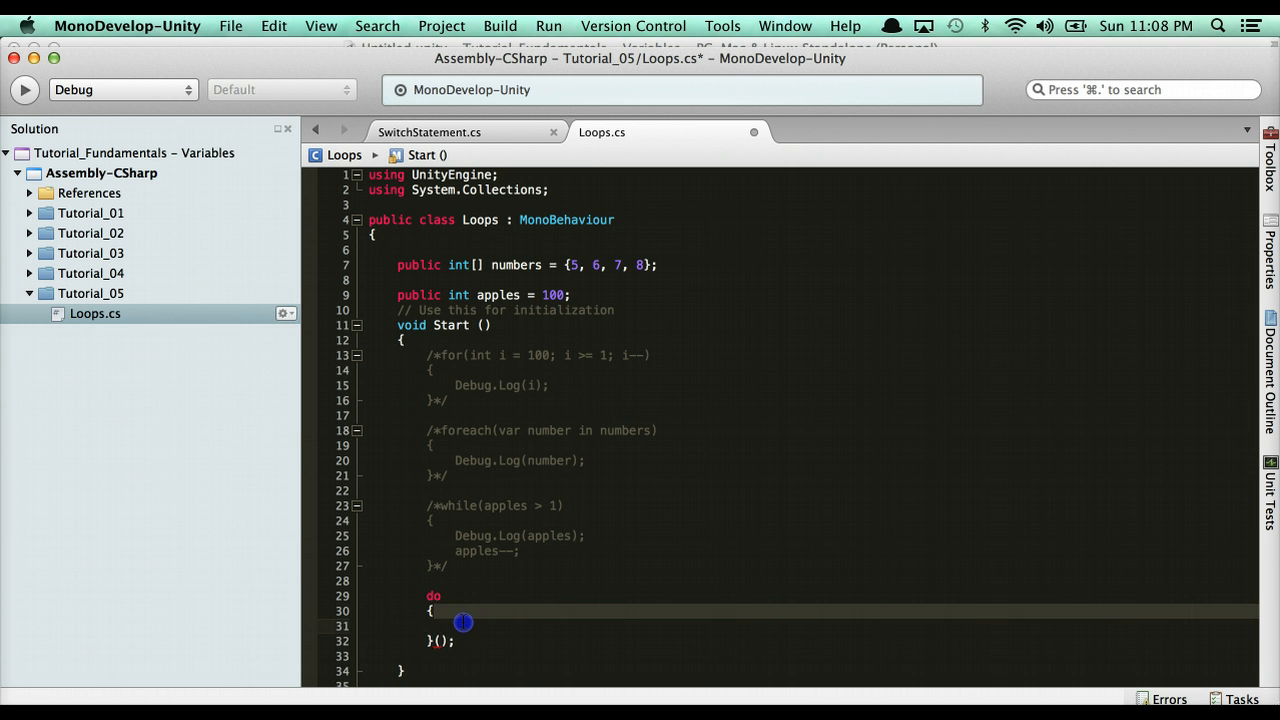
click(458, 623)
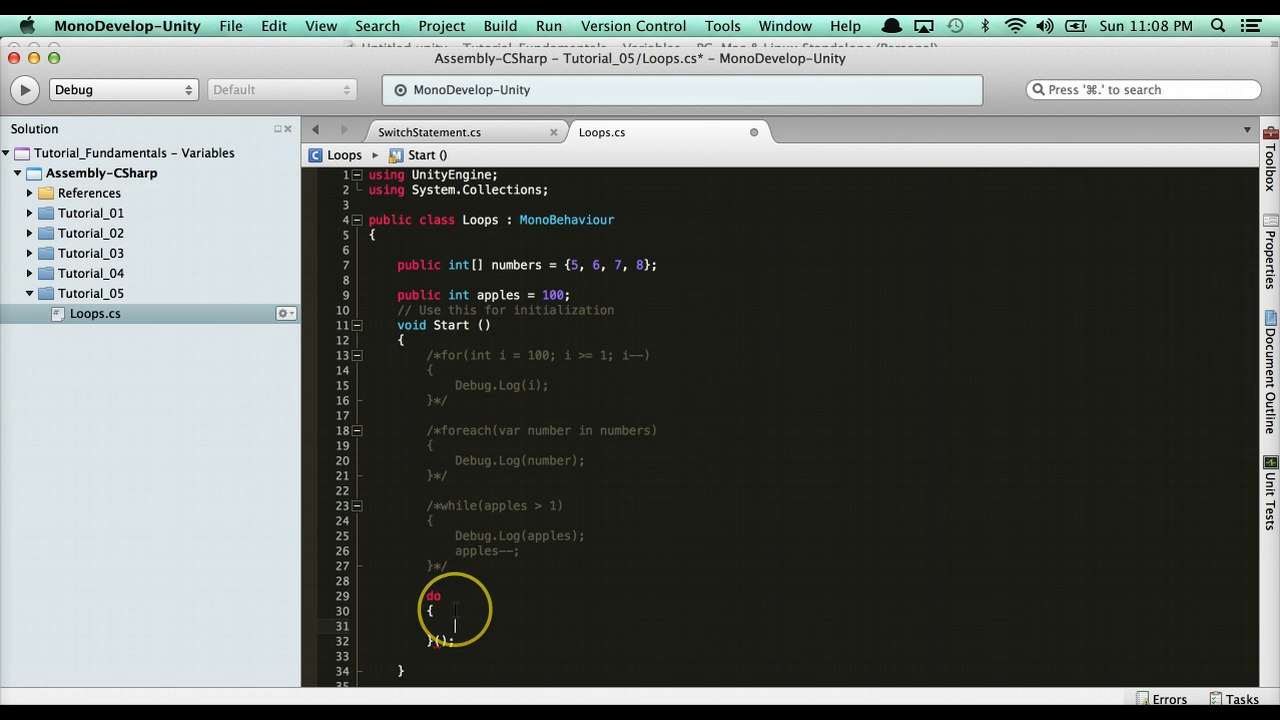
Fill in Debug.Log("Apples: " + apples); apples--; and the while (apples >= 1) condition.
text(Debug.Log("Apples:)
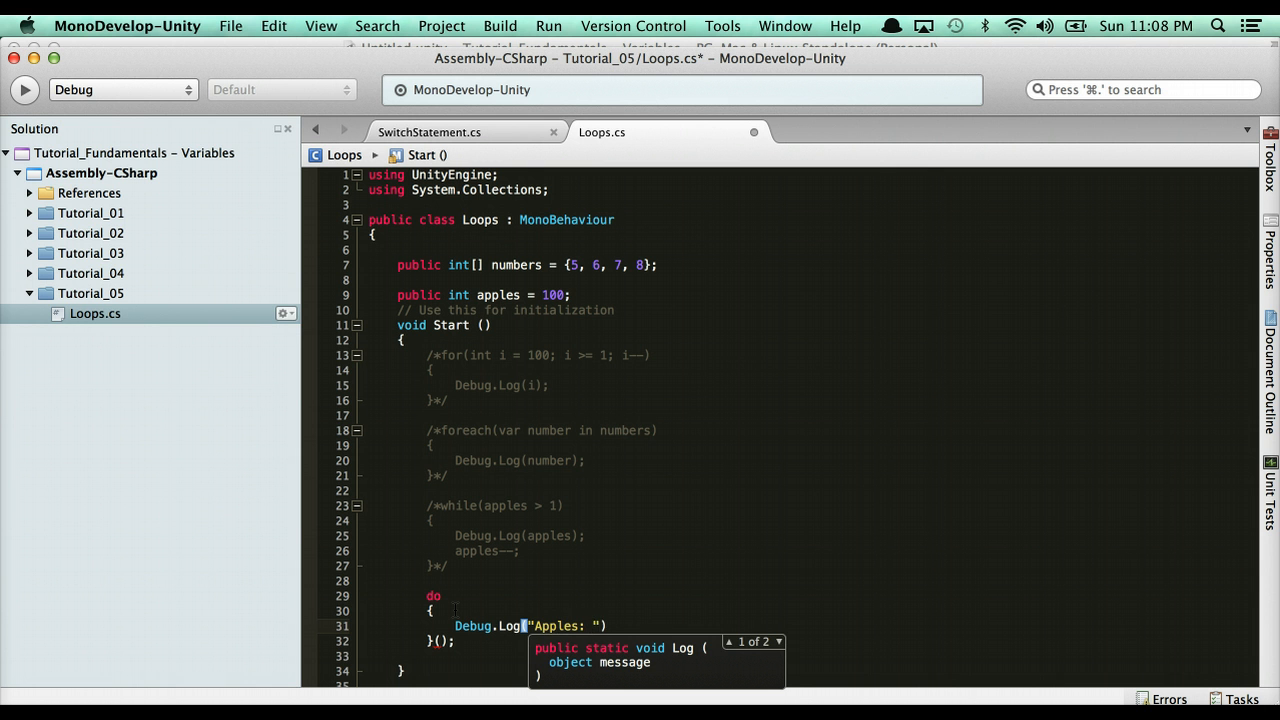
text(+ apples)
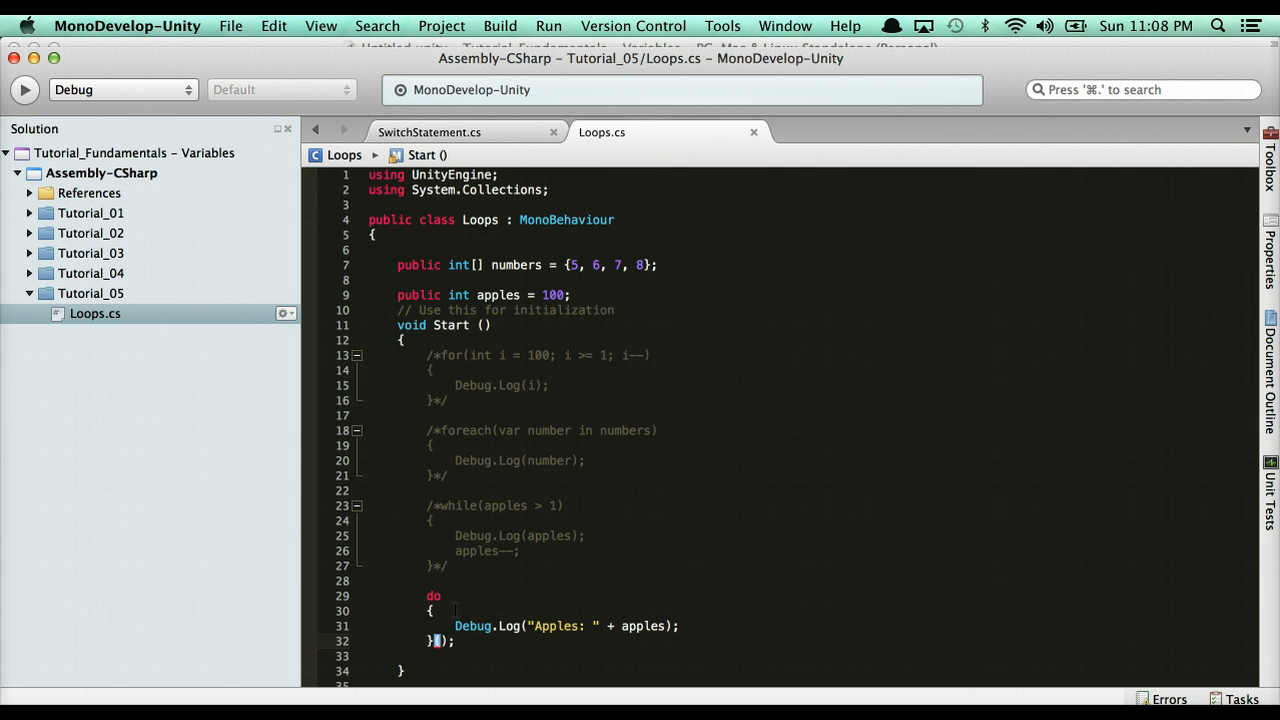
text(apples >= 1)
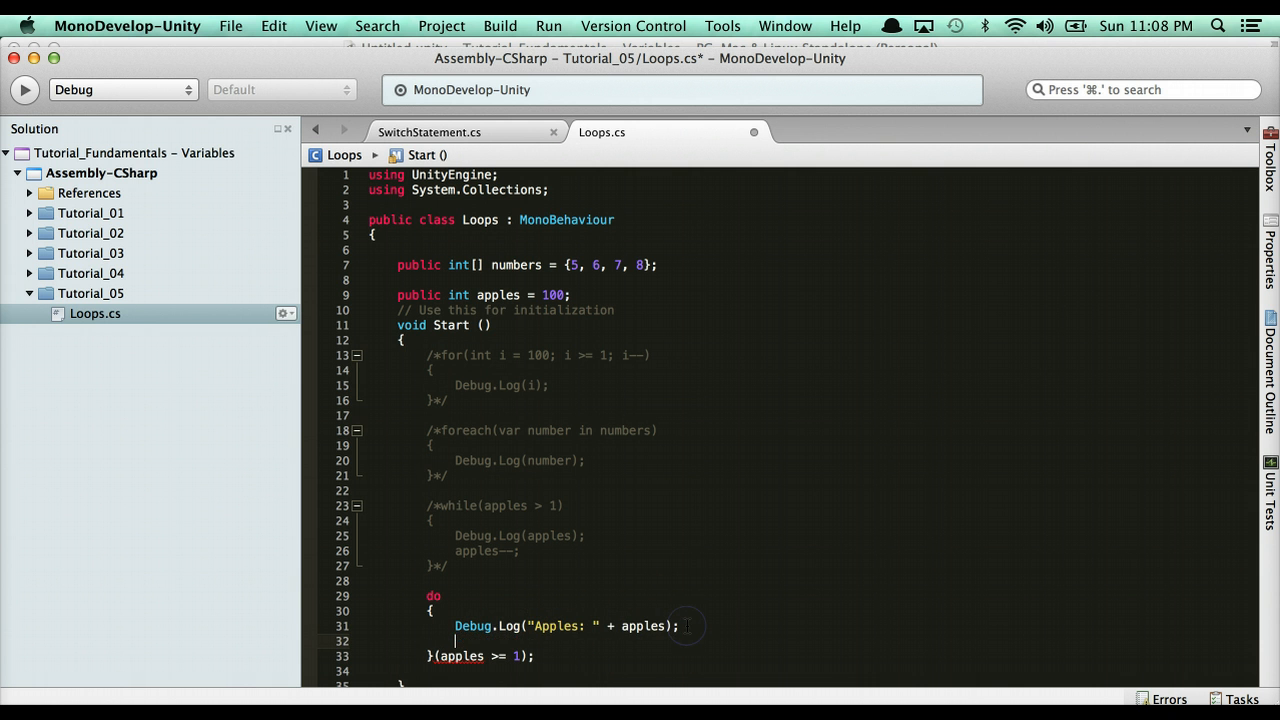
text(apples--;)
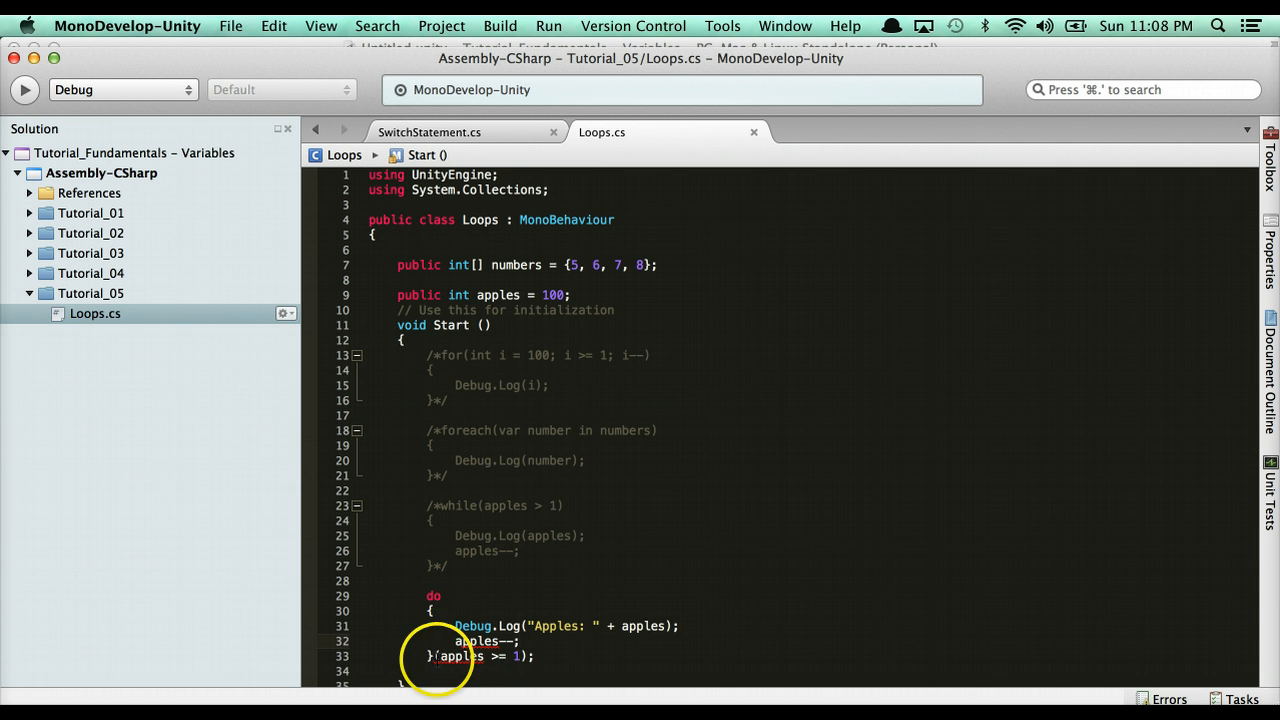
text(while)
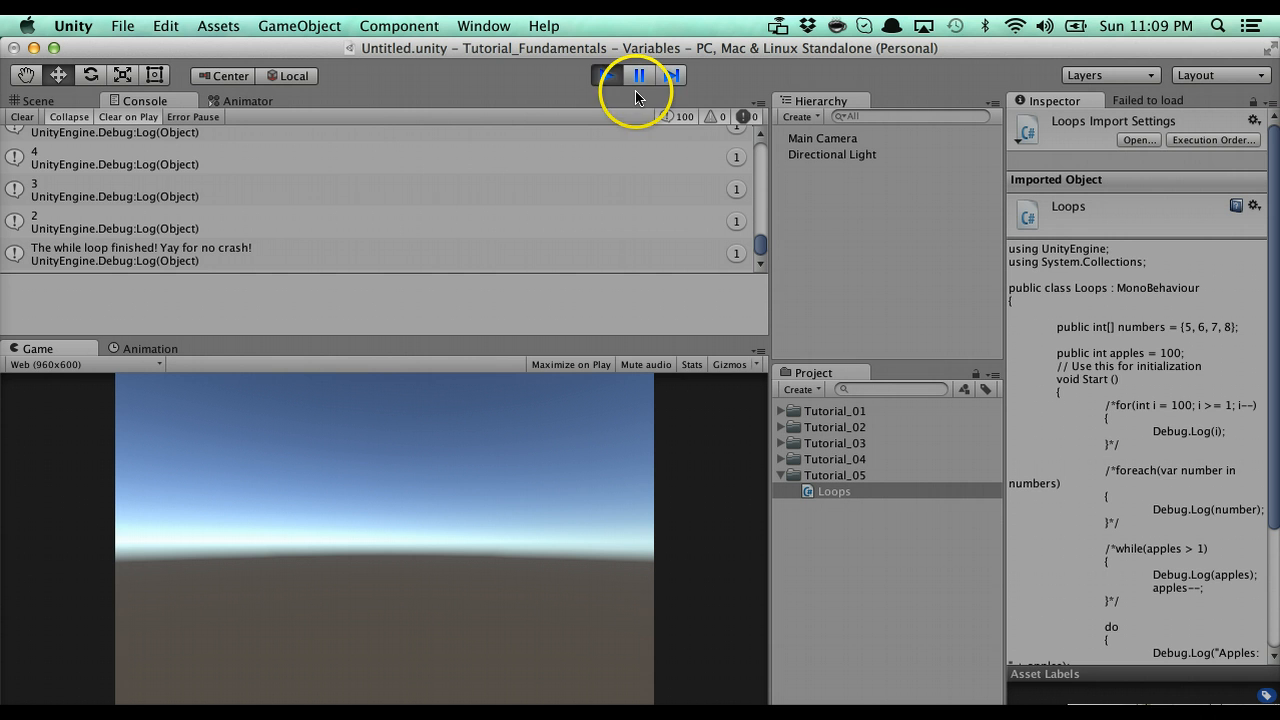
Rerun the scene to see Apples count down to 1, stop, and return to Loops.cs.
click(601, 75)
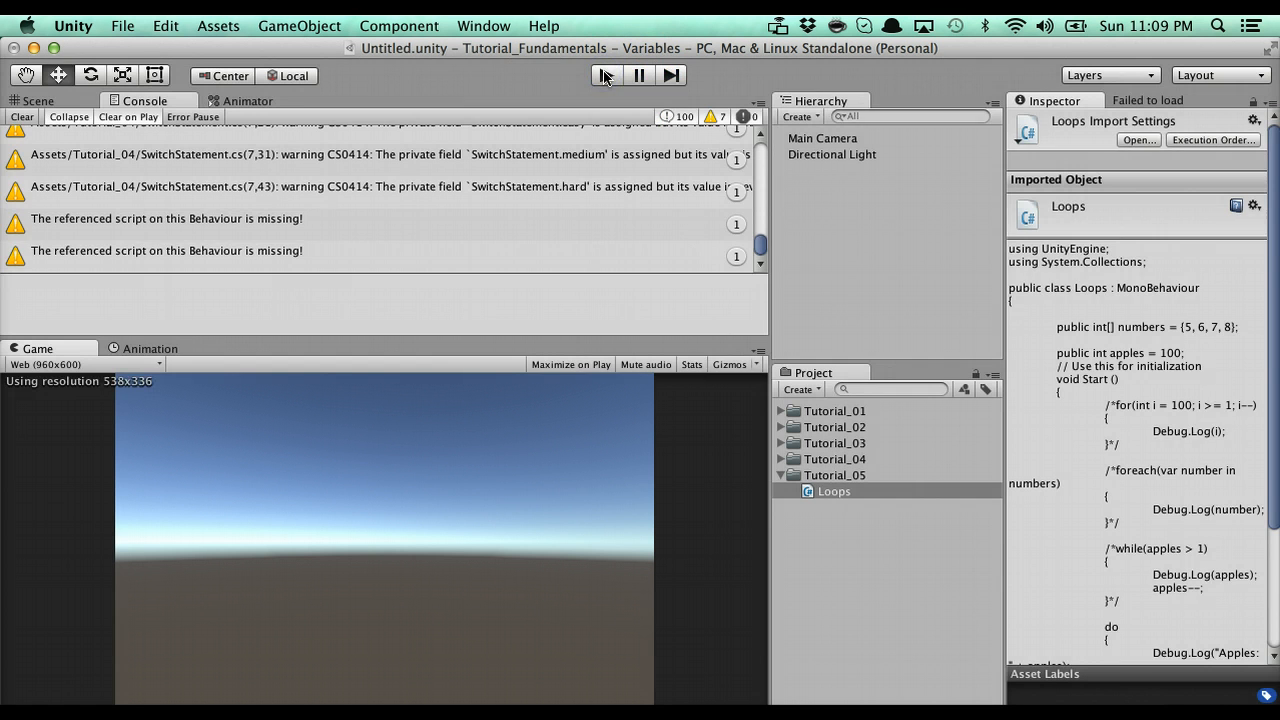
click(604, 75)
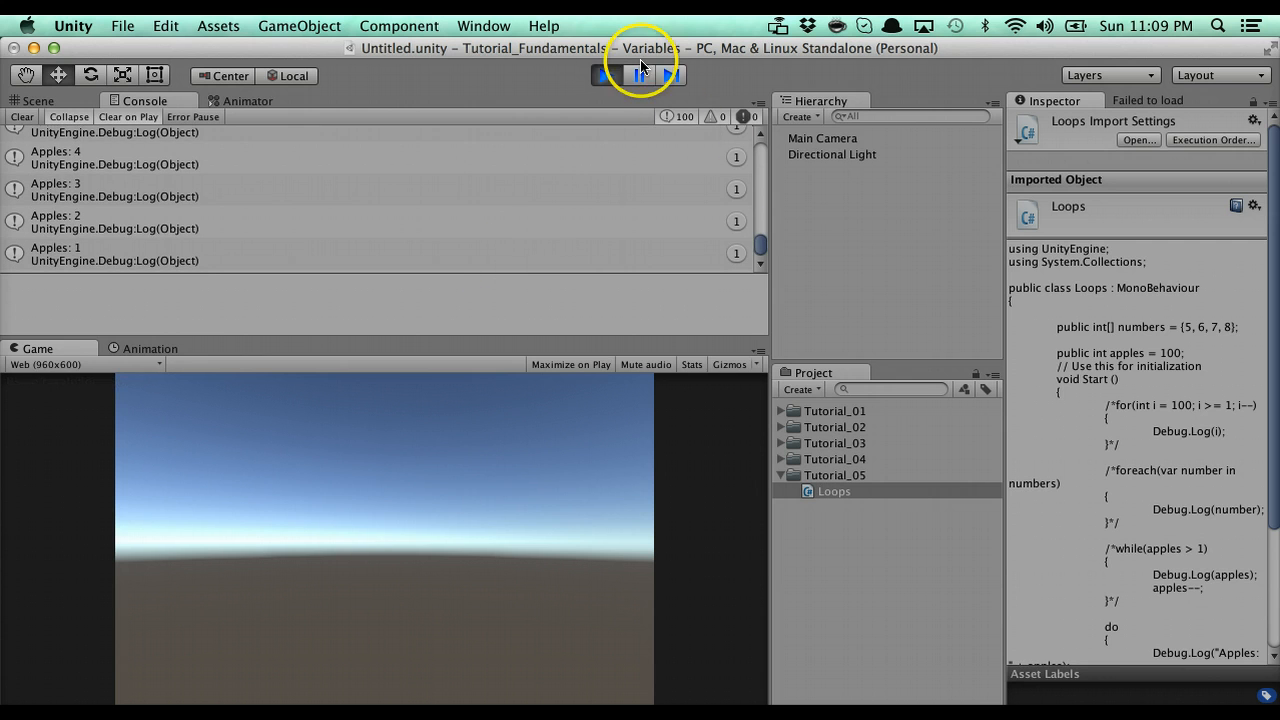
click(605, 75)
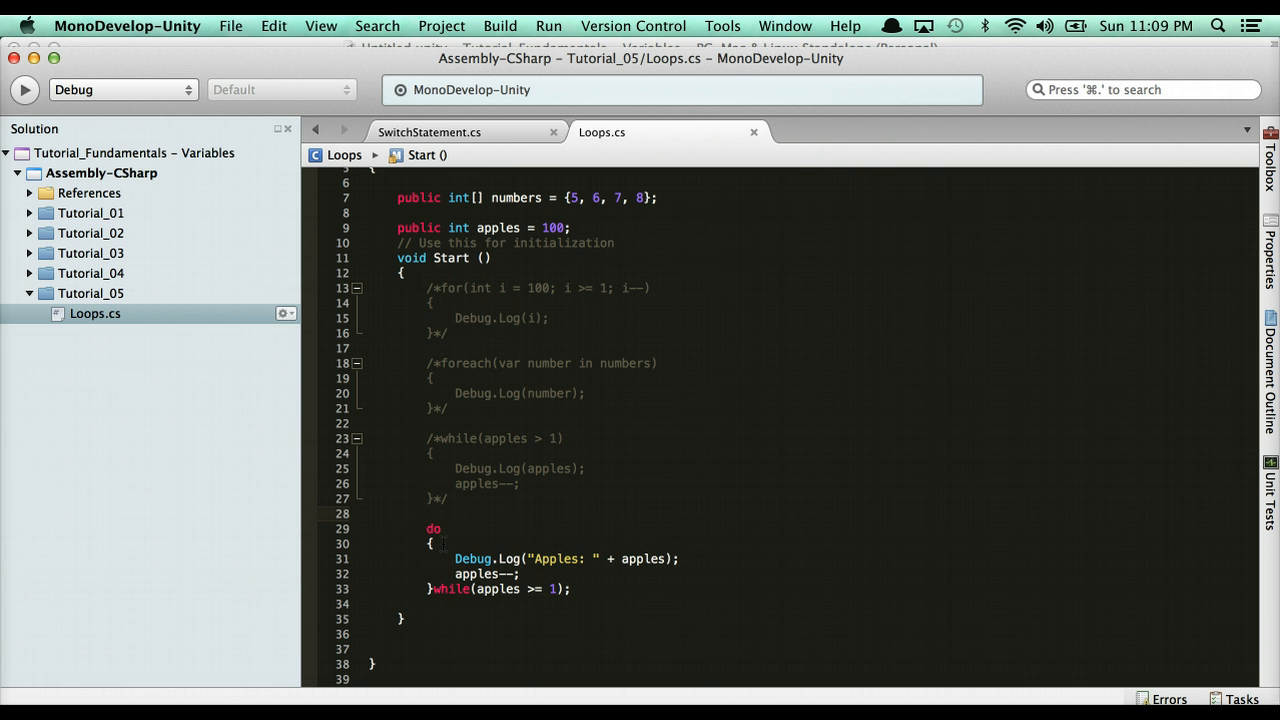
click(427, 513)
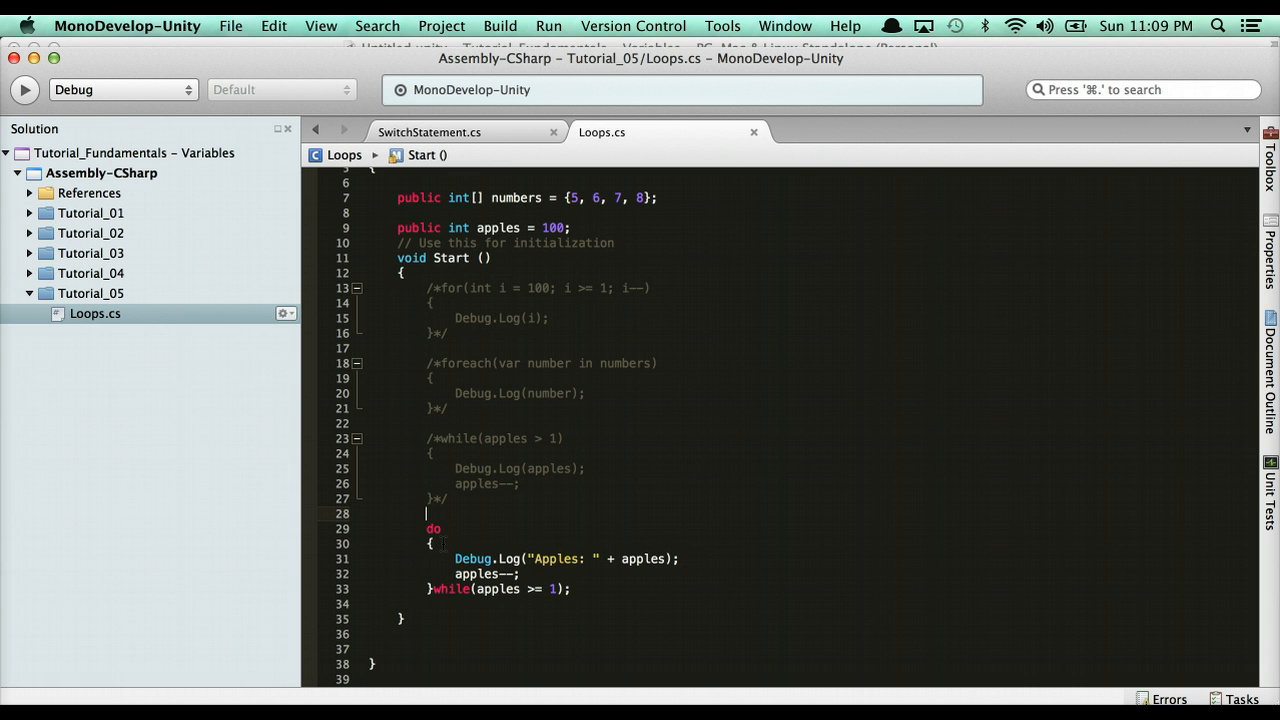